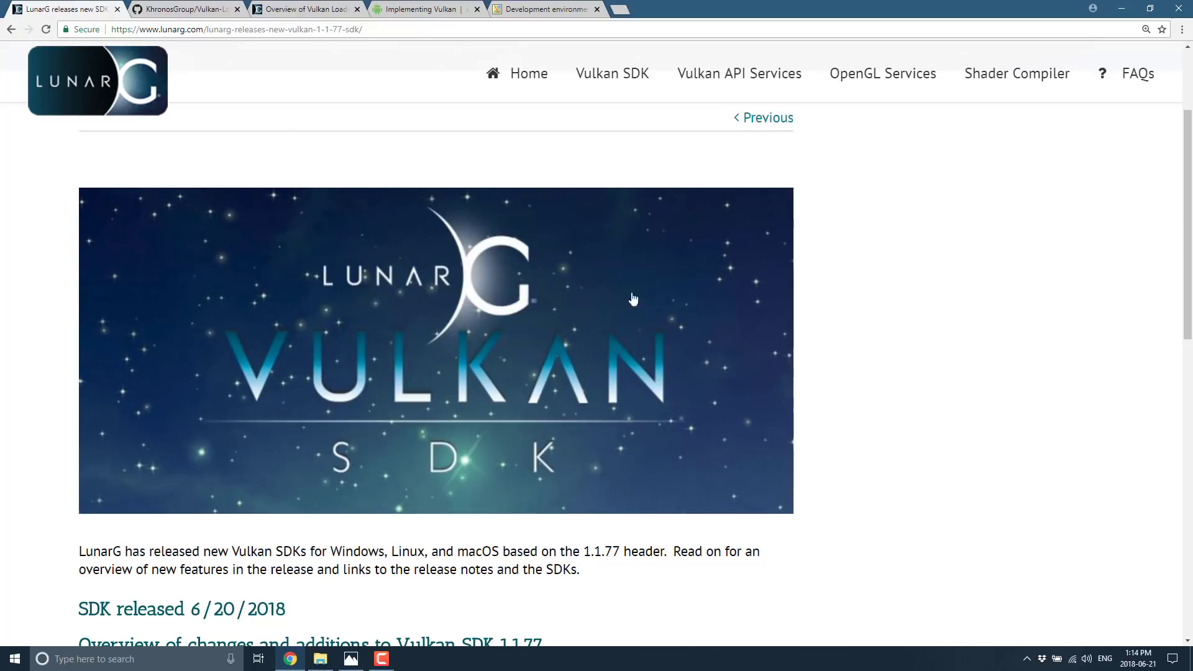
- Scroll the 1.1.77 announcement and reach the Vulkan SDK download page for Windows and Linux
{"action": "scroll", "scroll_direction": "down", "scroll_amount": 3}
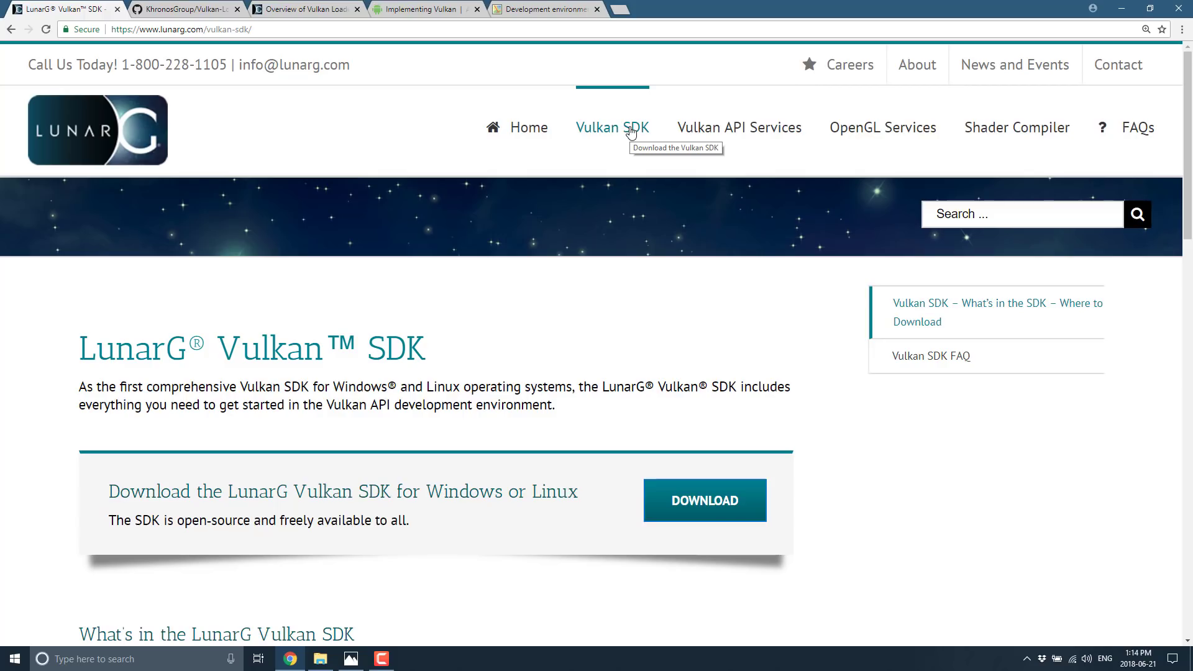
{"action": "mouse_move", "coordinate": [667, 107]}
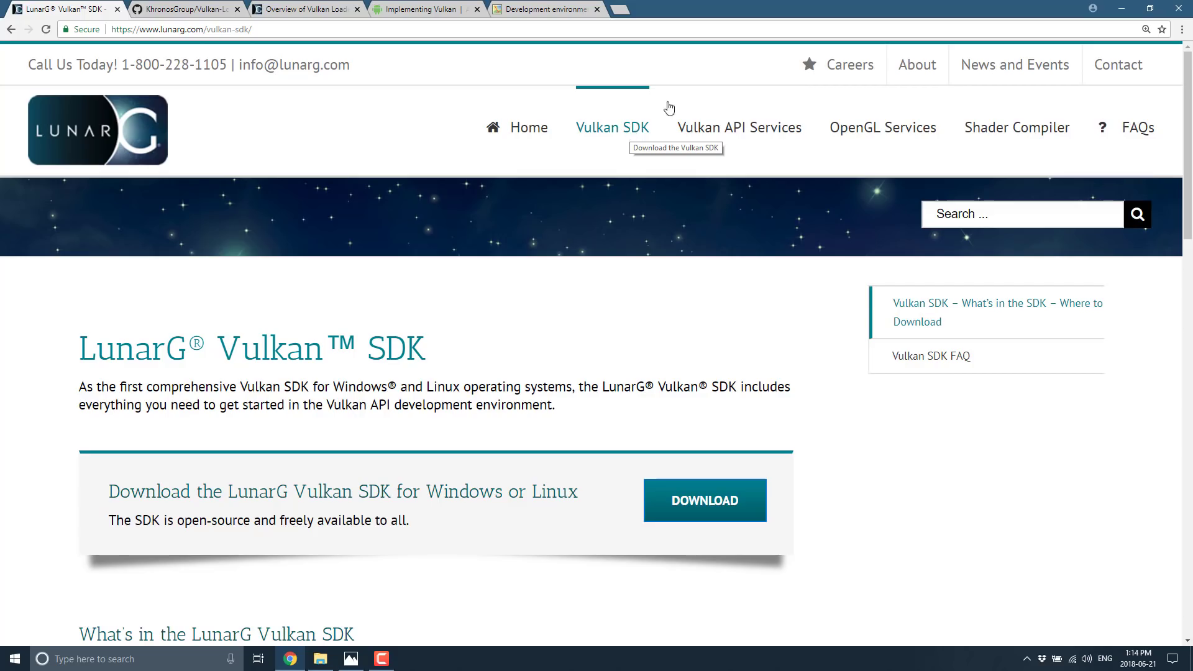
{"action": "mouse_move", "coordinate": [637, 486]}
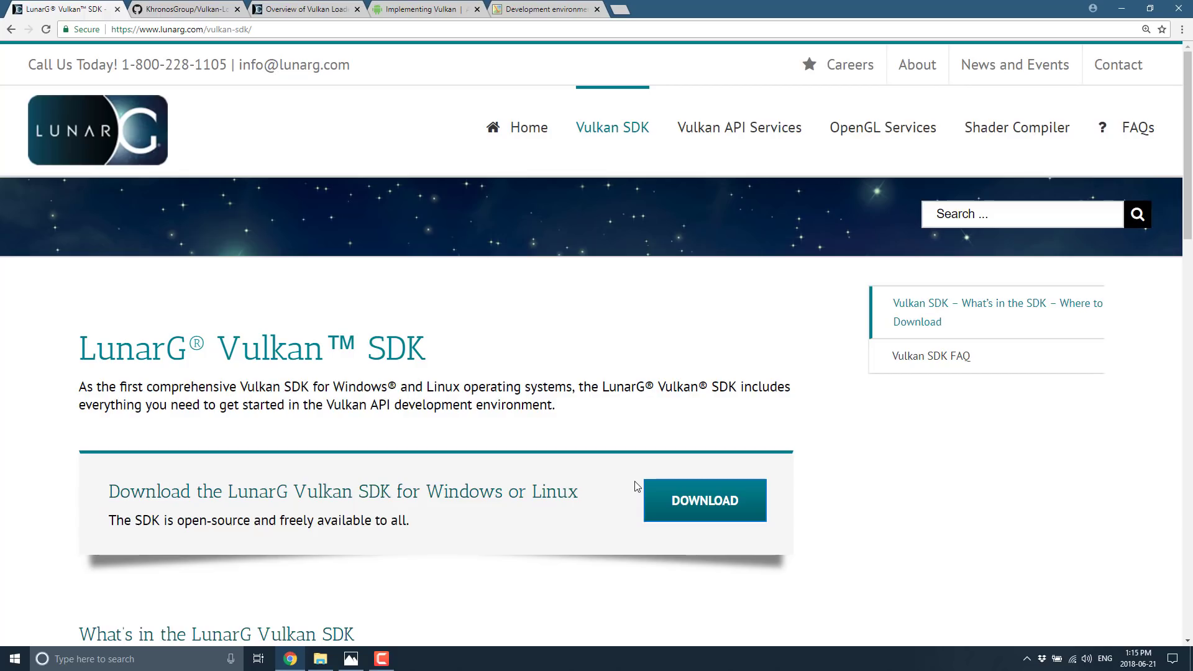
{"action": "mouse_move", "coordinate": [105, 109]}
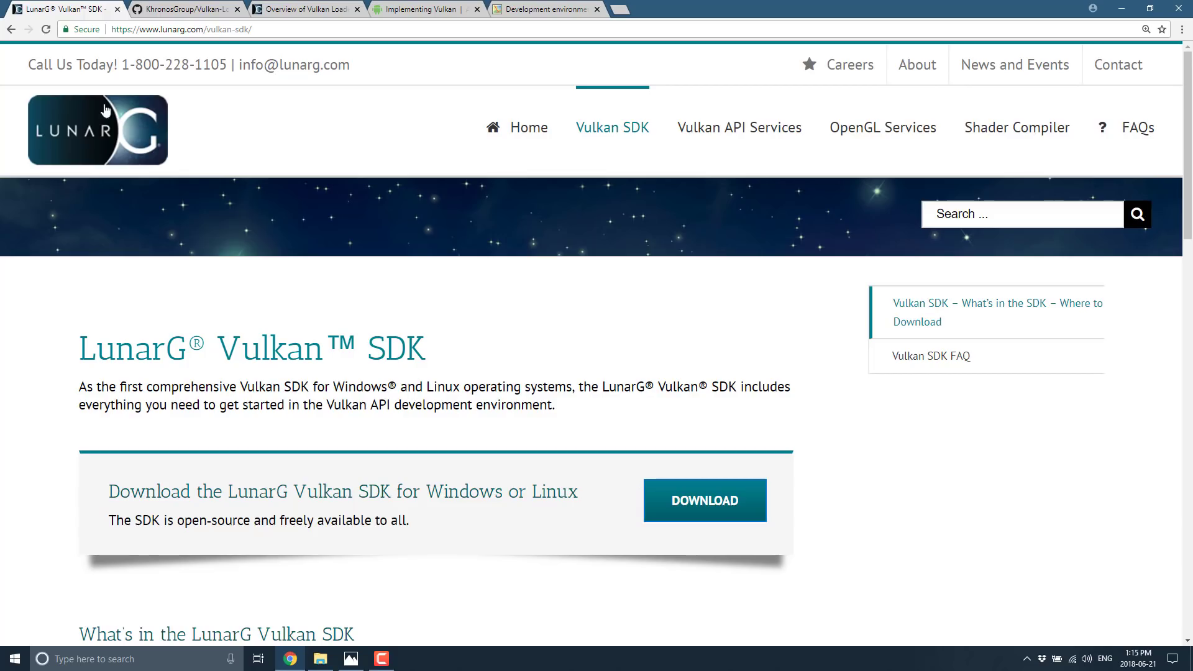
- Show the 'Overview of Vulkan Loader' tab, scrolled past the architecture diagram to The Loader section
{"action": "left_click", "coordinate": [304, 9]}
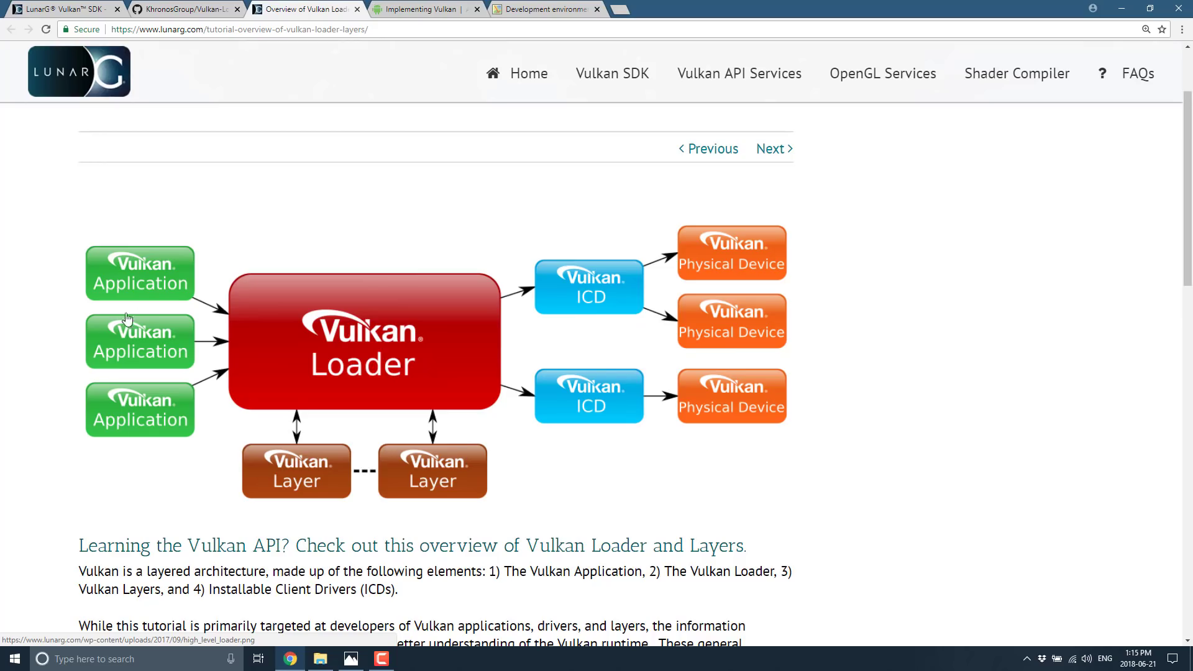
{"action": "mouse_move", "coordinate": [142, 374]}
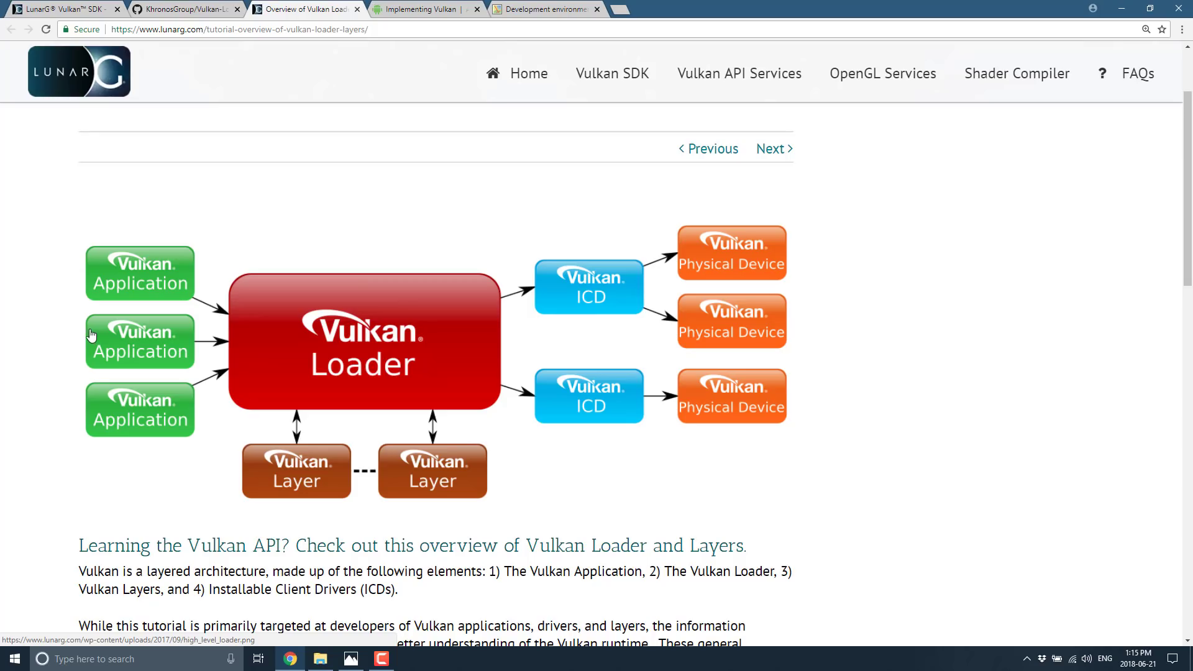
{"action": "mouse_move", "coordinate": [122, 350]}
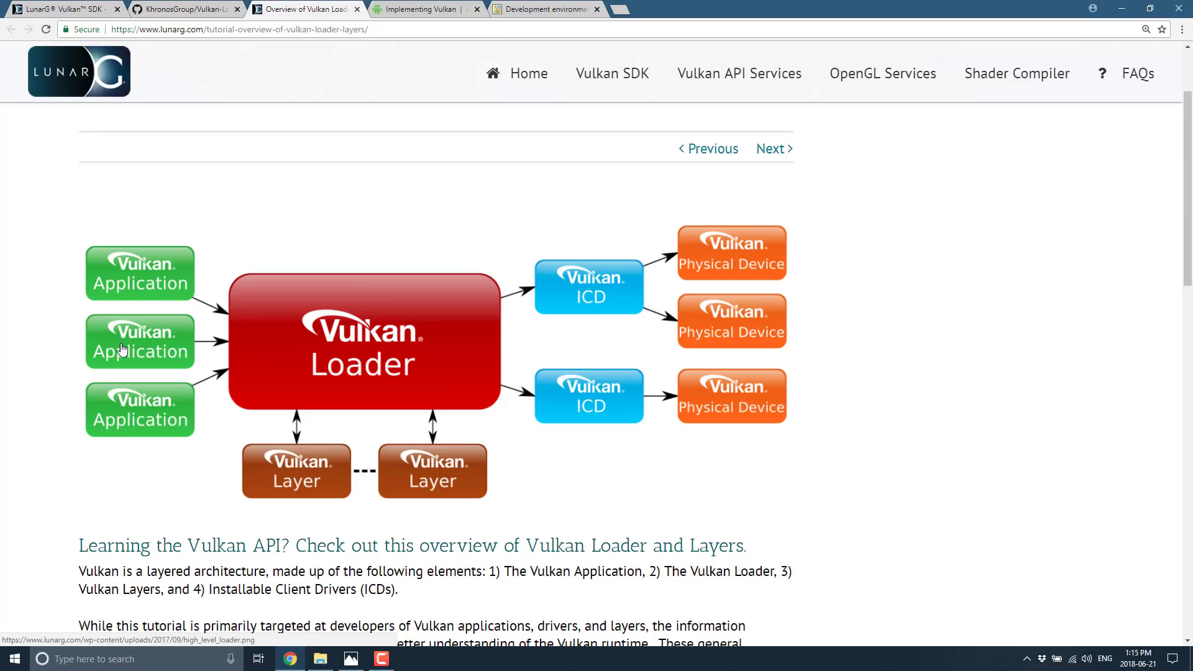
{"action": "mouse_move", "coordinate": [394, 377]}
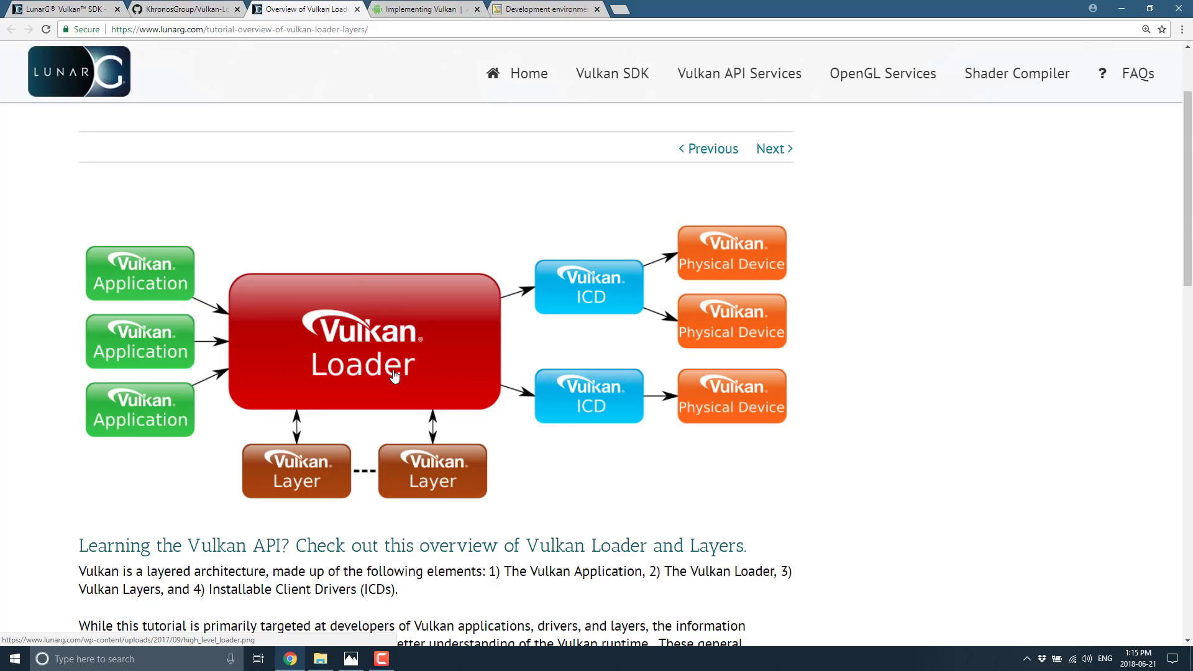
{"action": "mouse_move", "coordinate": [124, 129]}
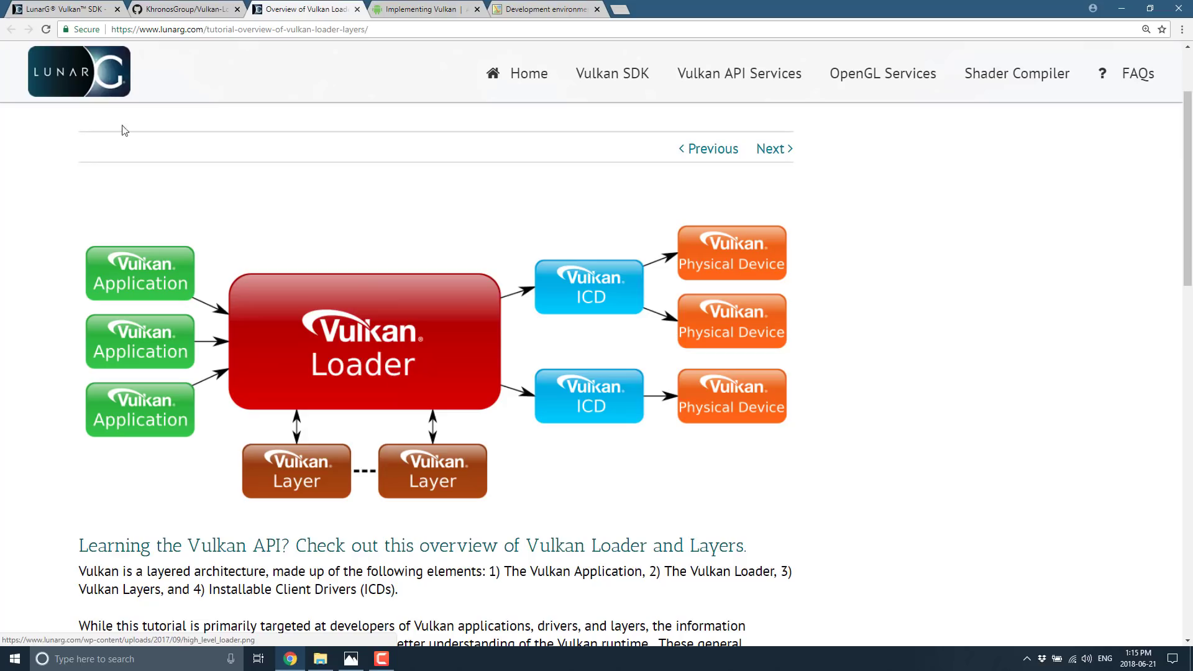
{"action": "scroll", "scroll_direction": "down", "scroll_amount": 3}
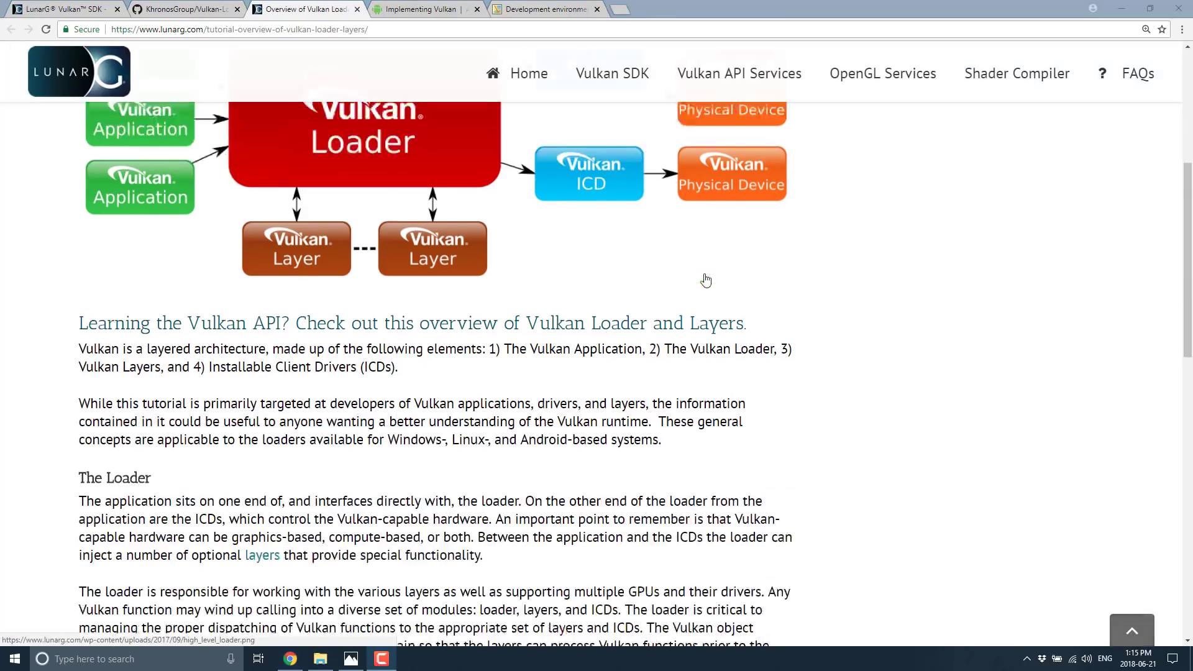
{"action": "scroll", "scroll_direction": "down", "scroll_amount": 3}
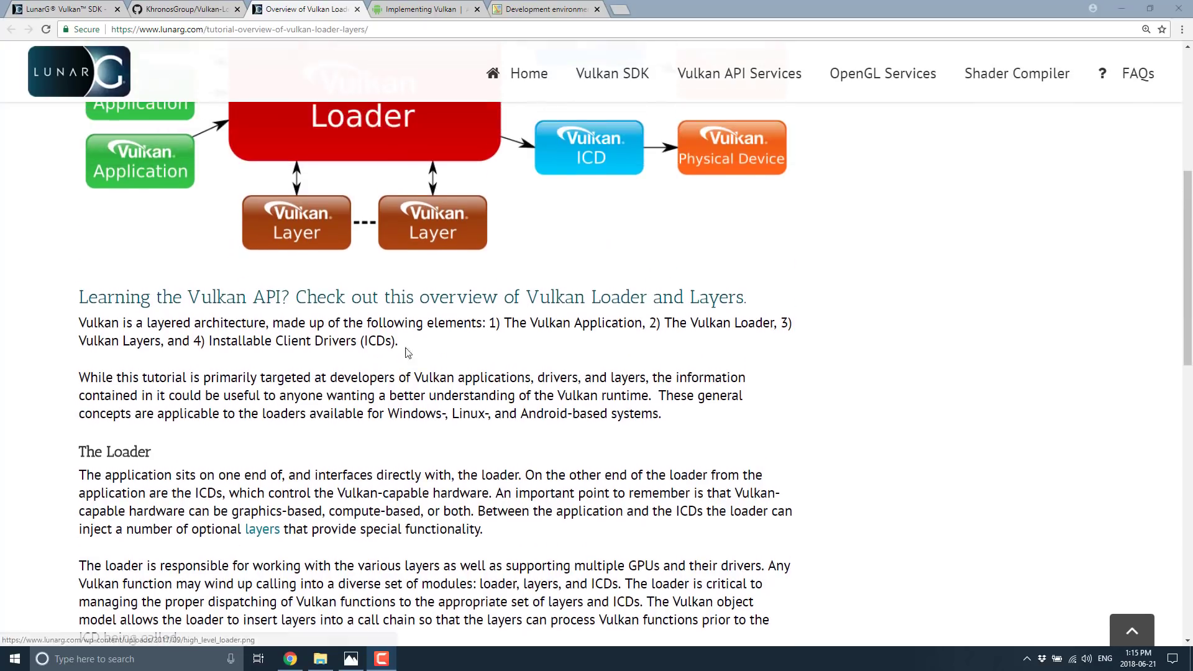
{"action": "mouse_move", "coordinate": [586, 178]}
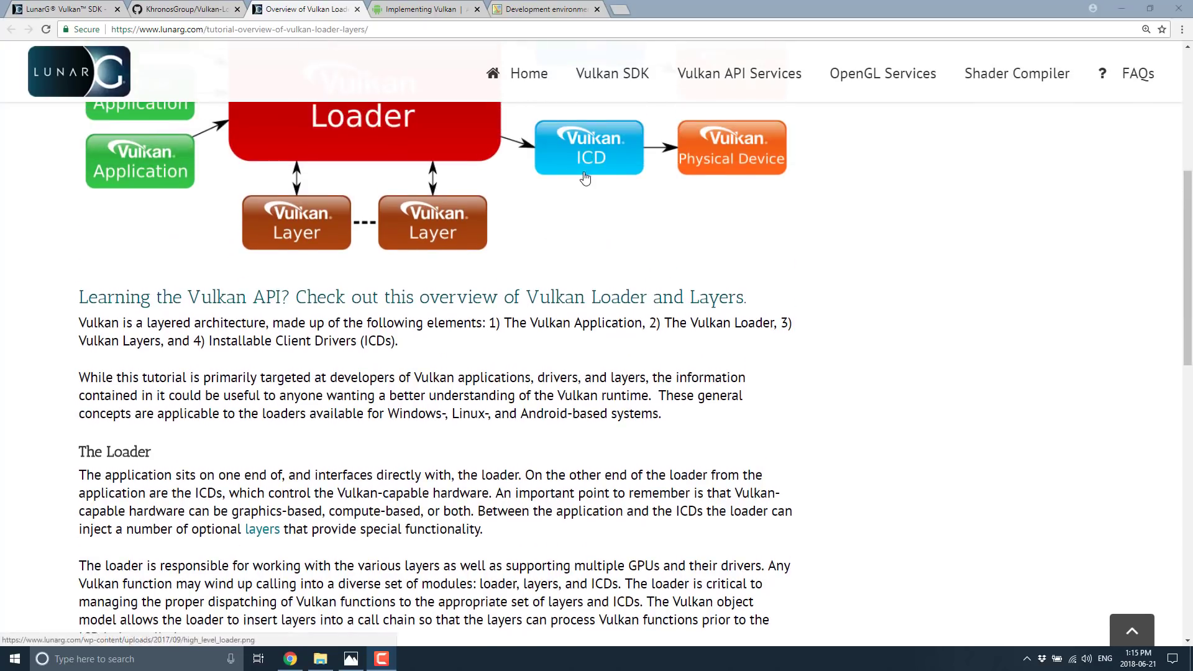
{"action": "scroll", "scroll_direction": "down", "scroll_amount": 3}
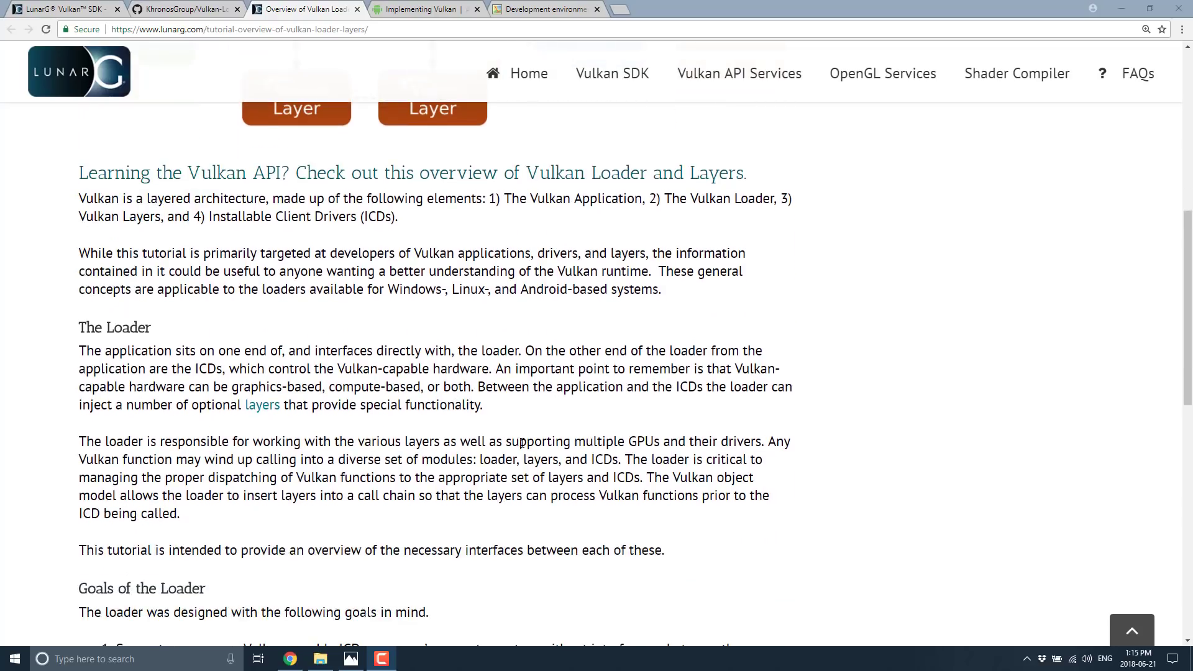
{"action": "mouse_move", "coordinate": [753, 441]}
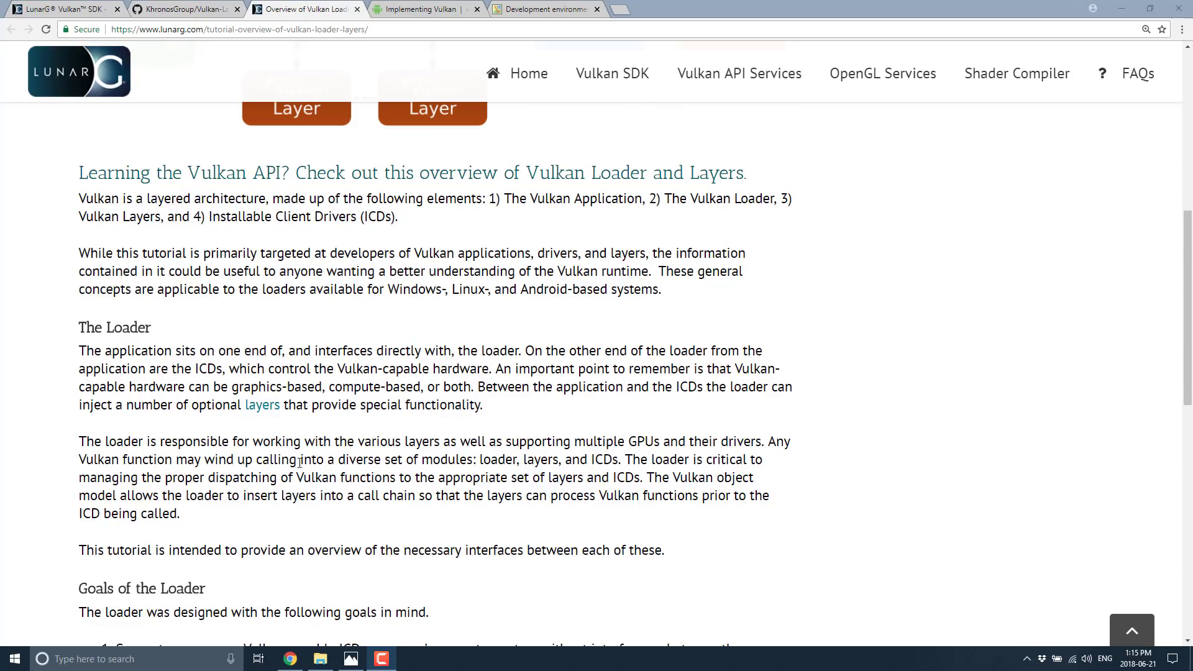
{"action": "mouse_move", "coordinate": [561, 460]}
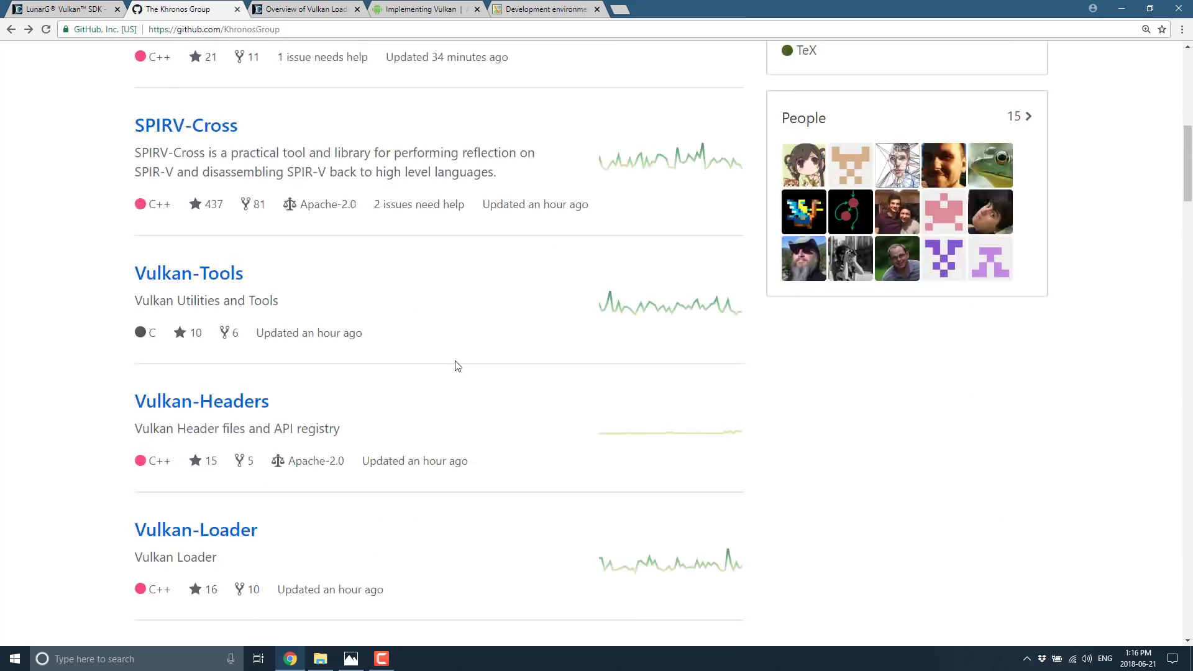
{"action": "scroll", "scroll_direction": "down", "scroll_amount": 3}
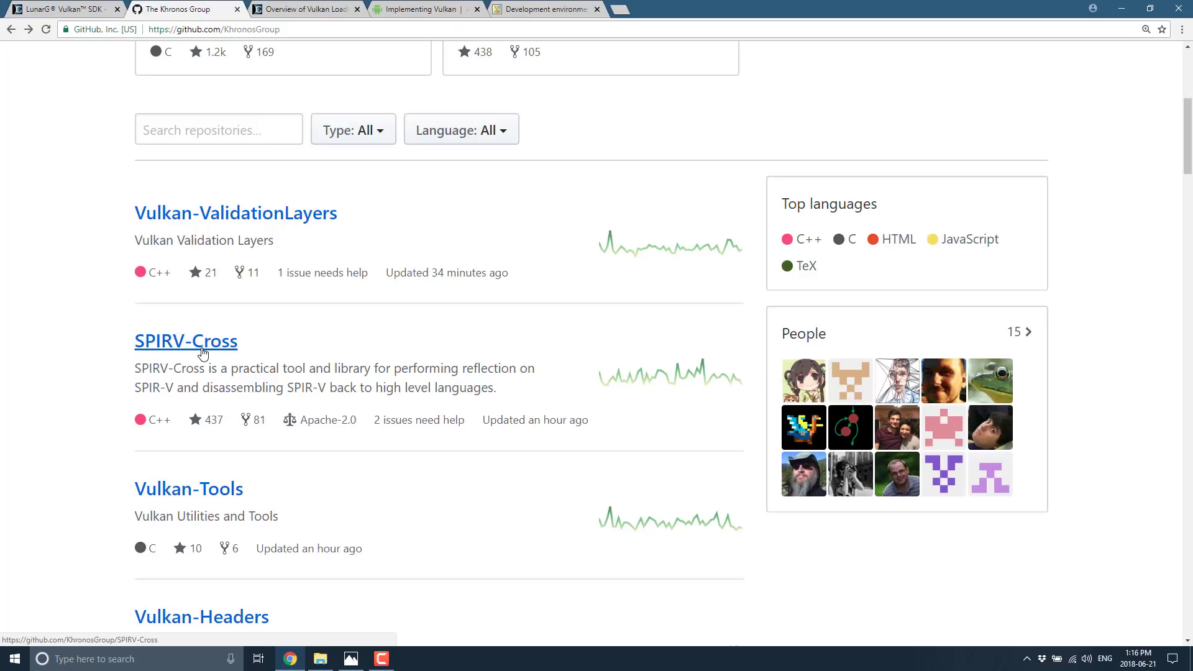
{"action": "scroll", "scroll_direction": "down", "scroll_amount": 3}
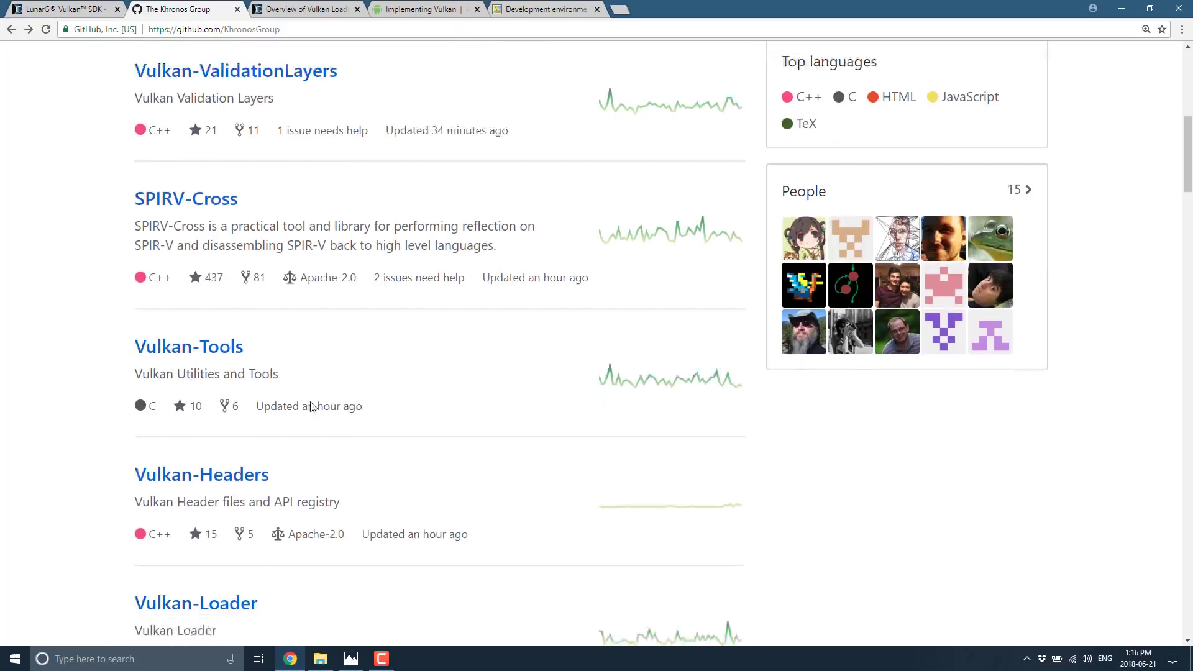
{"action": "scroll", "scroll_direction": "down", "scroll_amount": 3}
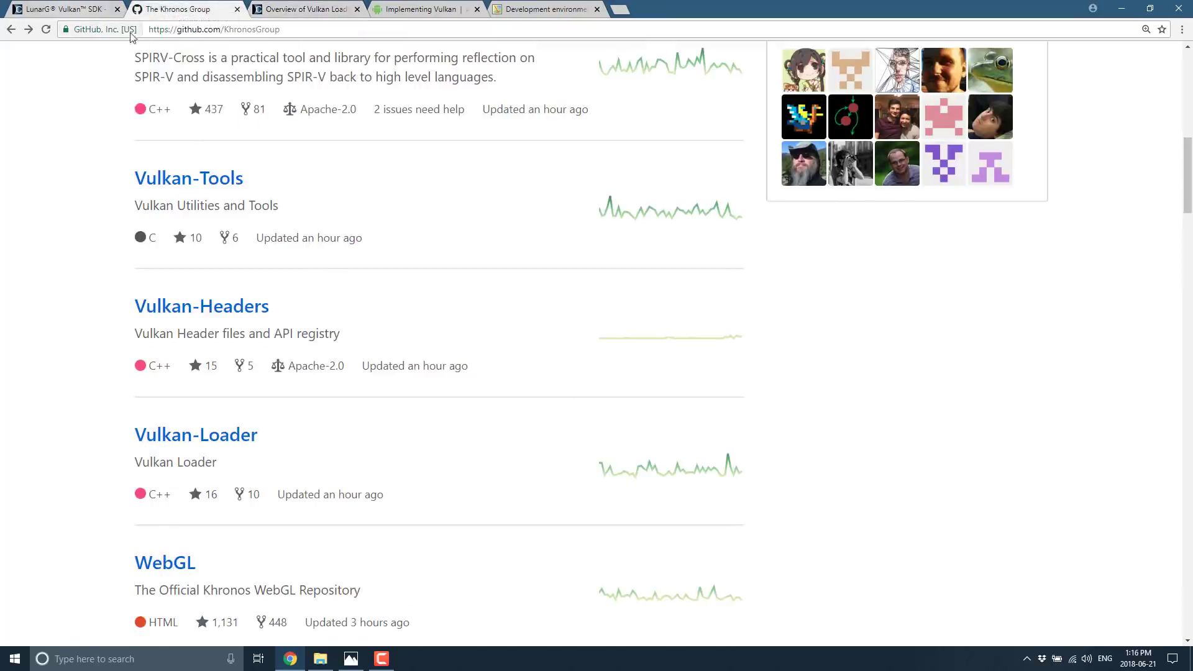
{"action": "left_click", "coordinate": [304, 8]}
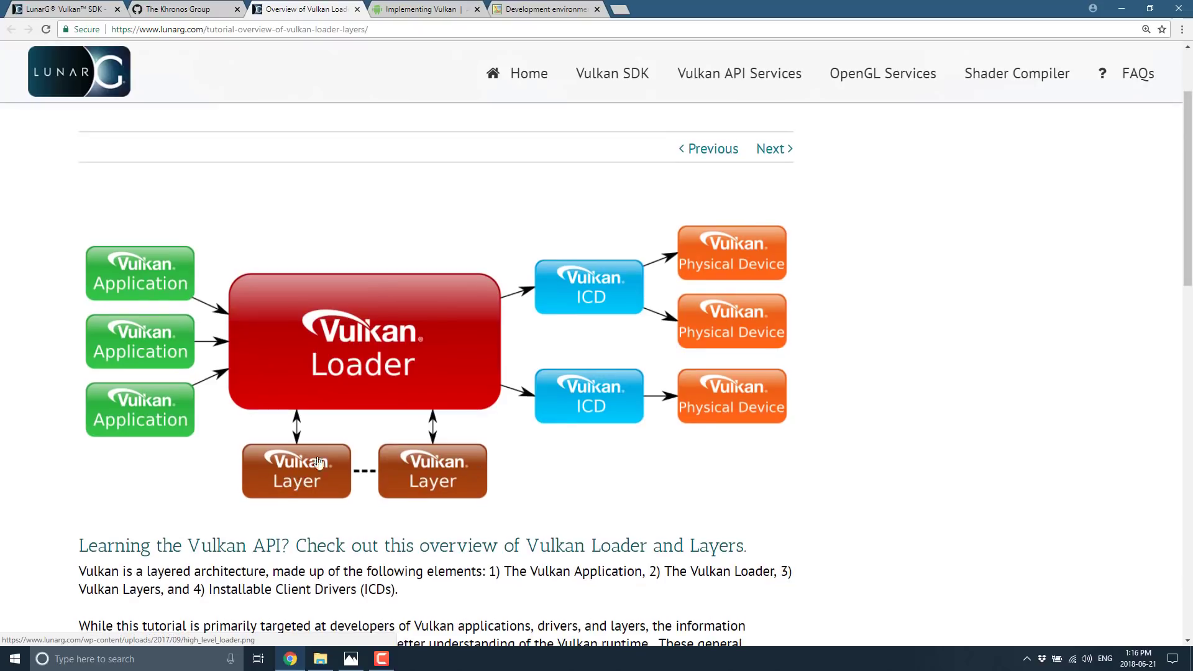
{"action": "left_click", "coordinate": [182, 10]}
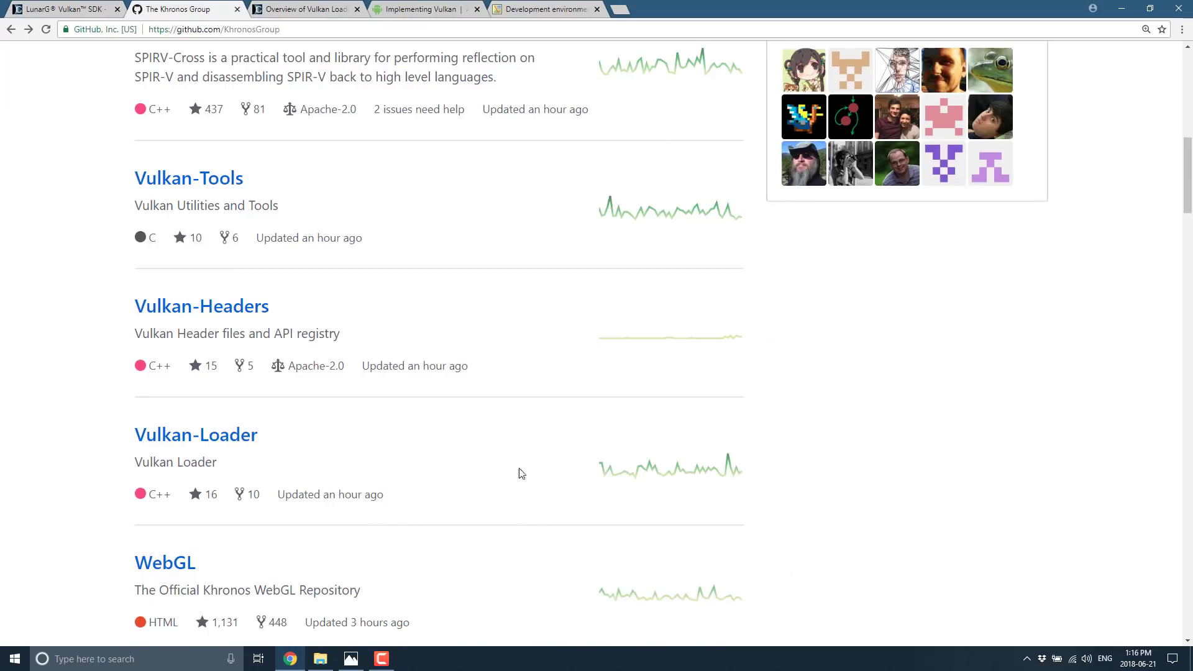
- Show the KhronosGroup/Vulkan-Loader README, scrolled to its CI Build Status and Introduction
{"action": "left_click", "coordinate": [196, 434]}
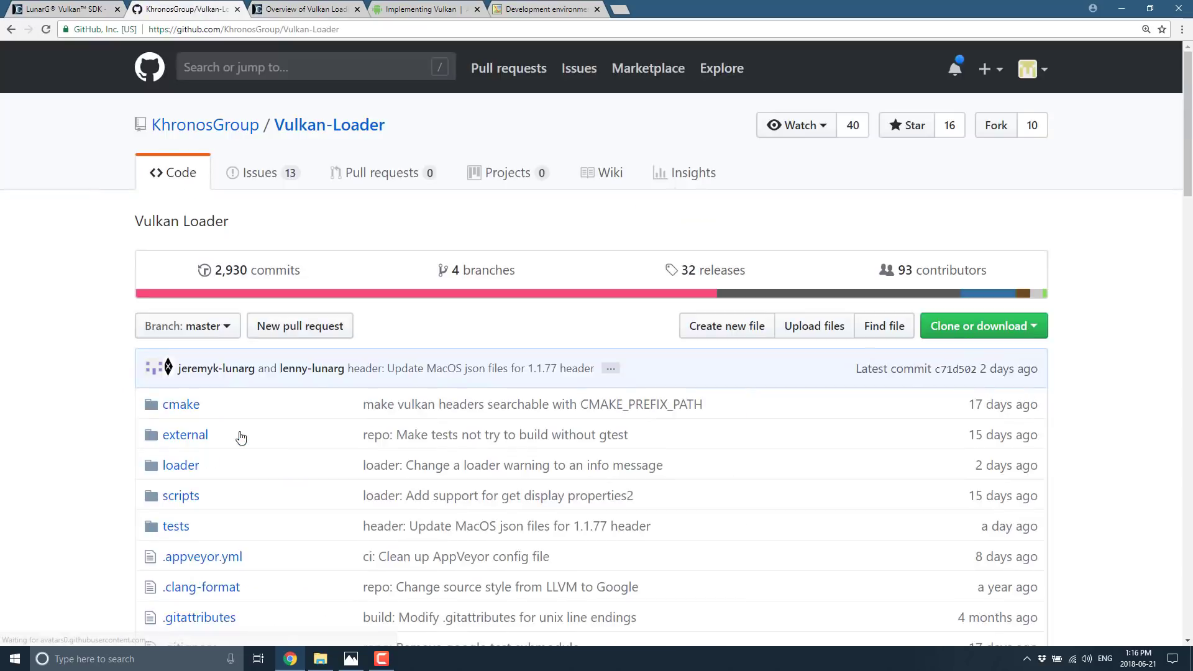
{"action": "scroll", "scroll_direction": "down", "scroll_amount": 3}
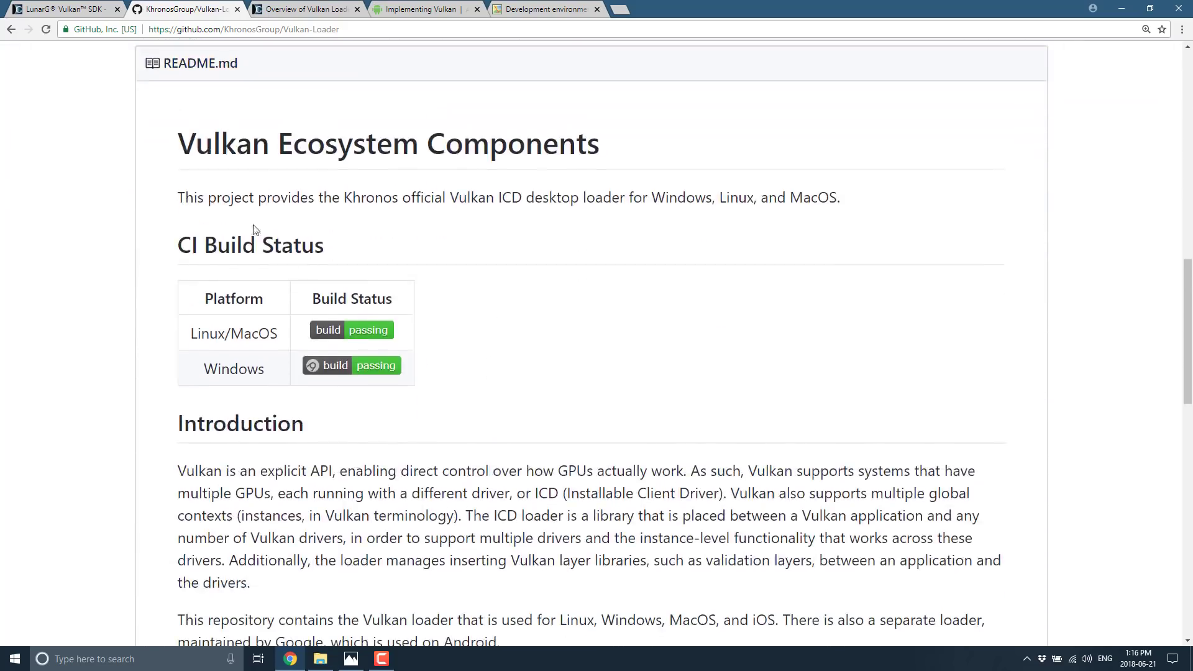
{"action": "scroll", "scroll_direction": "down", "scroll_amount": 3}
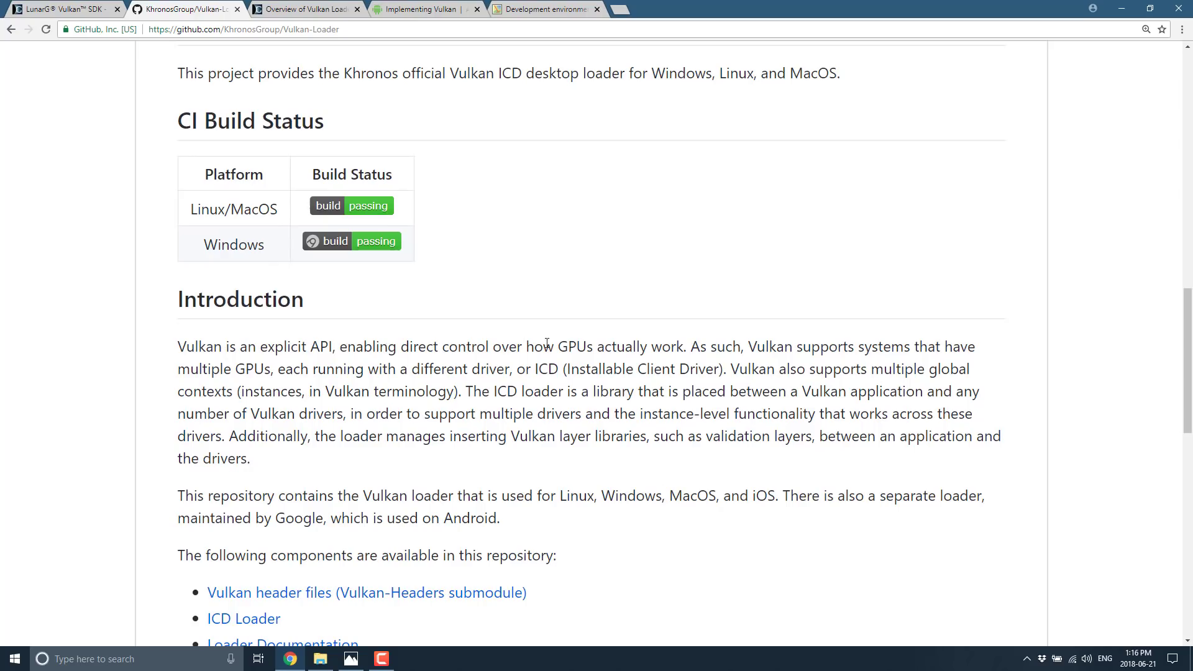
{"action": "mouse_move", "coordinate": [866, 350]}
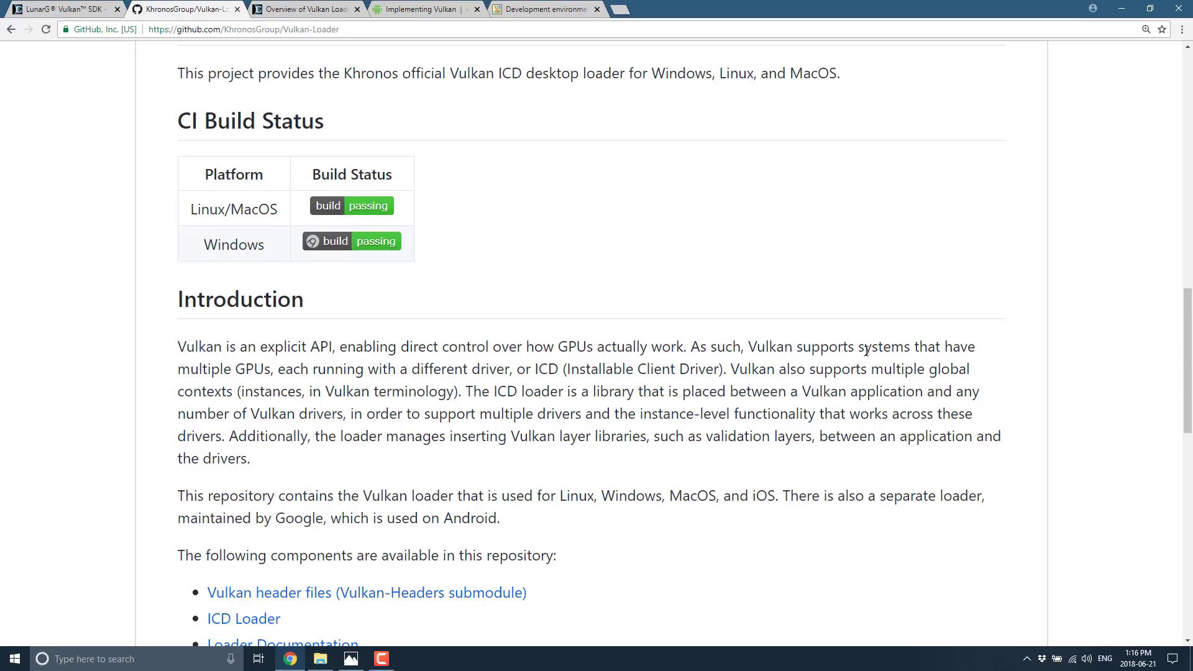
{"action": "mouse_move", "coordinate": [389, 378]}
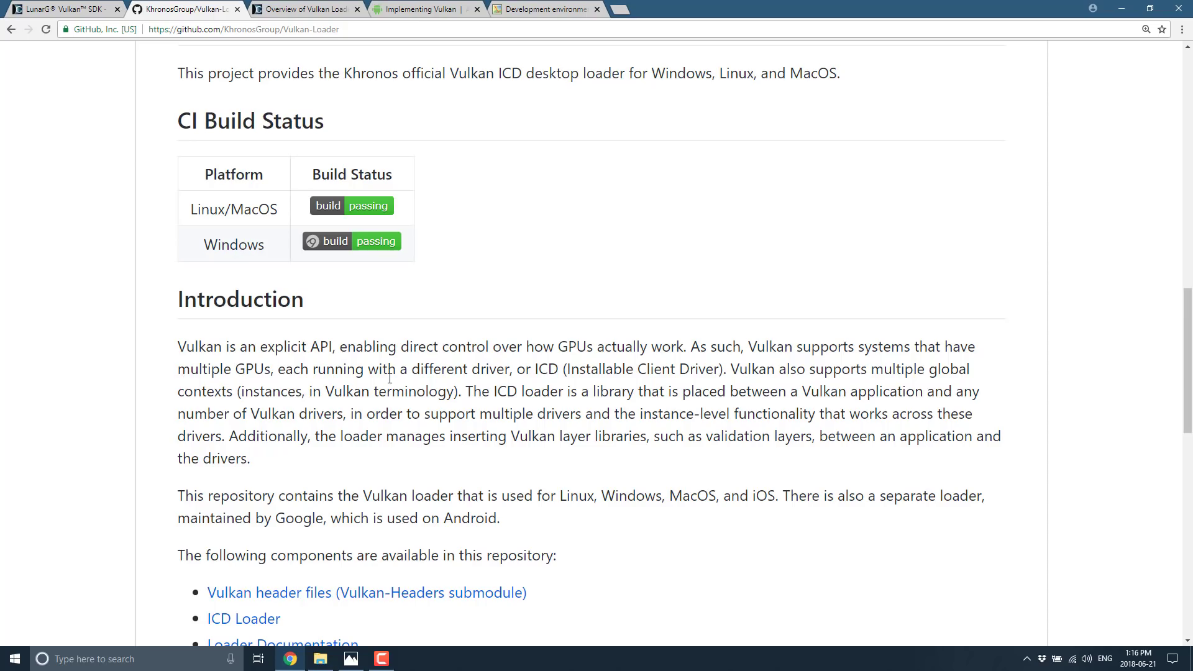
{"action": "mouse_move", "coordinate": [441, 372]}
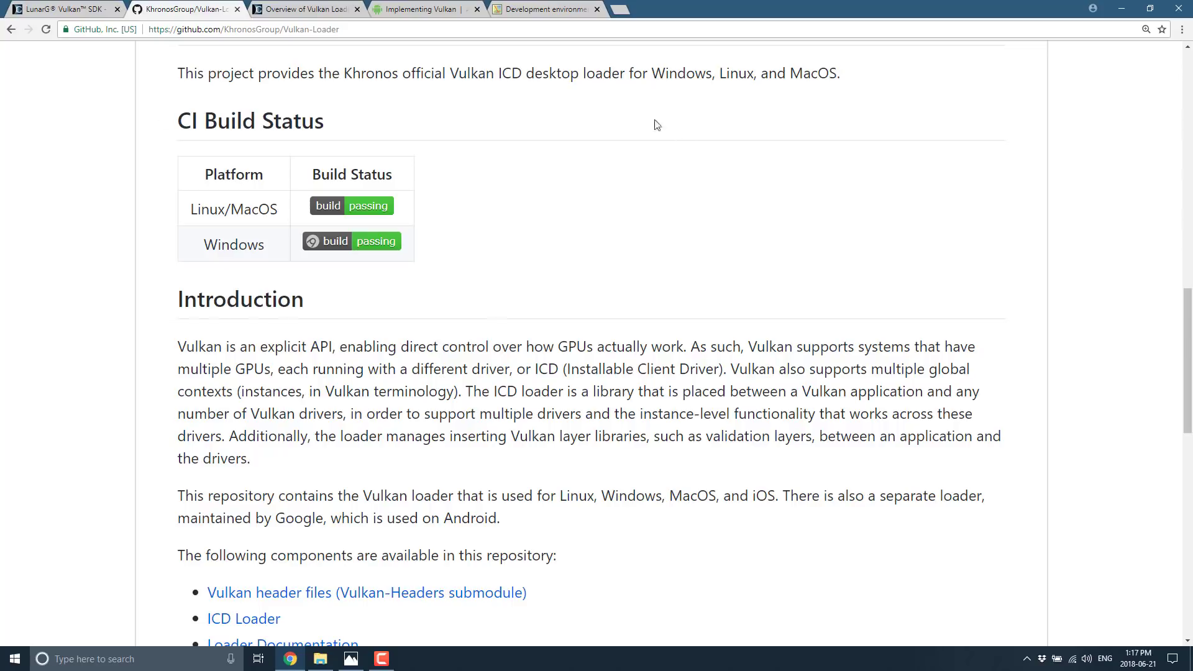
{"action": "left_click", "coordinate": [305, 8]}
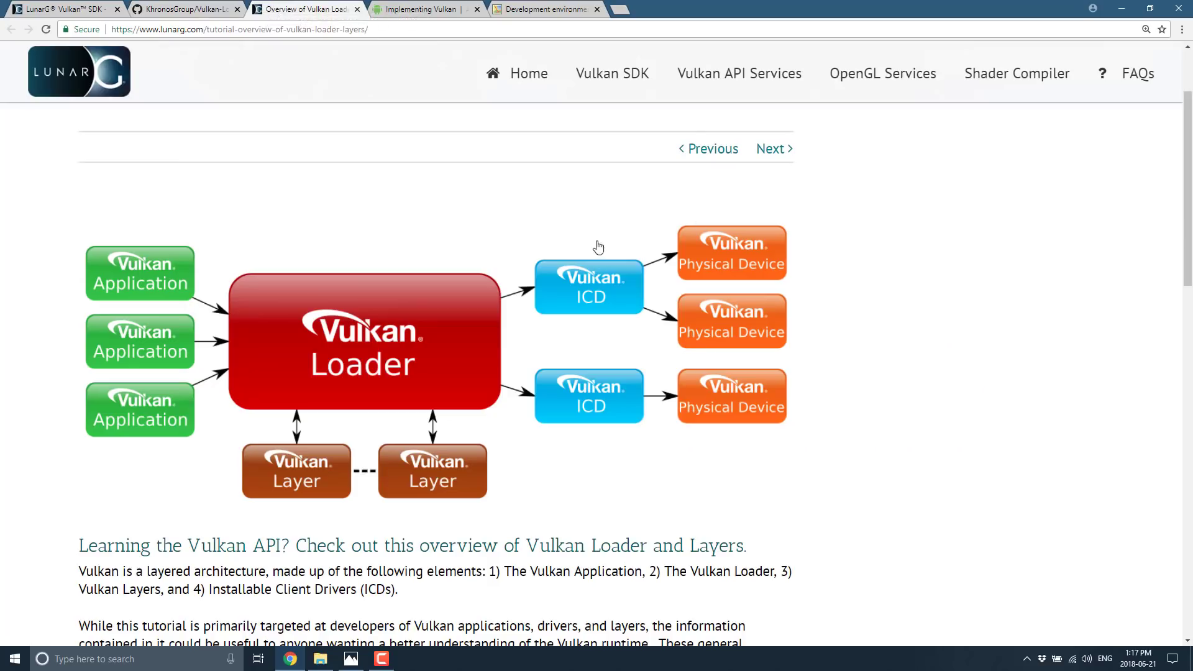
{"action": "mouse_move", "coordinate": [759, 318]}
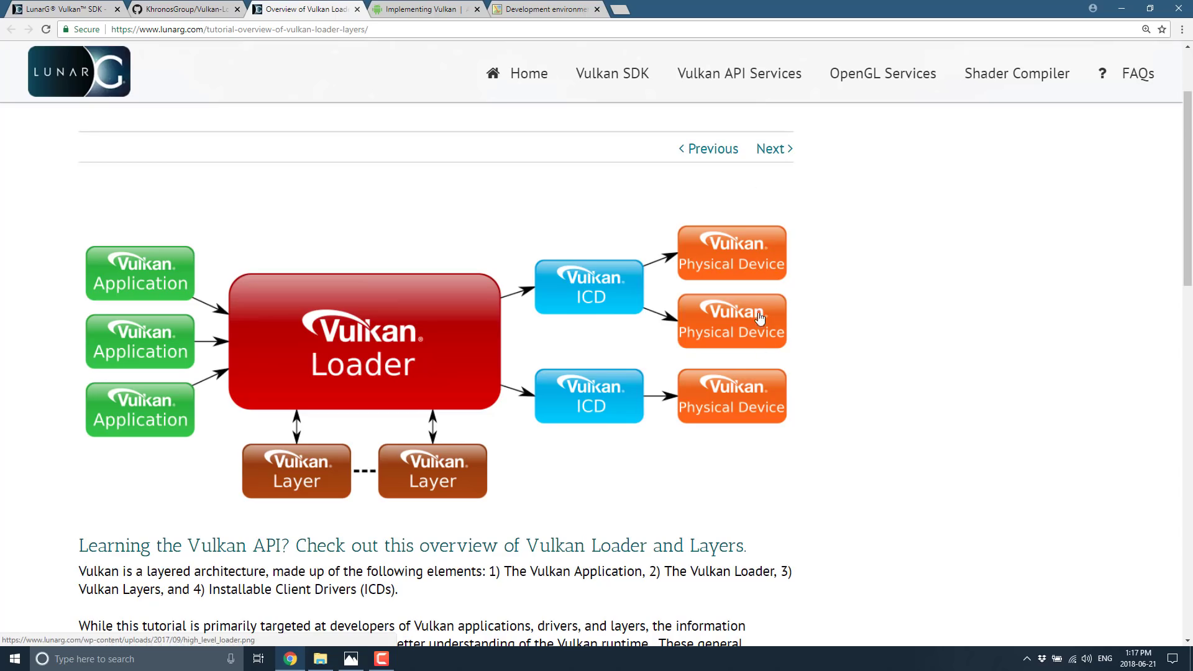
{"action": "mouse_move", "coordinate": [539, 224]}
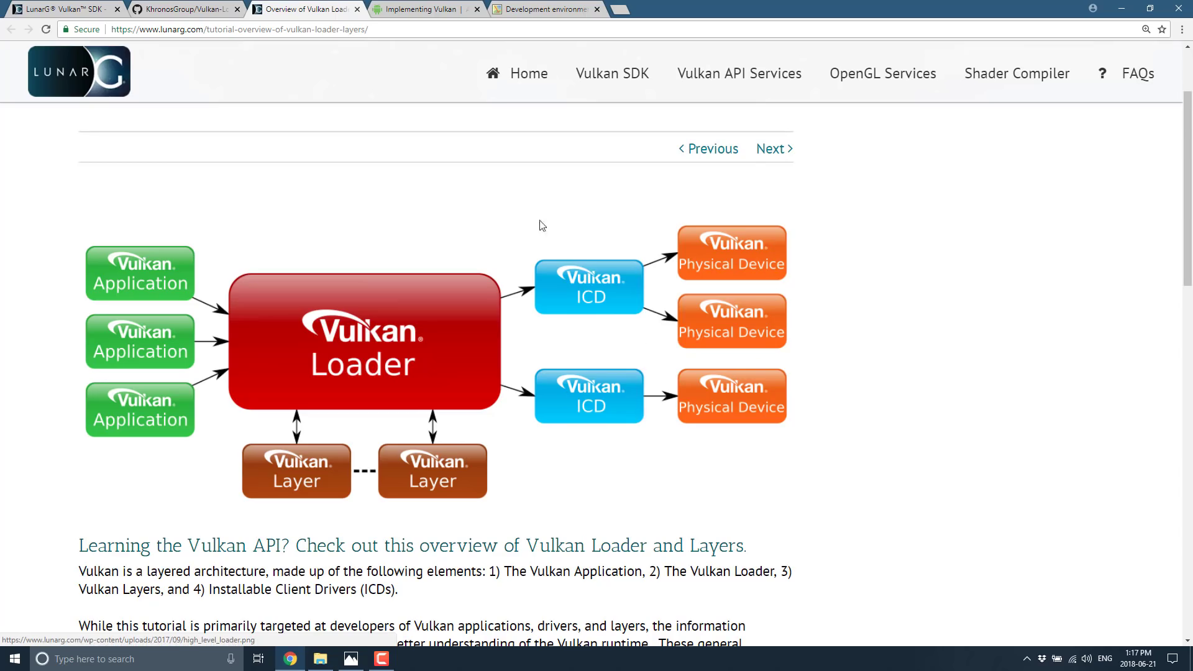
{"action": "mouse_move", "coordinate": [638, 190]}
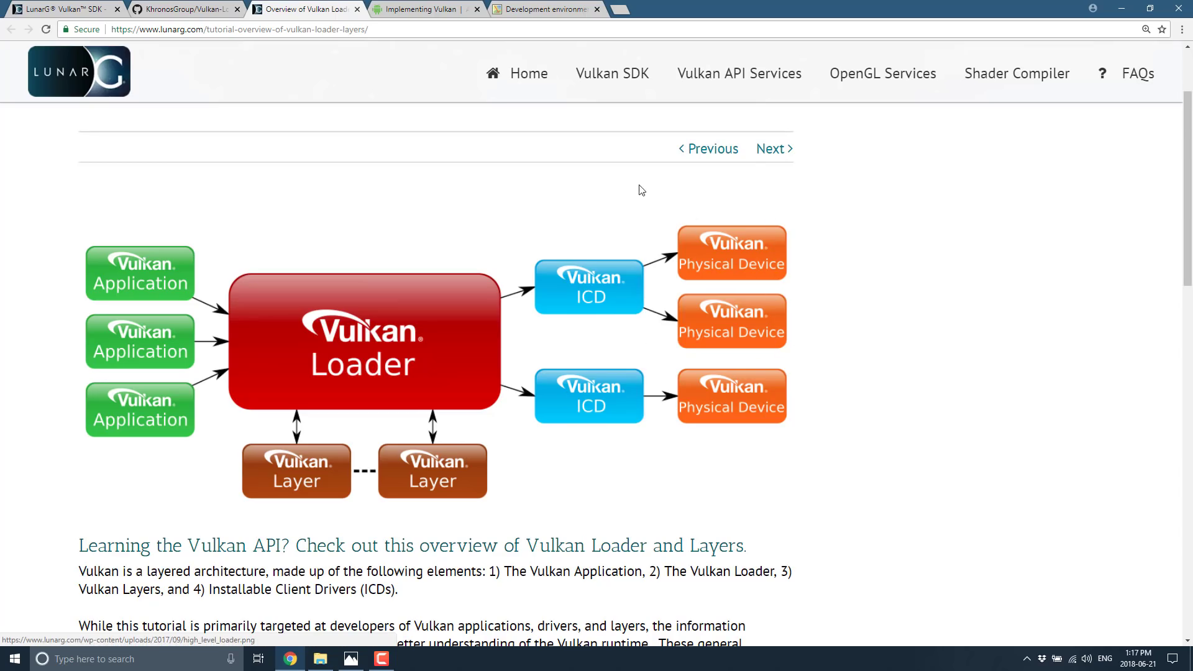
{"action": "mouse_move", "coordinate": [589, 435]}
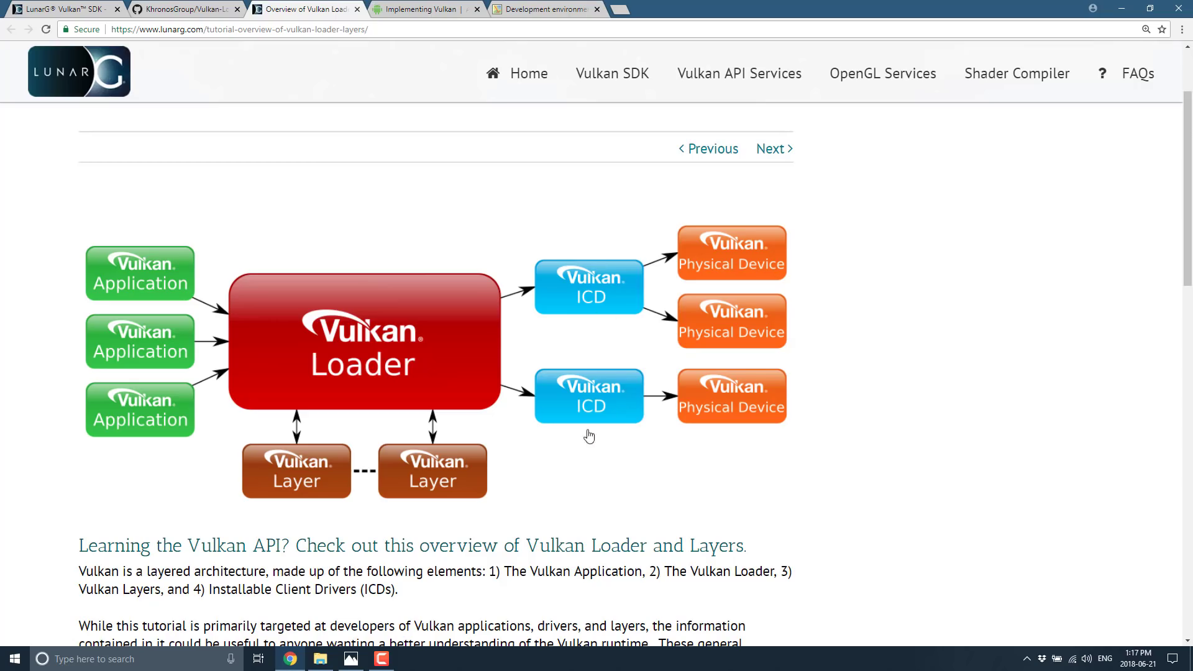
{"action": "mouse_move", "coordinate": [567, 289]}
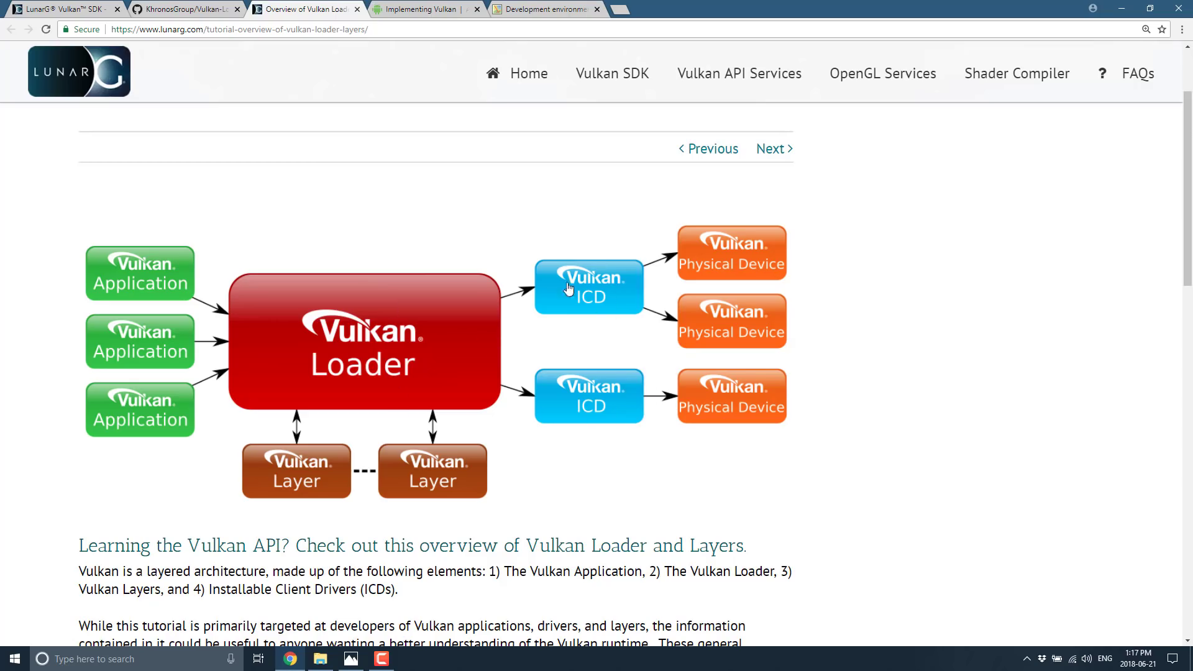
{"action": "mouse_move", "coordinate": [186, 8]}
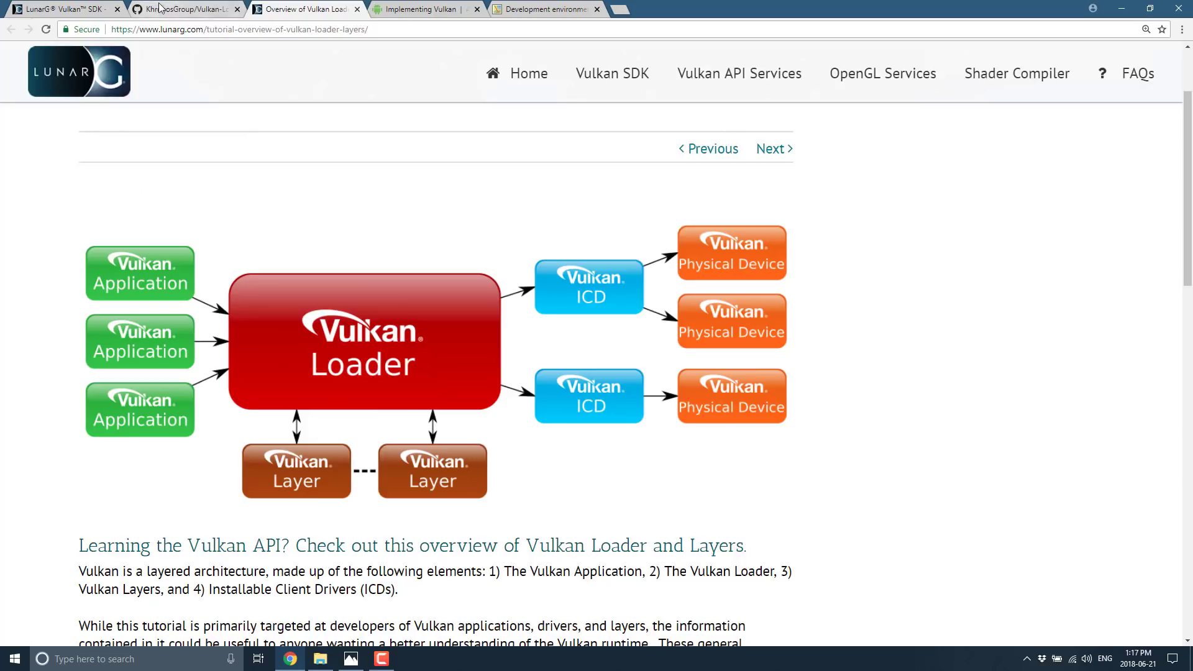
{"action": "left_click", "coordinate": [186, 8]}
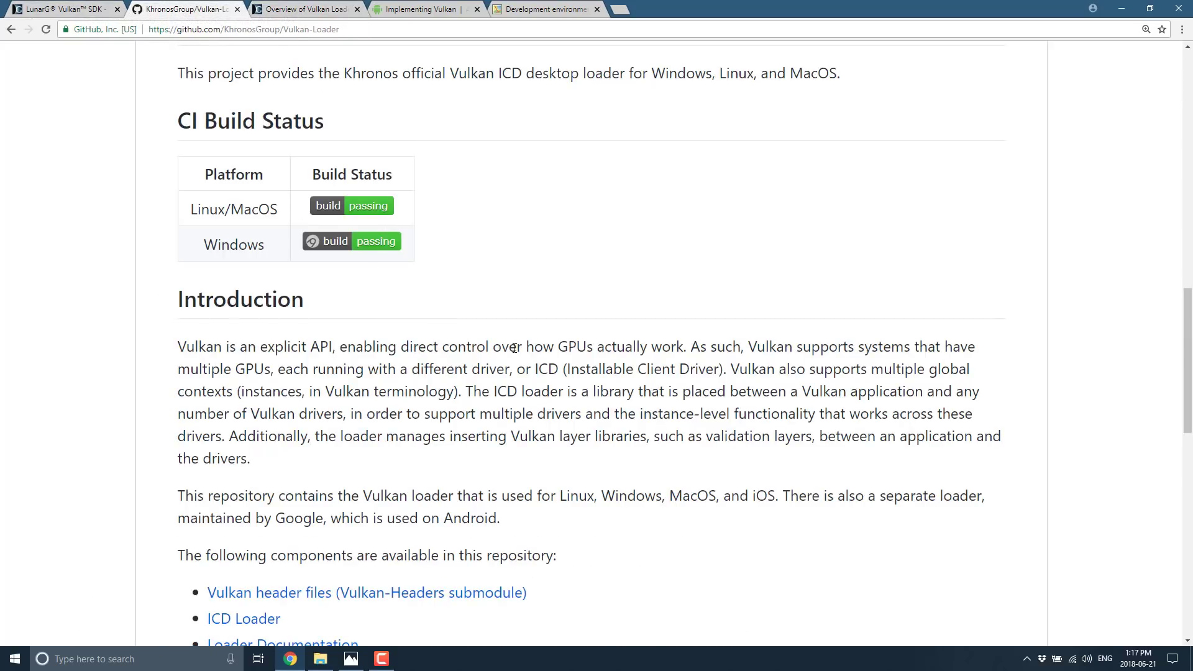
- Scroll the Vulkan-Loader README to Acknowledgements and select the 'developed primarily by LunarG' sentence
{"action": "scroll", "scroll_direction": "down", "scroll_amount": 3}
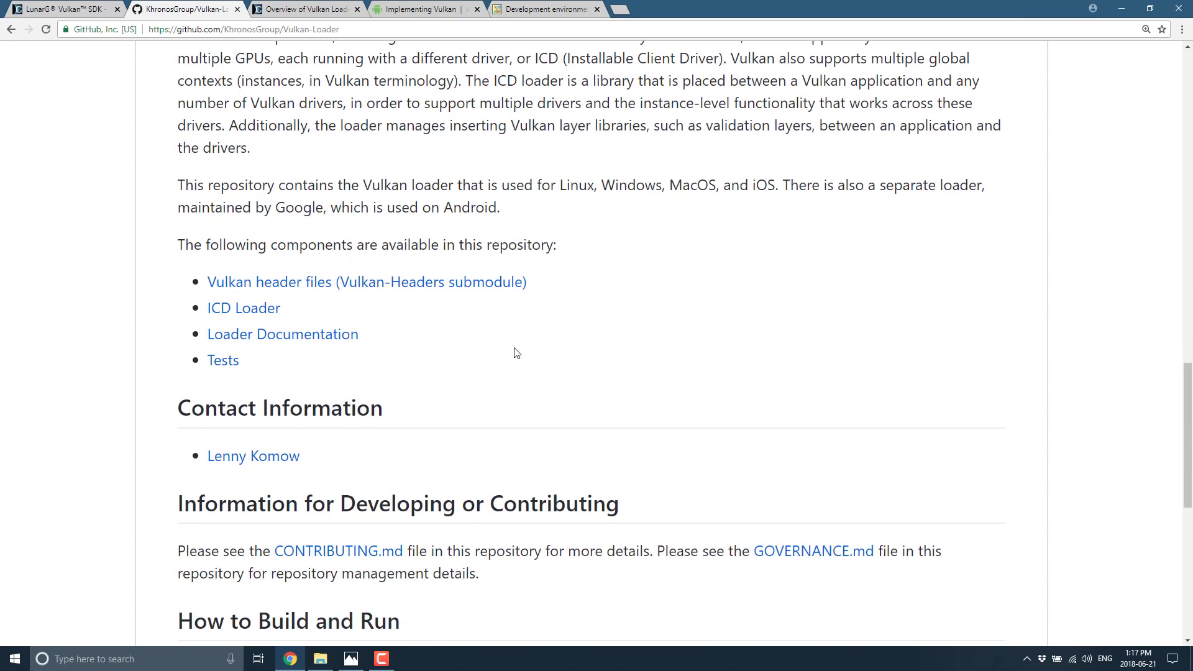
{"action": "scroll", "scroll_direction": "up", "scroll_amount": 3}
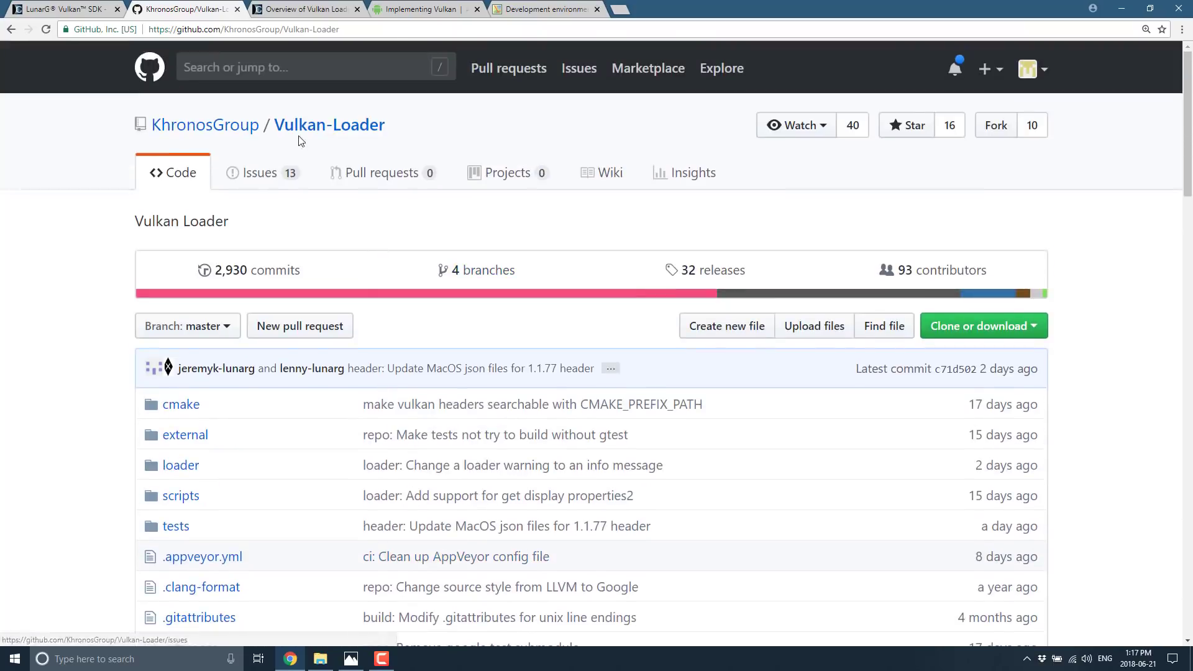
{"action": "scroll", "scroll_direction": "down", "scroll_amount": 3}
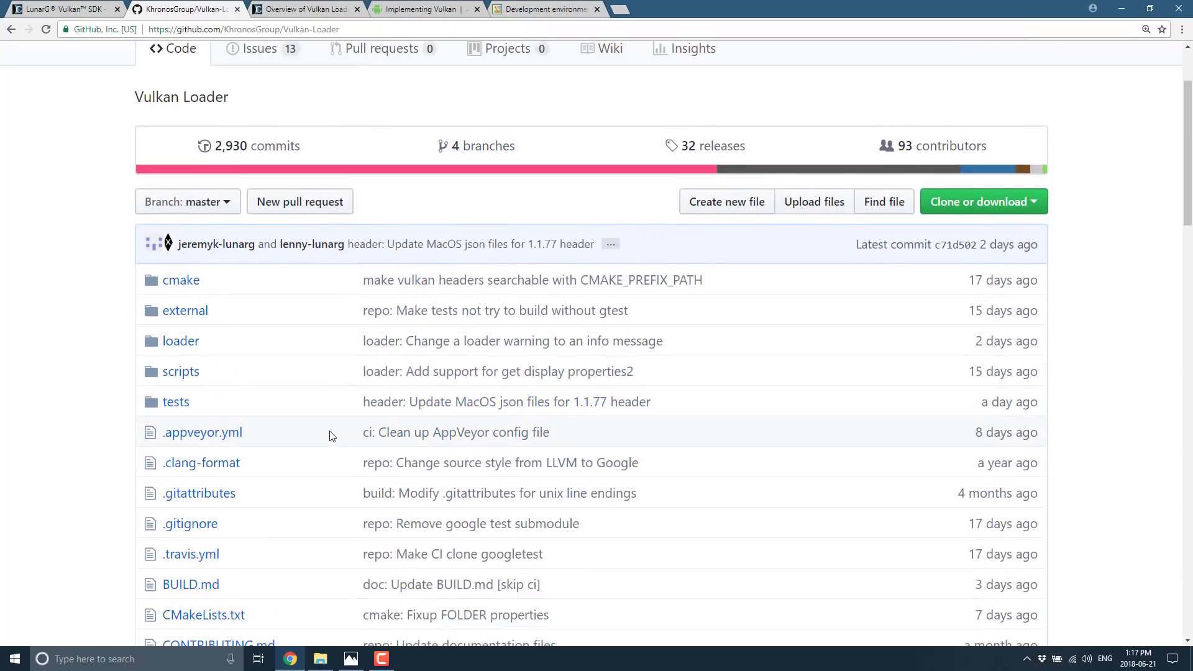
{"action": "mouse_move", "coordinate": [414, 457]}
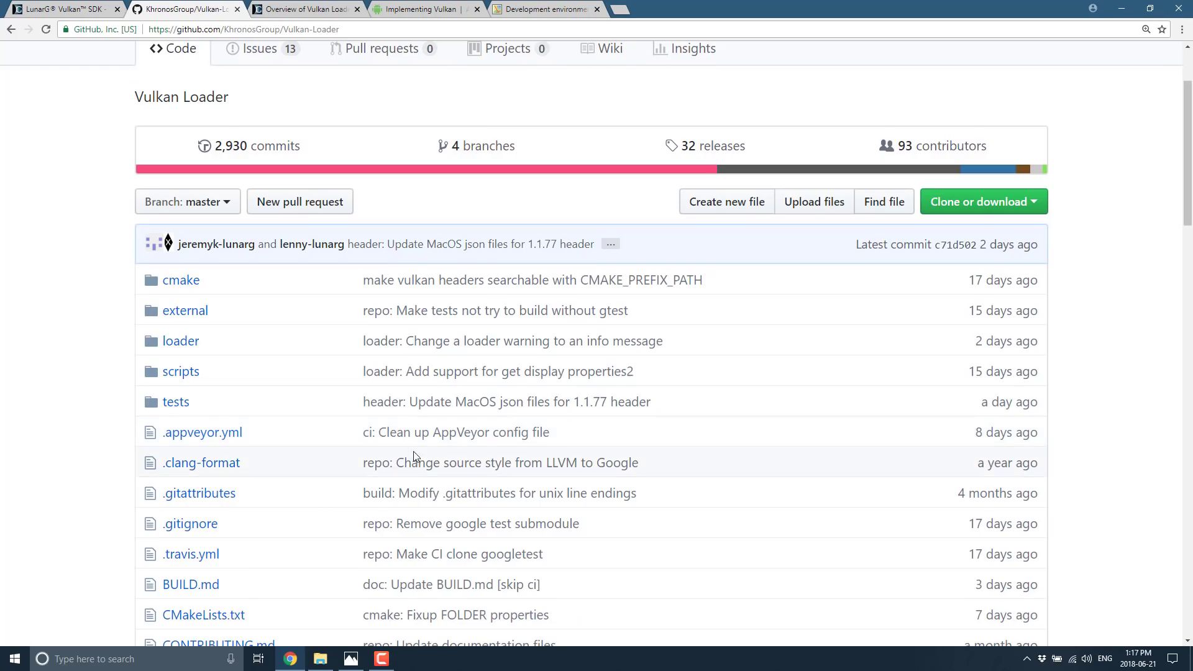
{"action": "scroll", "scroll_direction": "down", "scroll_amount": 3}
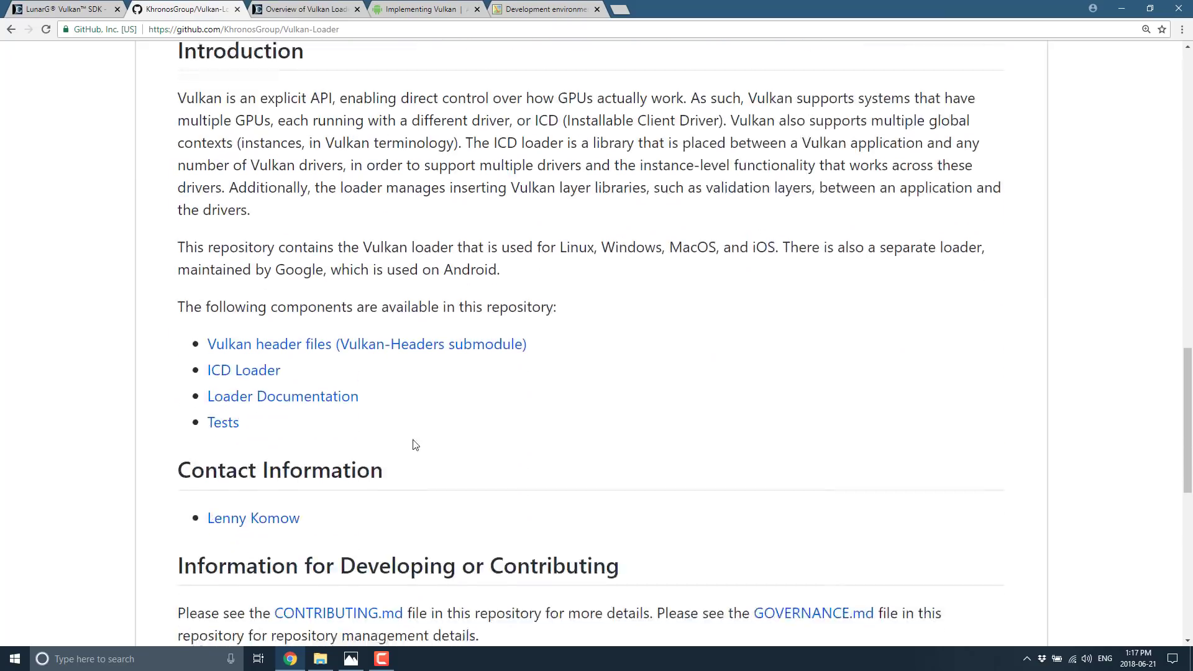
{"action": "scroll", "scroll_direction": "down", "scroll_amount": 3}
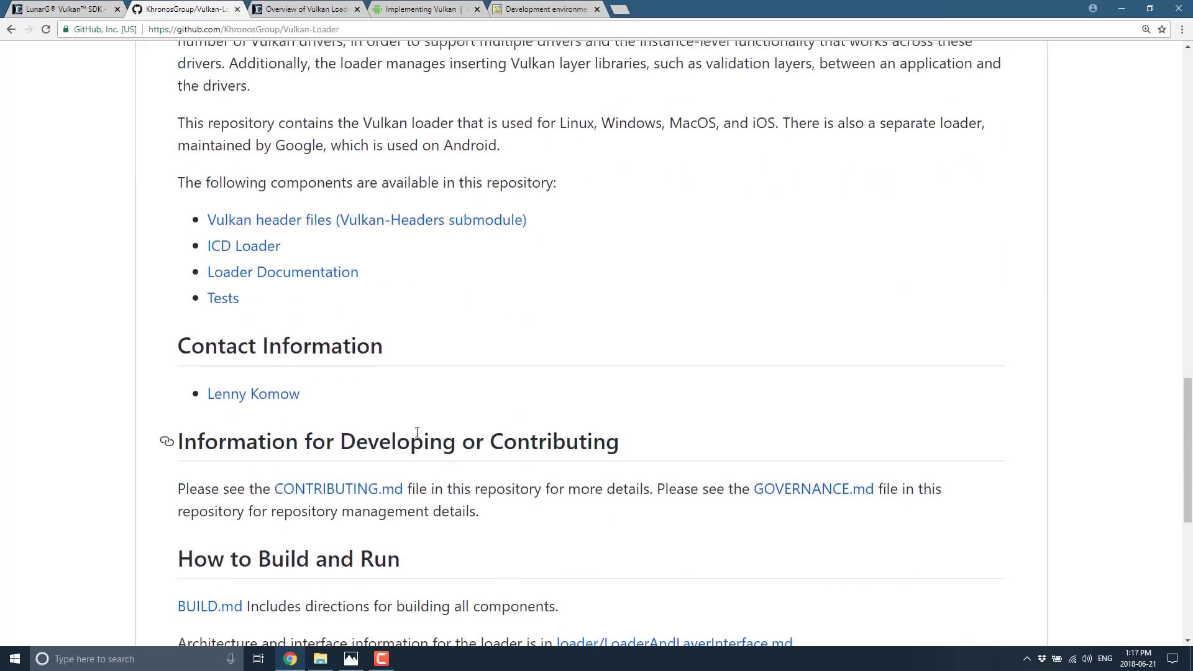
{"action": "scroll", "scroll_direction": "up", "scroll_amount": 3}
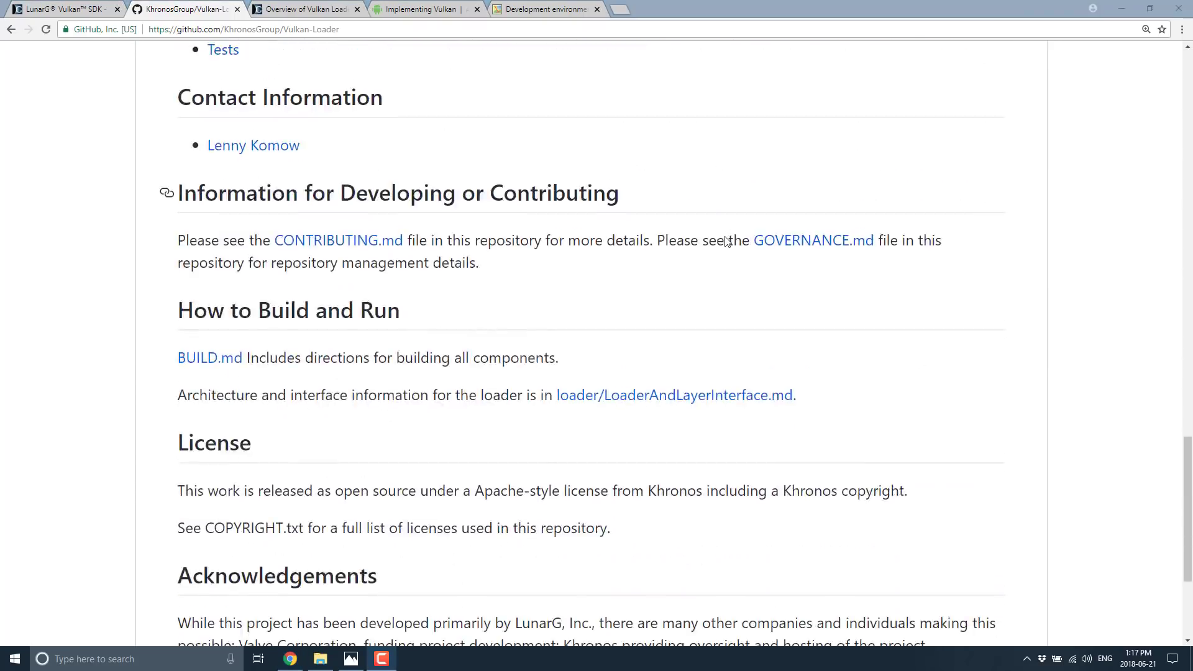
{"action": "scroll", "scroll_direction": "down", "scroll_amount": 3}
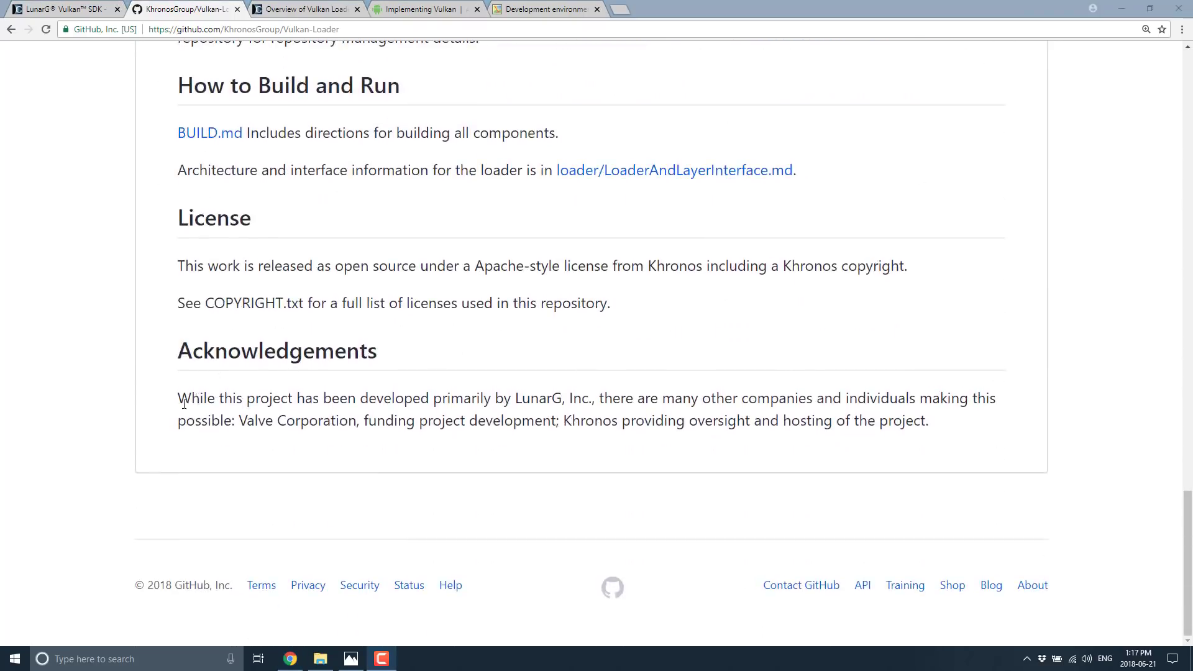
{"action": "left_click_drag", "start_coordinate": [176, 398], "coordinate": [621, 397]}
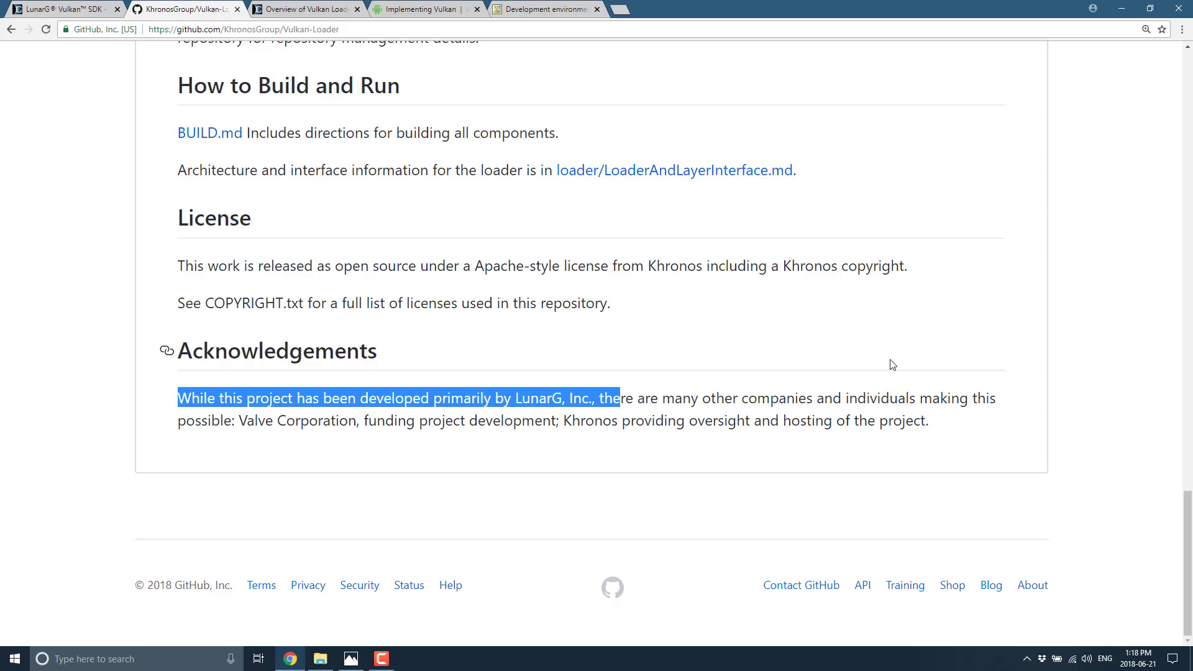
{"action": "mouse_move", "coordinate": [820, 316]}
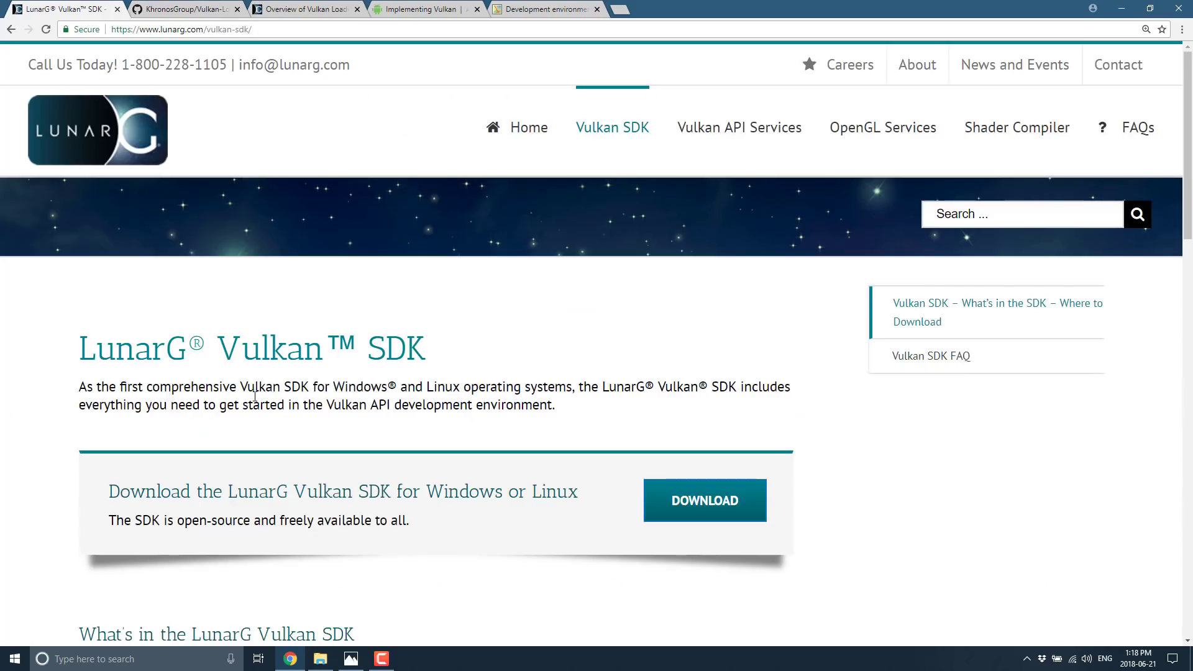
- Highlight the Vulkan Runtime Installer description, then bring up Android's Implementing Vulkan guide
{"action": "scroll", "scroll_direction": "down", "scroll_amount": 3}
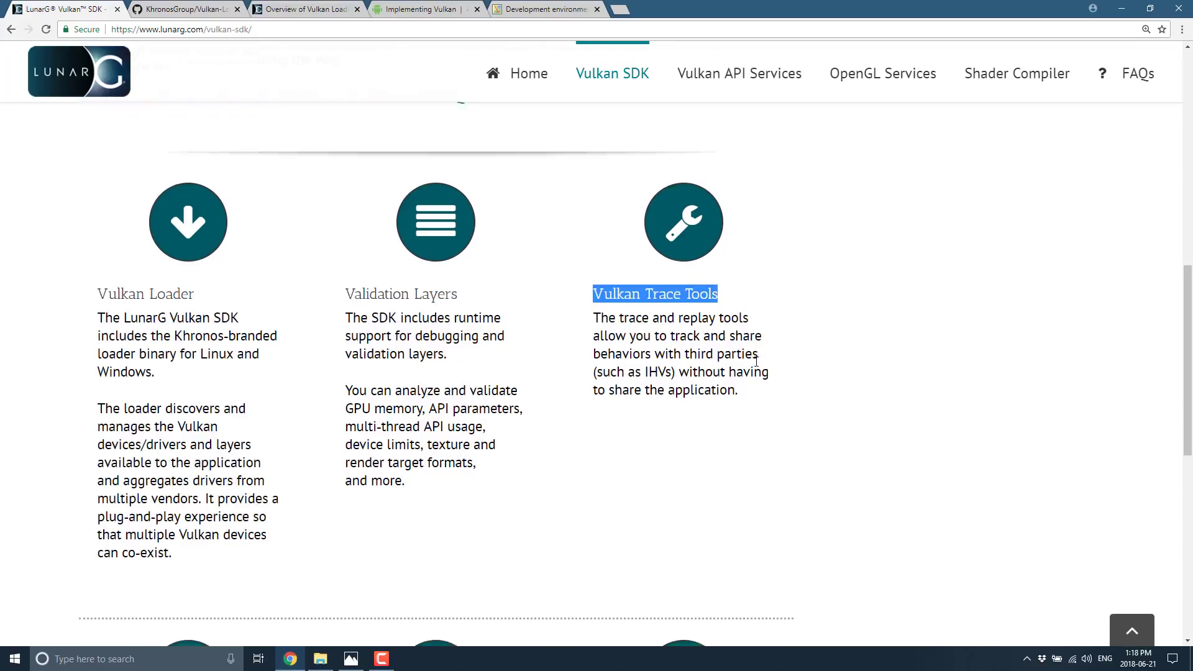
{"action": "scroll", "scroll_direction": "down", "scroll_amount": 3}
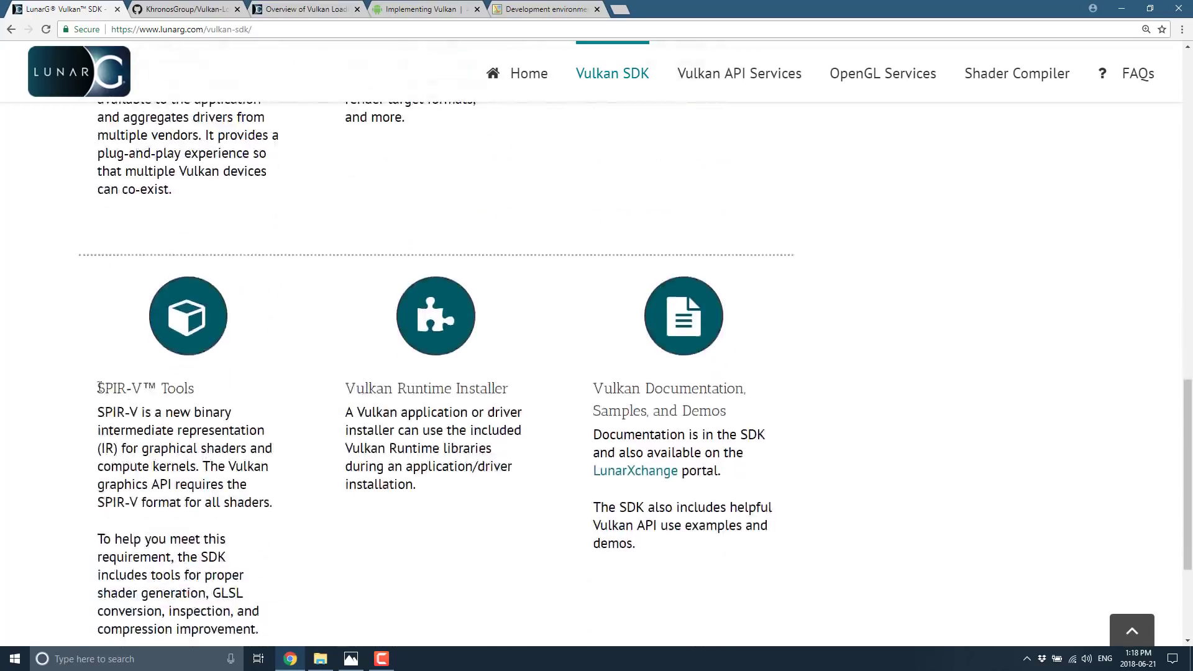
{"action": "double_click", "coordinate": [145, 326]}
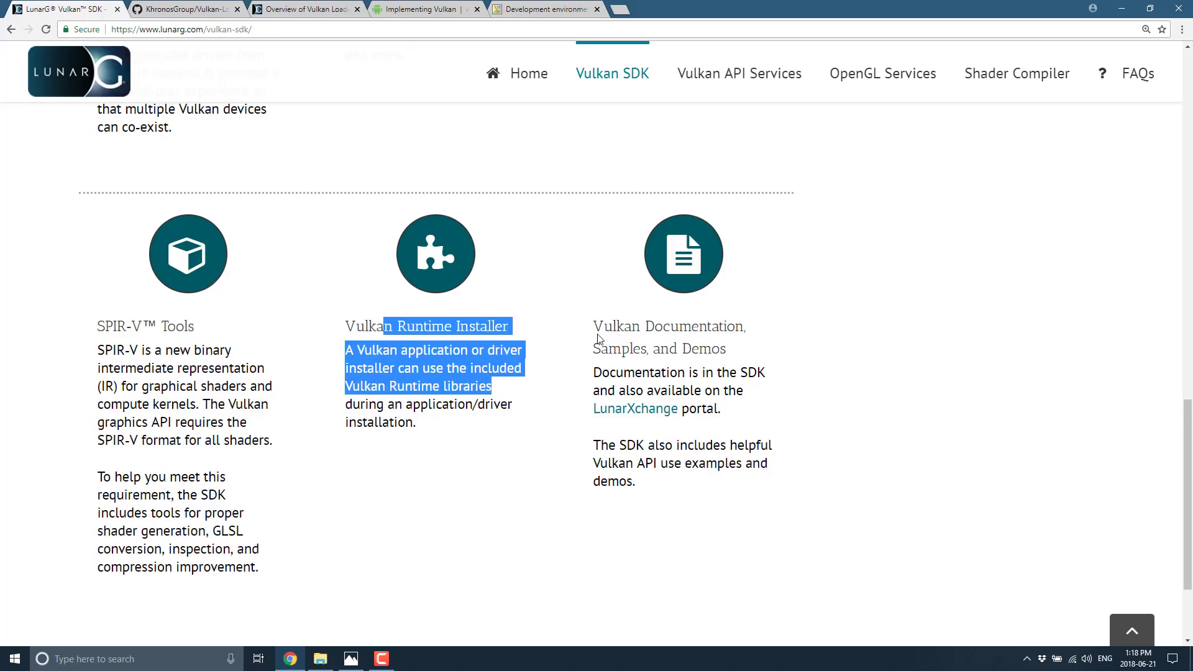
{"action": "mouse_move", "coordinate": [770, 413]}
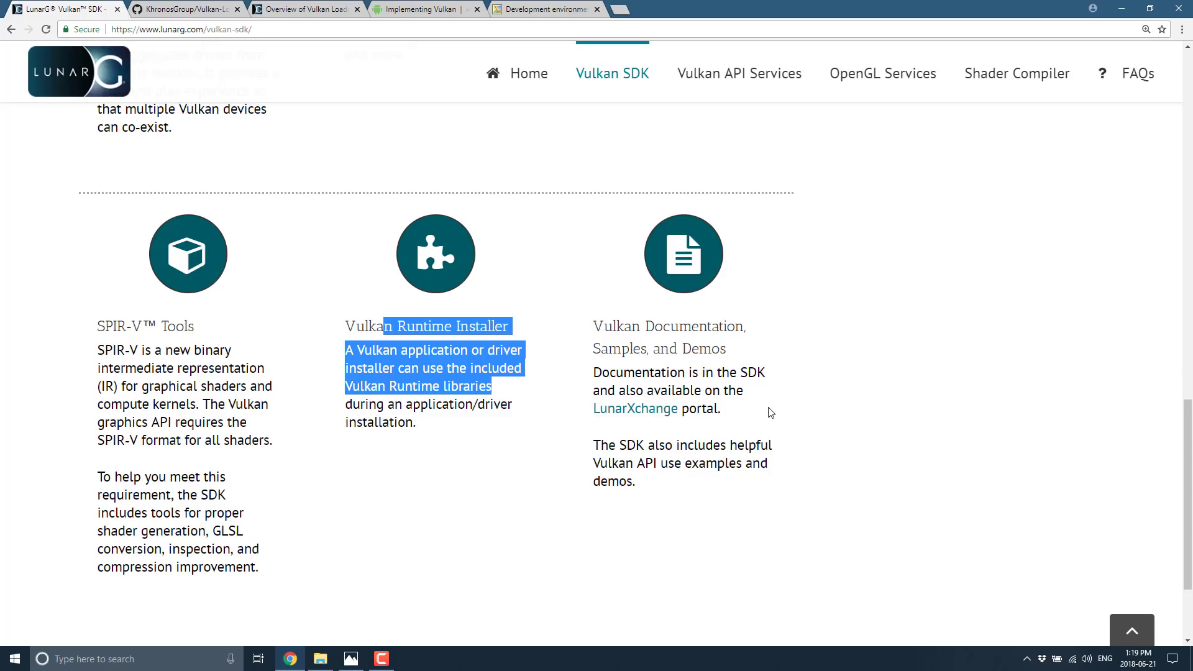
{"action": "left_click", "coordinate": [415, 8]}
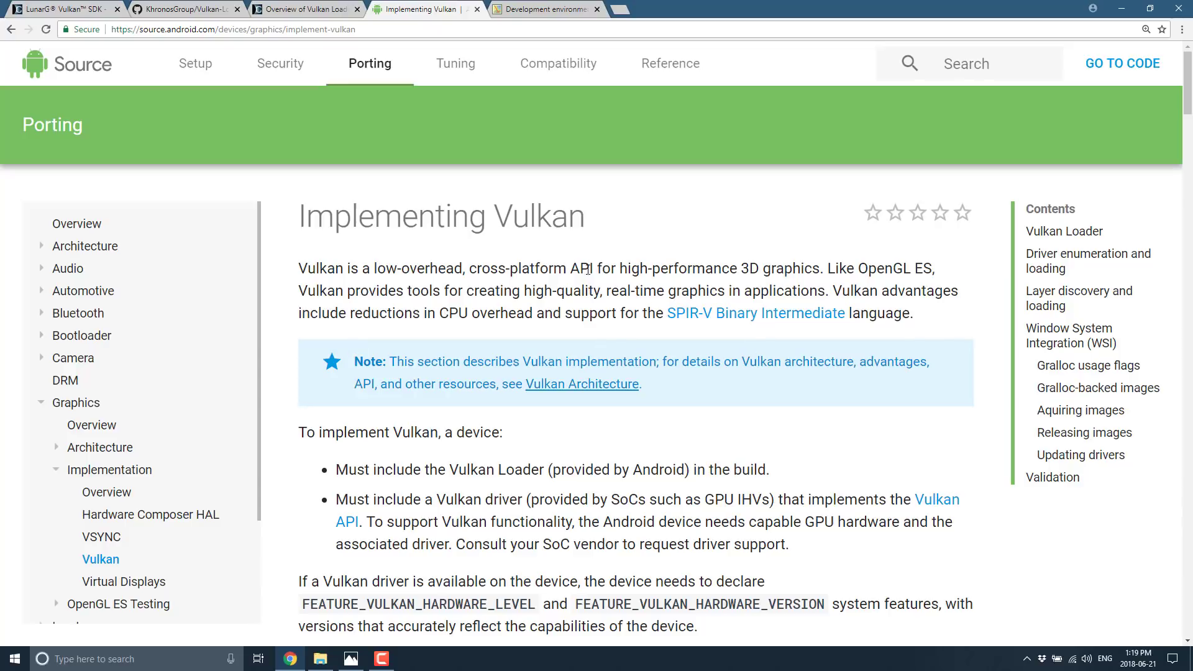
- Select the Implementing Vulkan intro paragraph and scroll down to the Vulkan Loader requirement
{"action": "left_click_drag", "start_coordinate": [314, 268], "coordinate": [676, 312]}
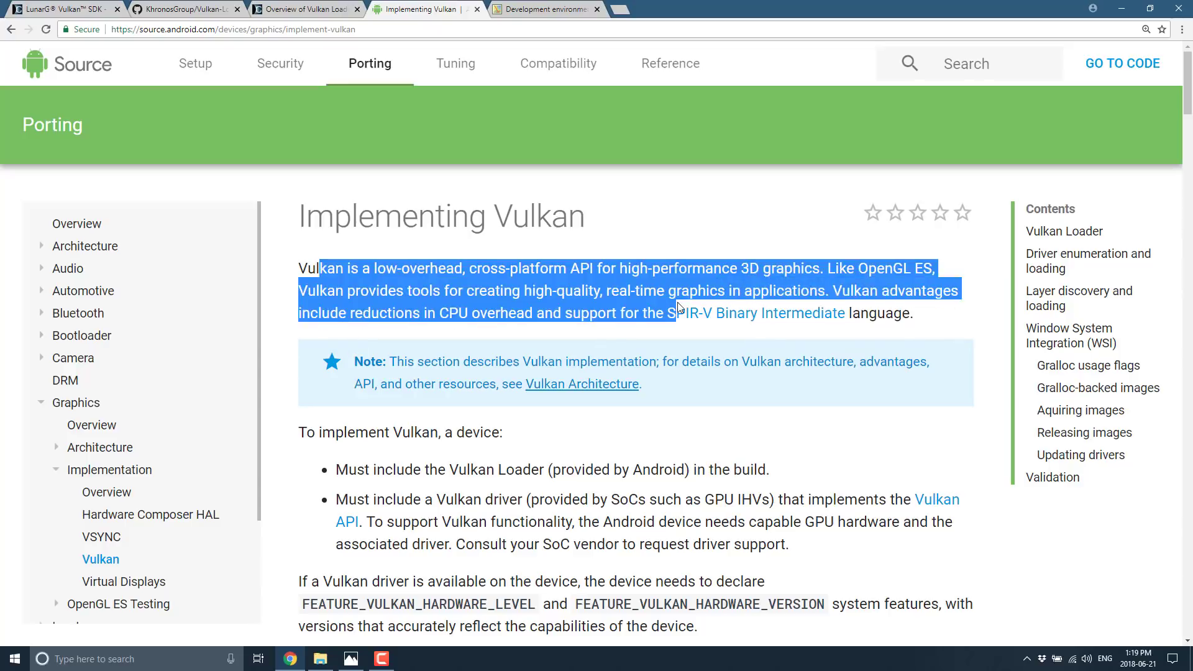
{"action": "scroll", "scroll_direction": "down", "scroll_amount": 3}
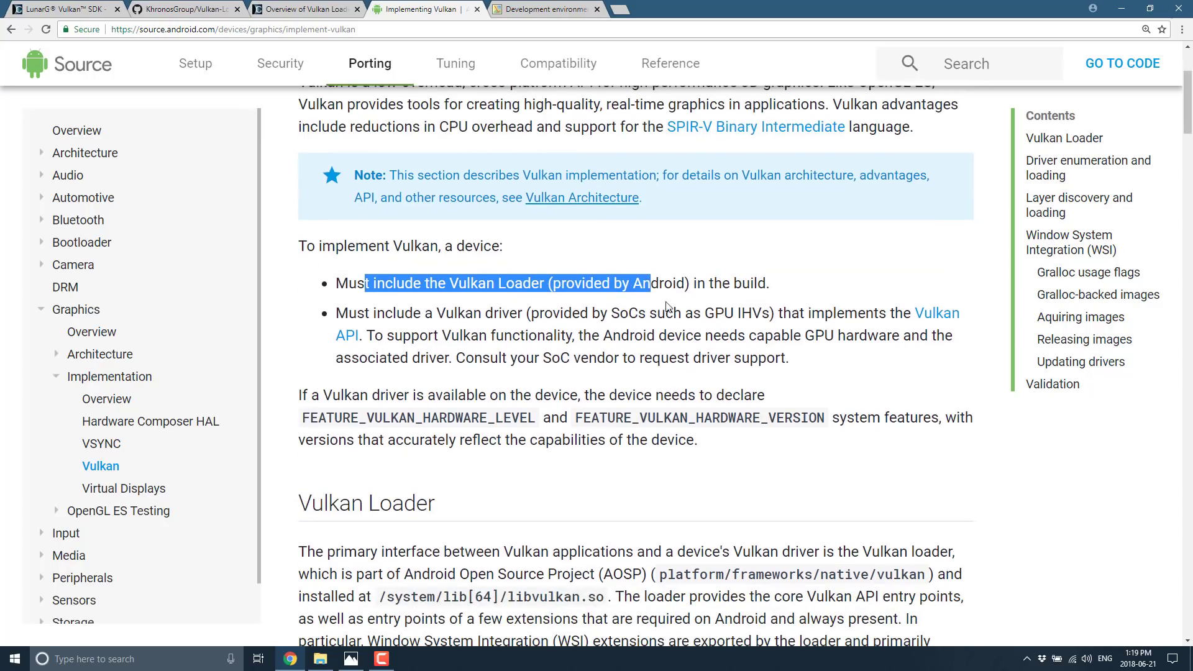
{"action": "mouse_move", "coordinate": [697, 307]}
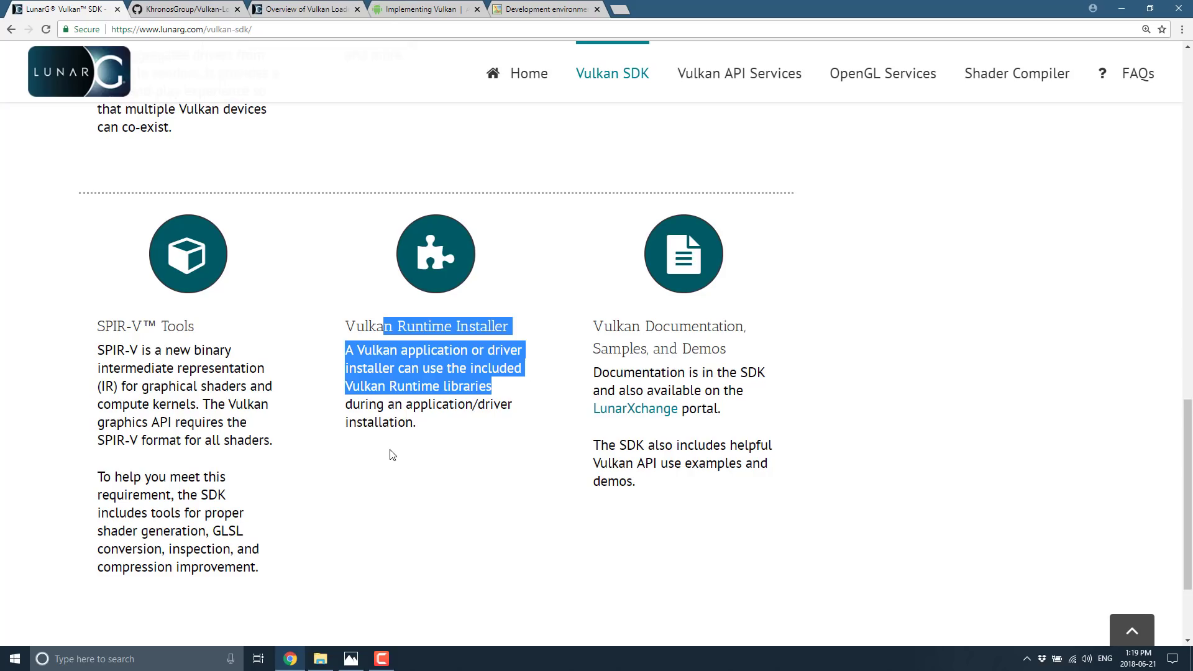
{"action": "mouse_move", "coordinate": [366, 436]}
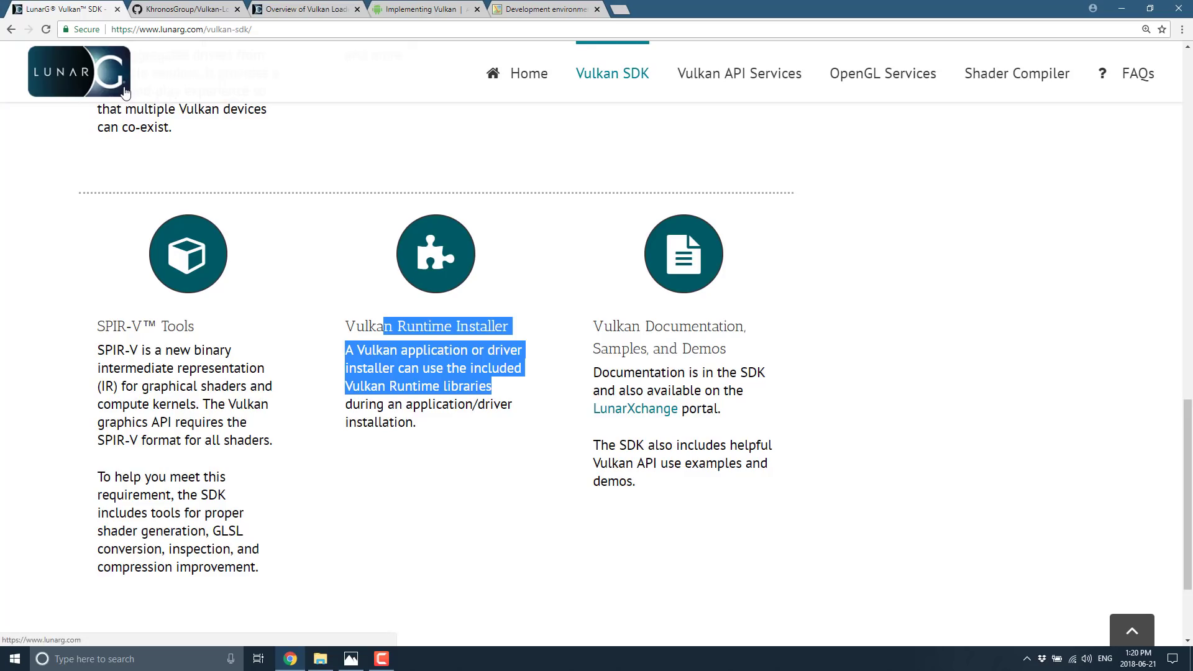
{"action": "mouse_move", "coordinate": [621, 263]}
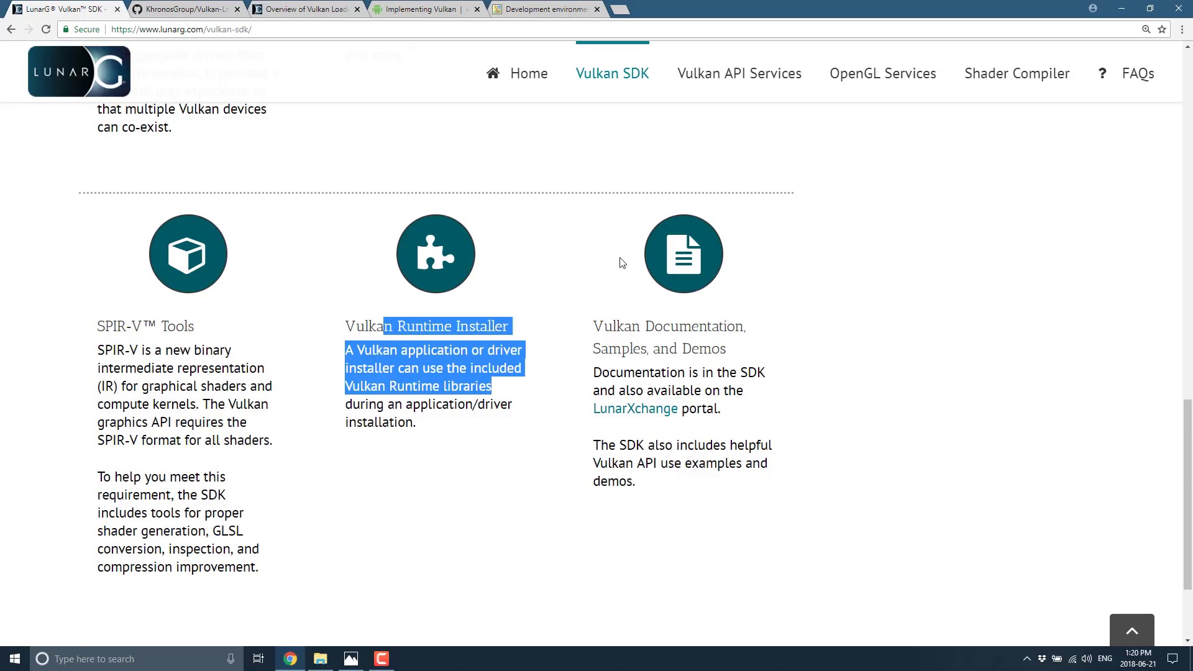
{"action": "mouse_move", "coordinate": [596, 248]}
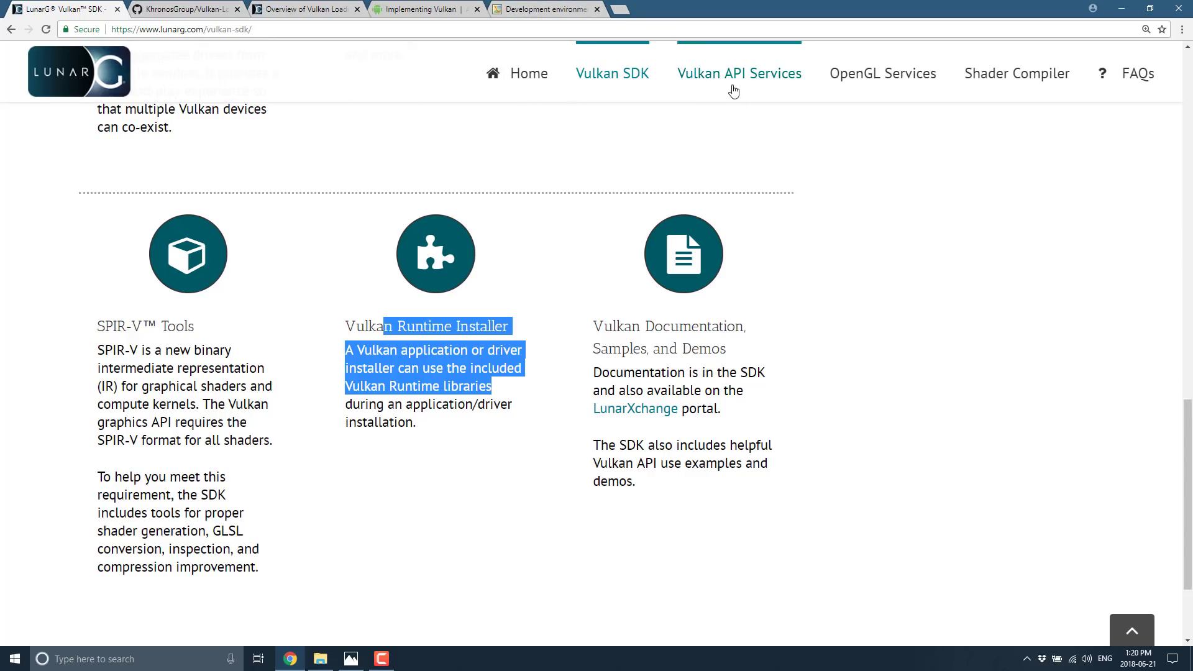
{"action": "mouse_move", "coordinate": [603, 61]}
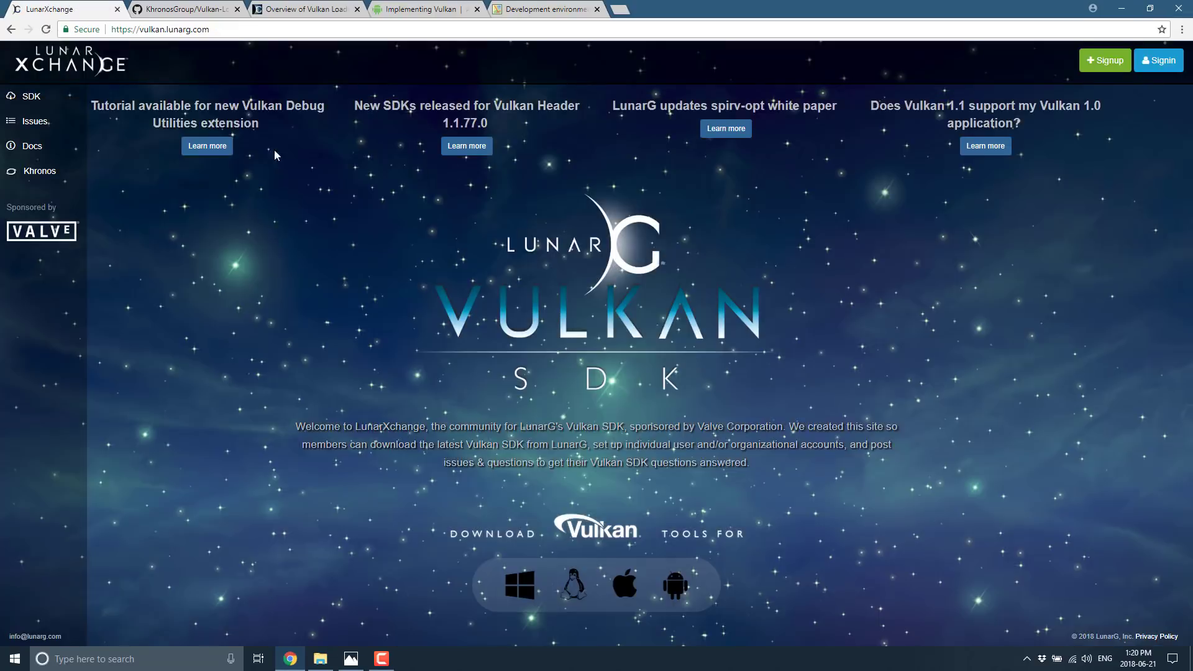
- Read LunarXchange's Windows Getting Started guide under Docs, then go to the Vulkan Tutorial tab
{"action": "left_click", "coordinate": [32, 145]}
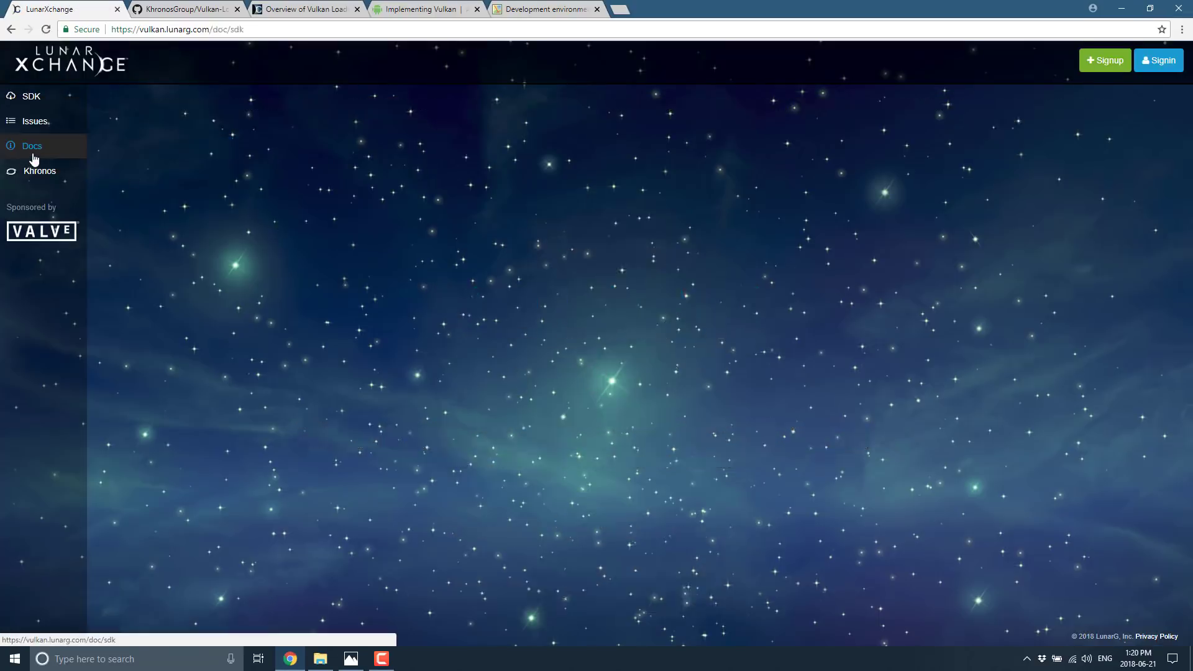
{"action": "left_click", "coordinate": [31, 145]}
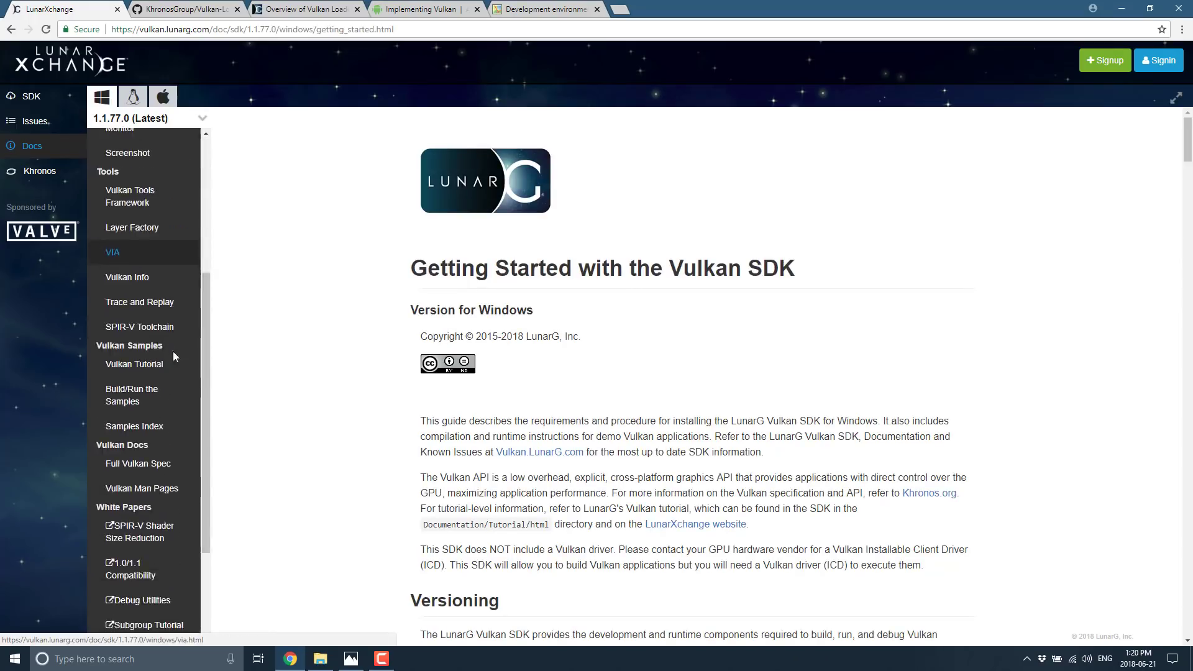
{"action": "scroll", "scroll_direction": "down", "scroll_amount": 3}
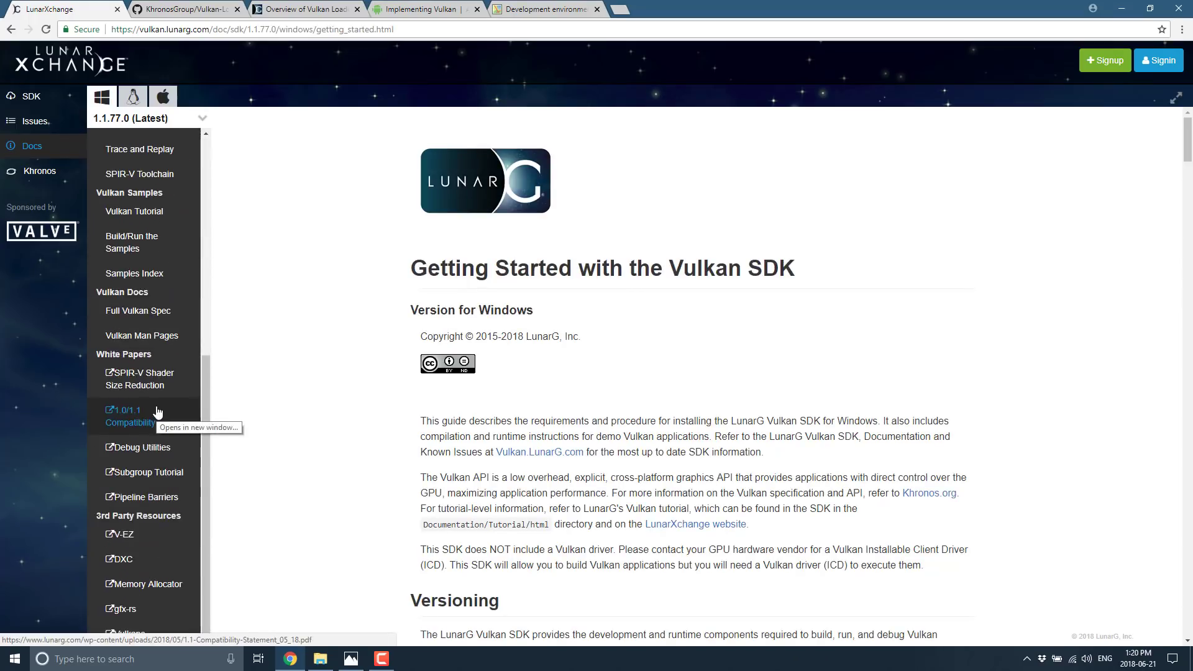
{"action": "scroll", "scroll_direction": "down", "scroll_amount": 3}
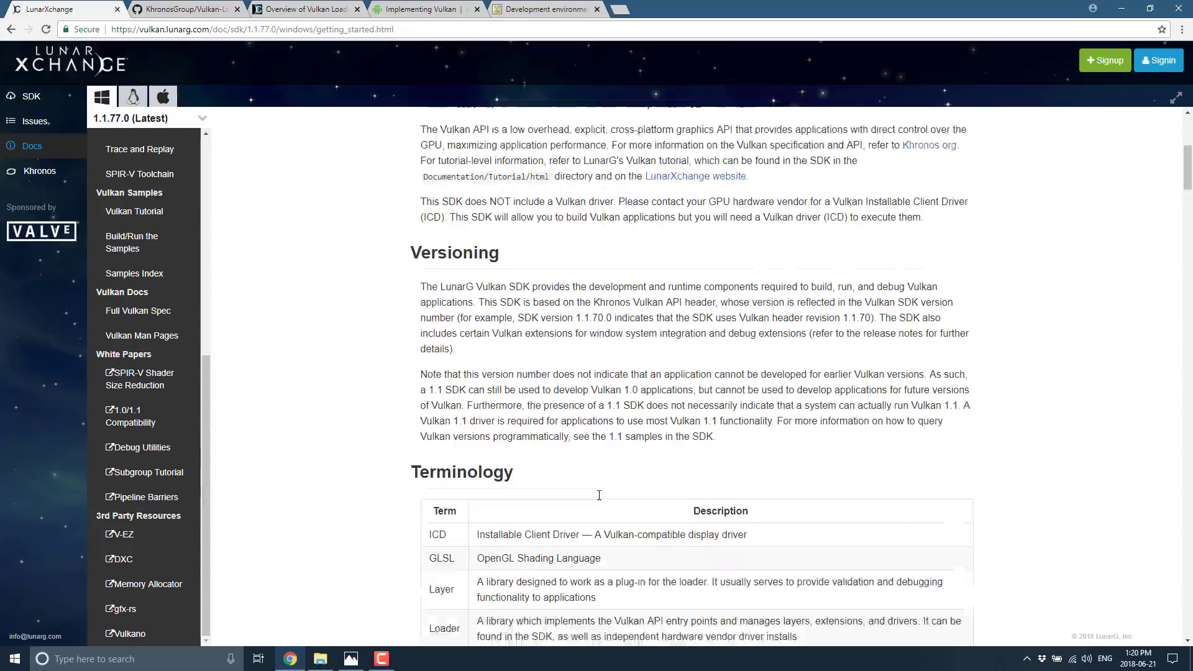
{"action": "left_click", "coordinate": [543, 9]}
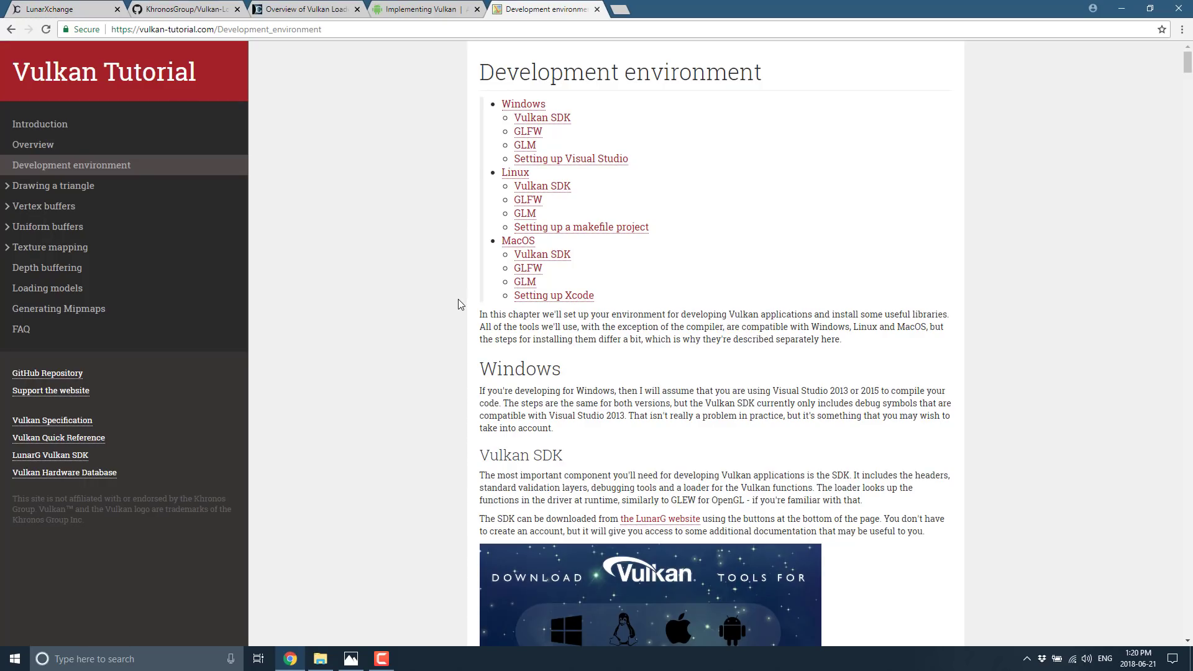
- Skim the Development environment chapter down to the Vulkan SDK download passage
{"action": "scroll", "scroll_direction": "down", "scroll_amount": 3}
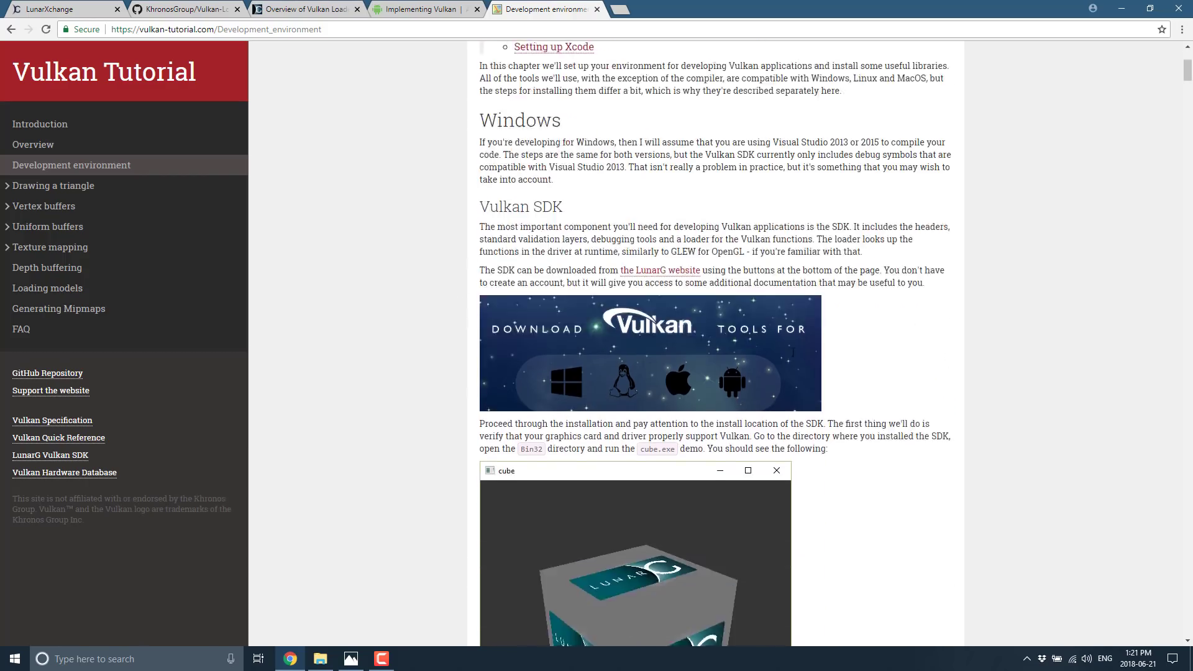
{"action": "scroll", "scroll_direction": "down", "scroll_amount": 3}
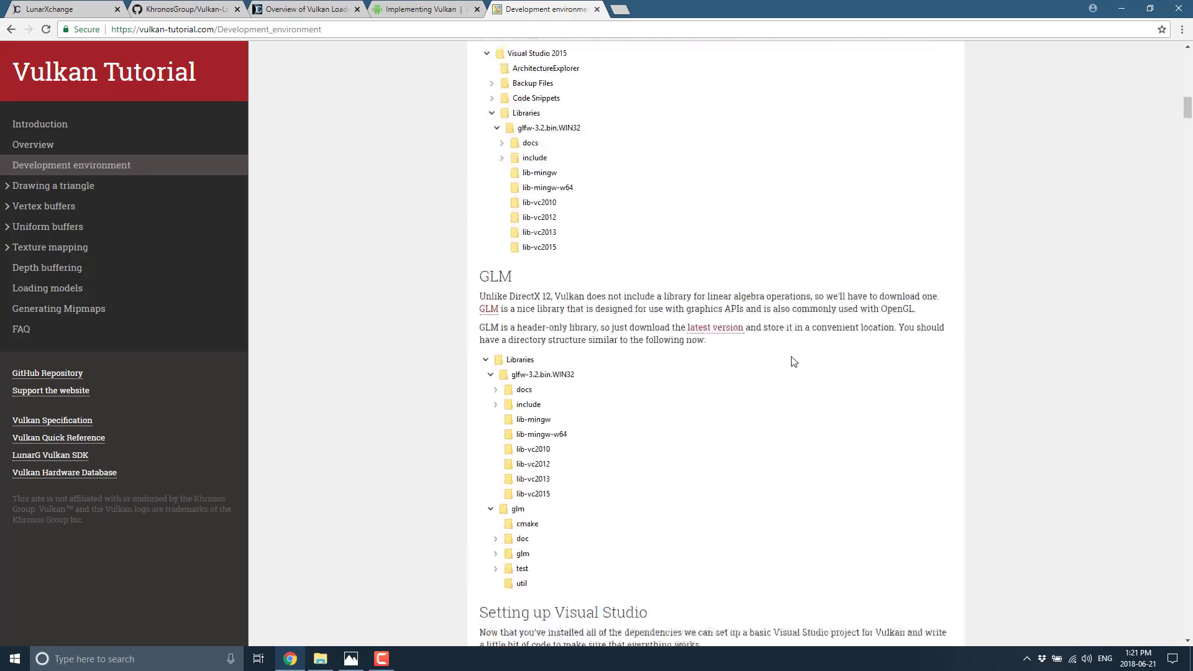
{"action": "scroll", "scroll_direction": "down", "scroll_amount": 3}
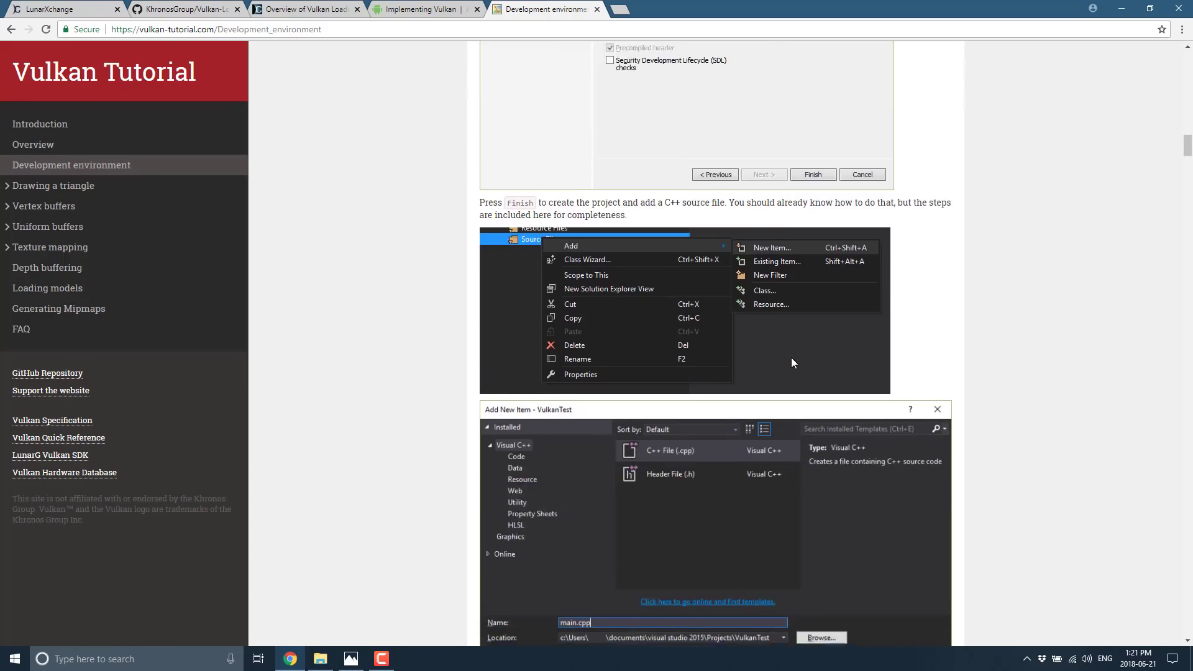
{"action": "scroll", "scroll_direction": "down", "scroll_amount": 3}
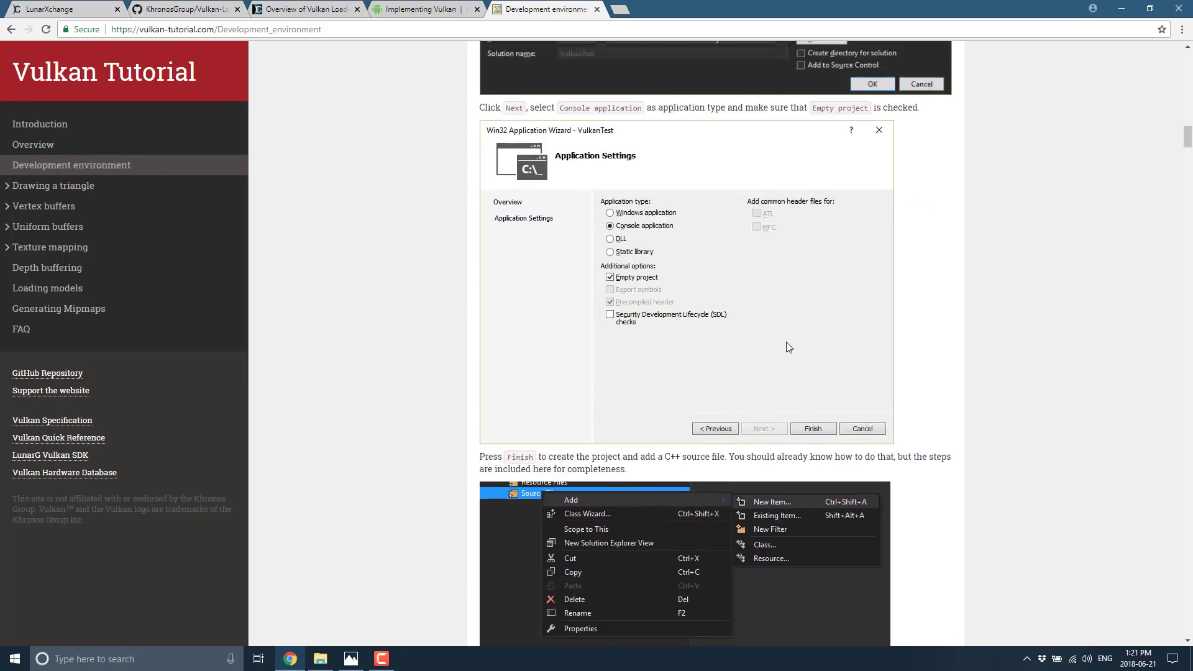
{"action": "scroll", "scroll_direction": "down", "scroll_amount": 3}
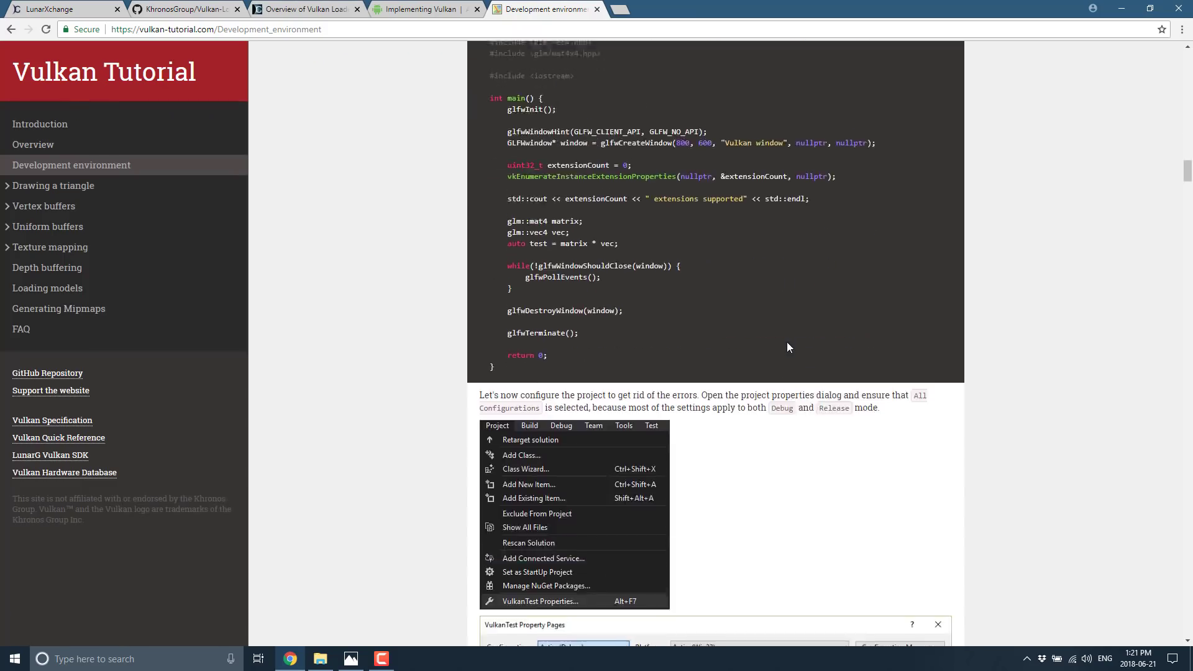
{"action": "scroll", "scroll_direction": "down", "scroll_amount": 3}
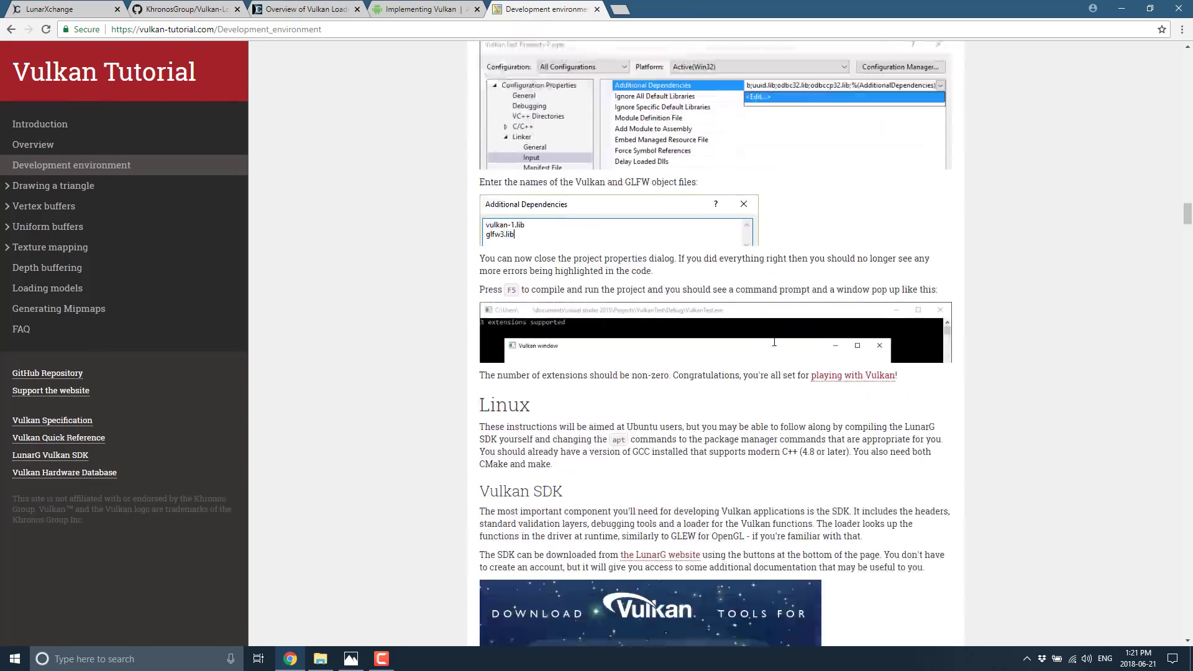
{"action": "scroll", "scroll_direction": "down", "scroll_amount": 3}
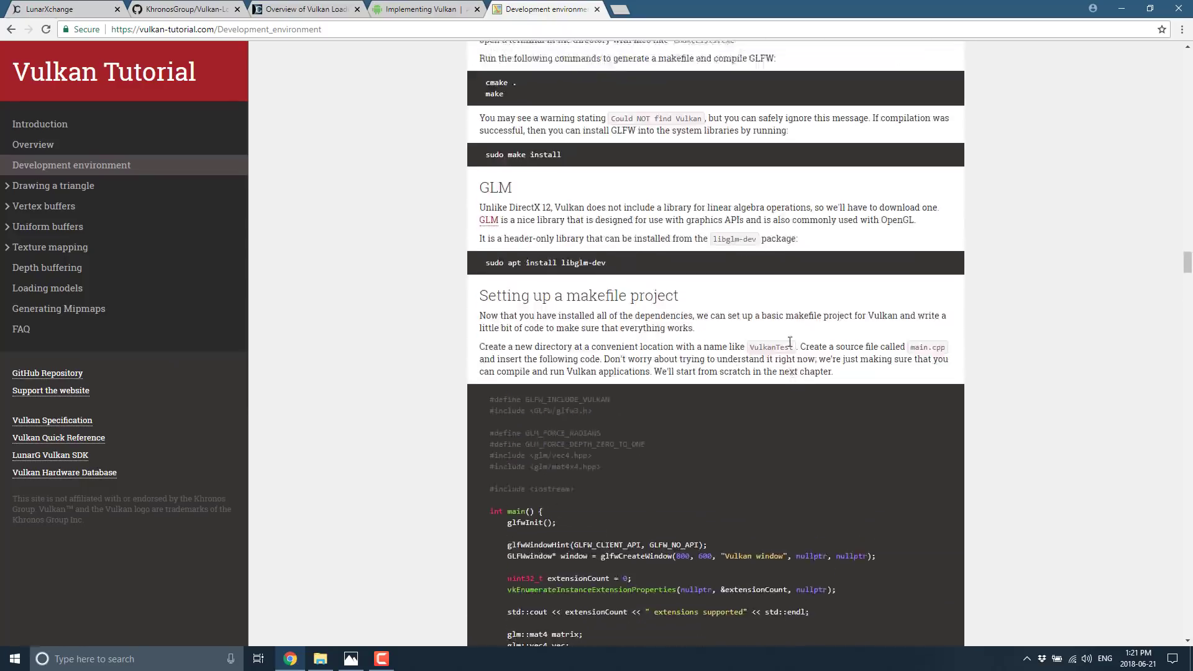
{"action": "scroll", "scroll_direction": "down", "scroll_amount": 3}
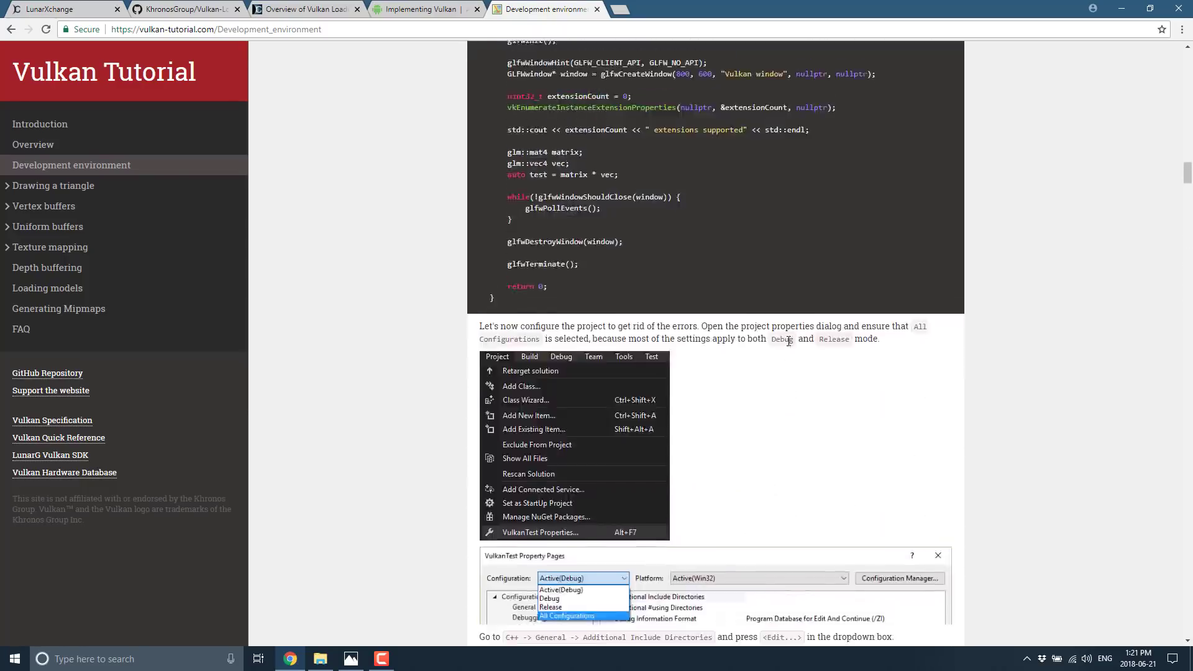
{"action": "scroll", "scroll_direction": "down", "scroll_amount": 3}
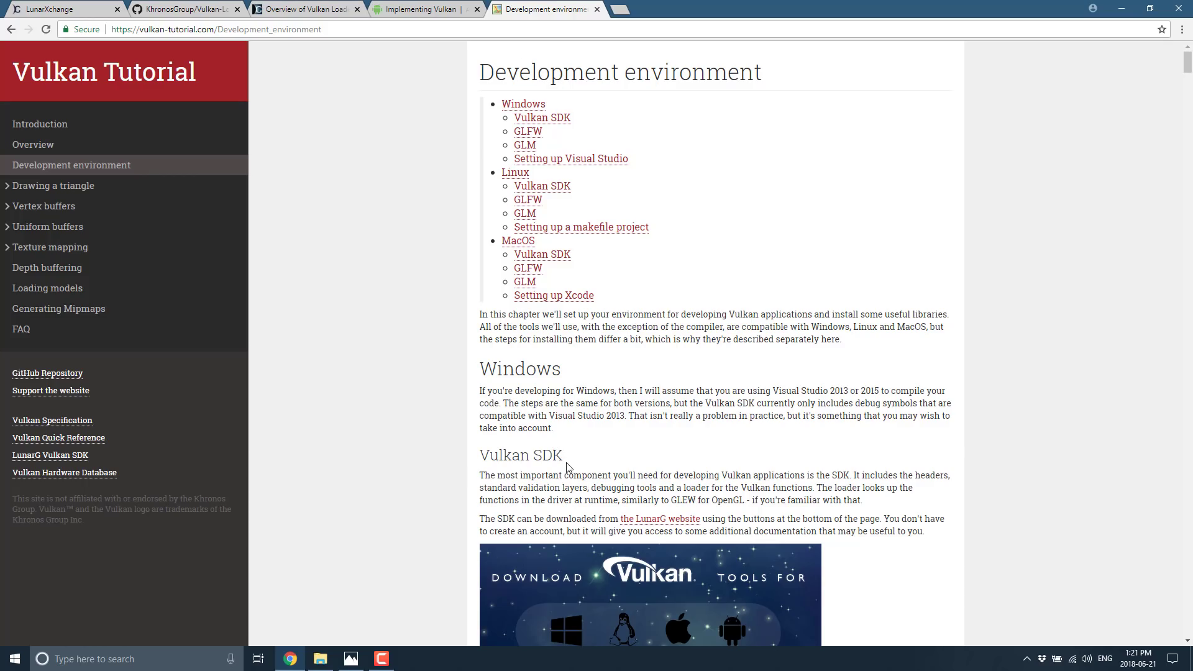
- Highlight 'from the LunarG website using the' and scroll down to the Windows GLFW section
{"action": "left_click_drag", "start_coordinate": [613, 518], "coordinate": [736, 519]}
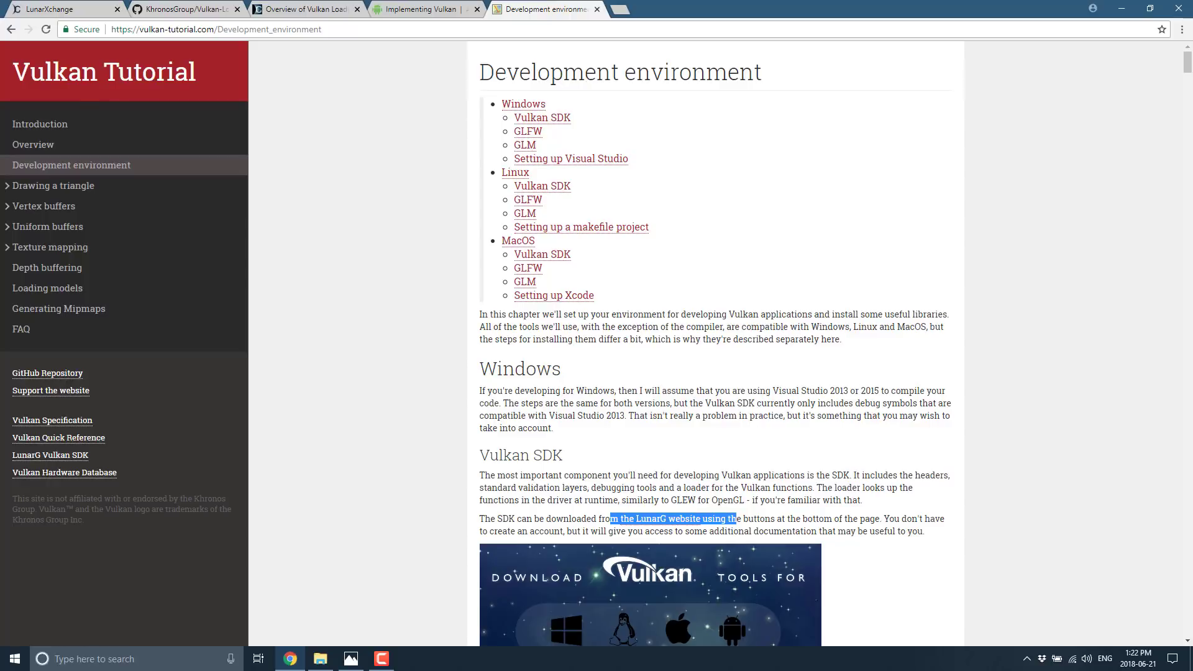
{"action": "left_click", "coordinate": [648, 518]}
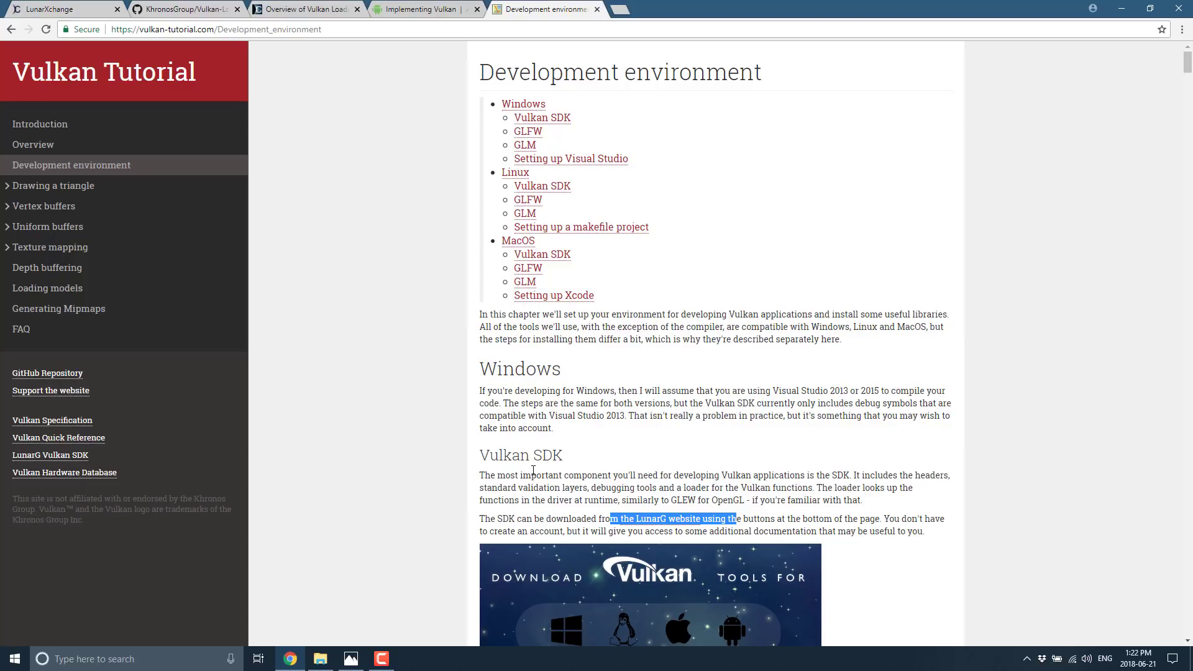
{"action": "scroll", "scroll_direction": "down", "scroll_amount": 3}
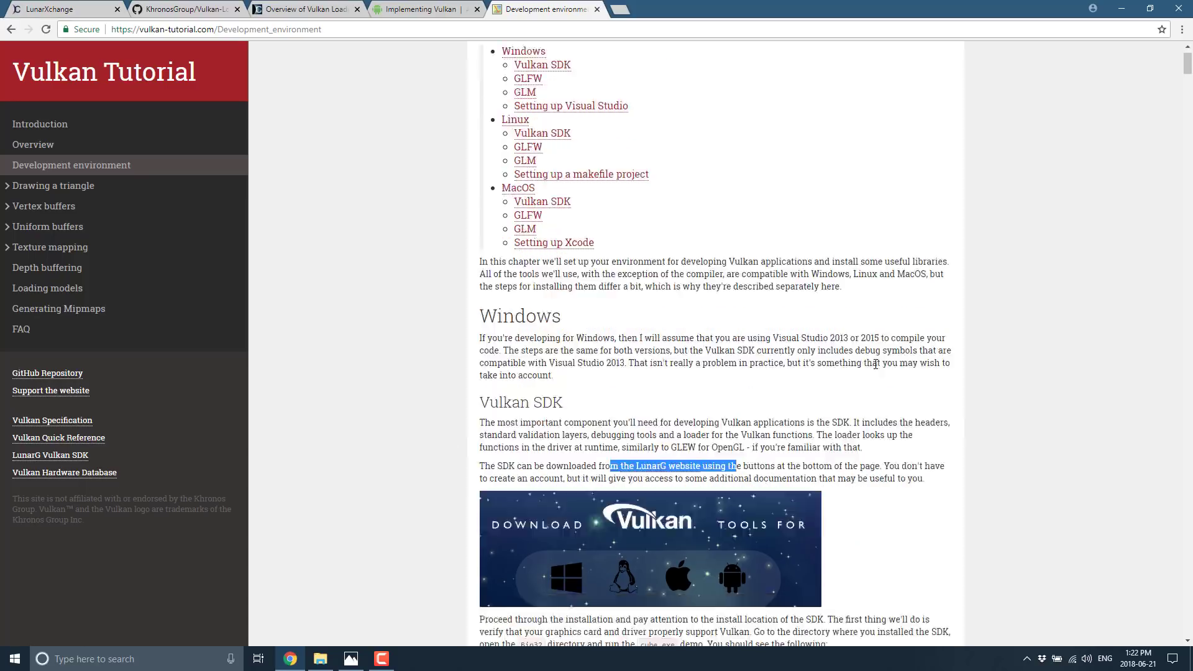
{"action": "scroll", "scroll_direction": "down", "scroll_amount": 3}
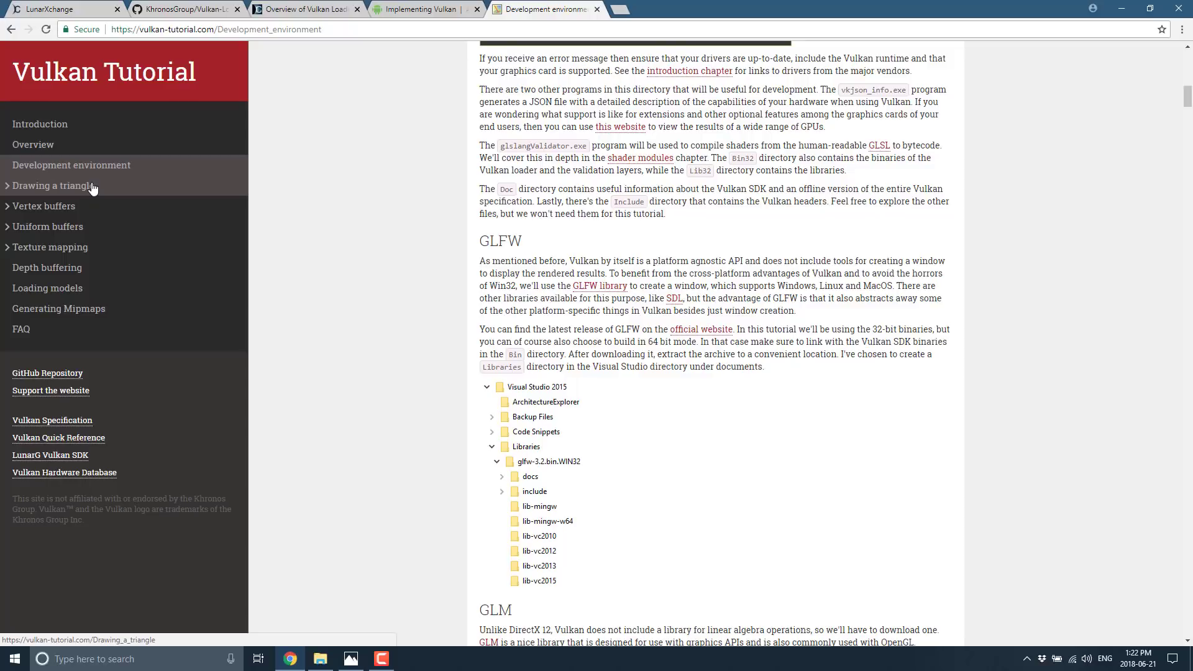
- Open the Drawing a triangle chapter and skim the Instance page
{"action": "left_click", "coordinate": [52, 185]}
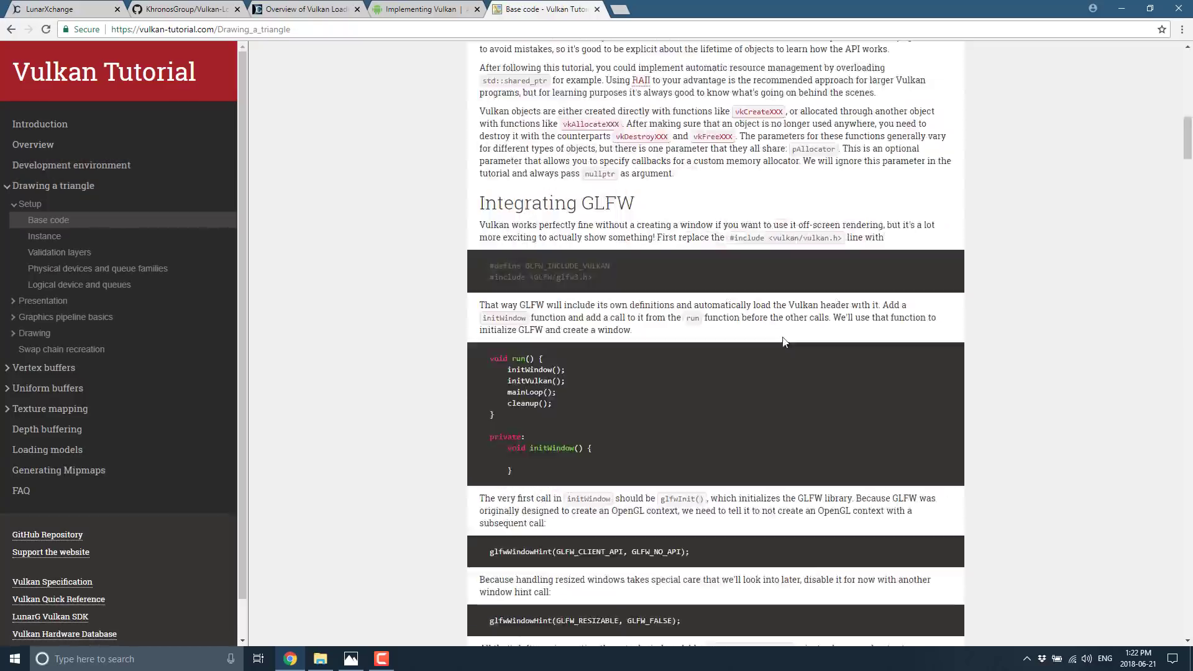
{"action": "scroll", "scroll_direction": "down", "scroll_amount": 3}
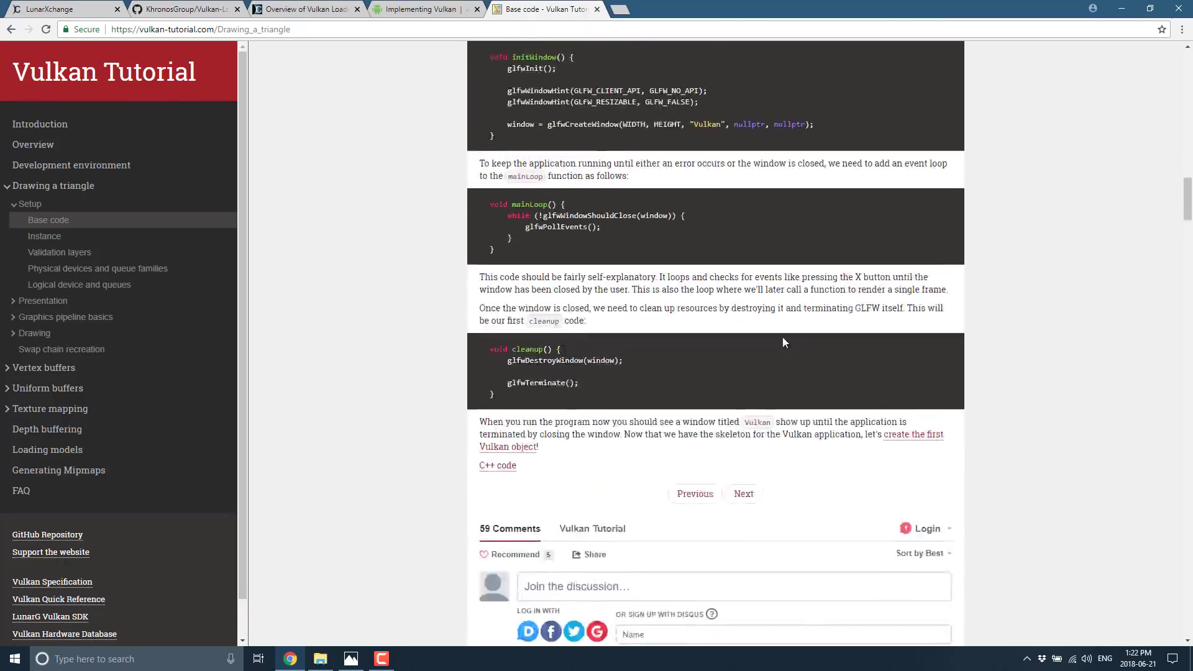
{"action": "scroll", "scroll_direction": "down", "scroll_amount": 3}
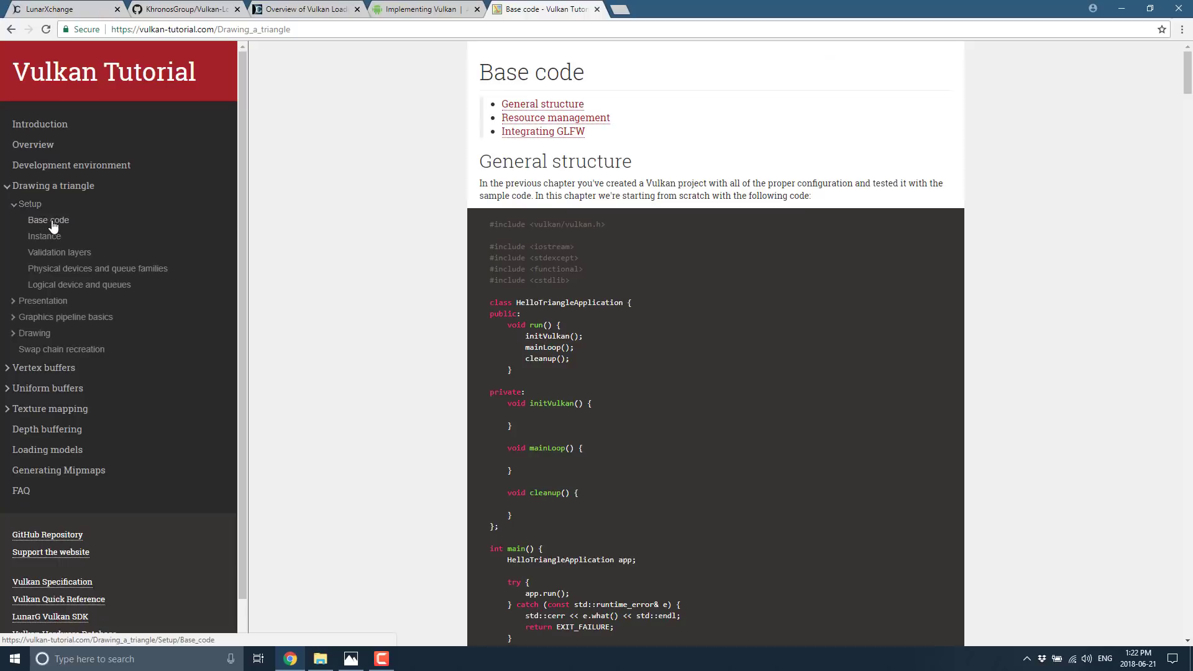
{"action": "left_click", "coordinate": [44, 236]}
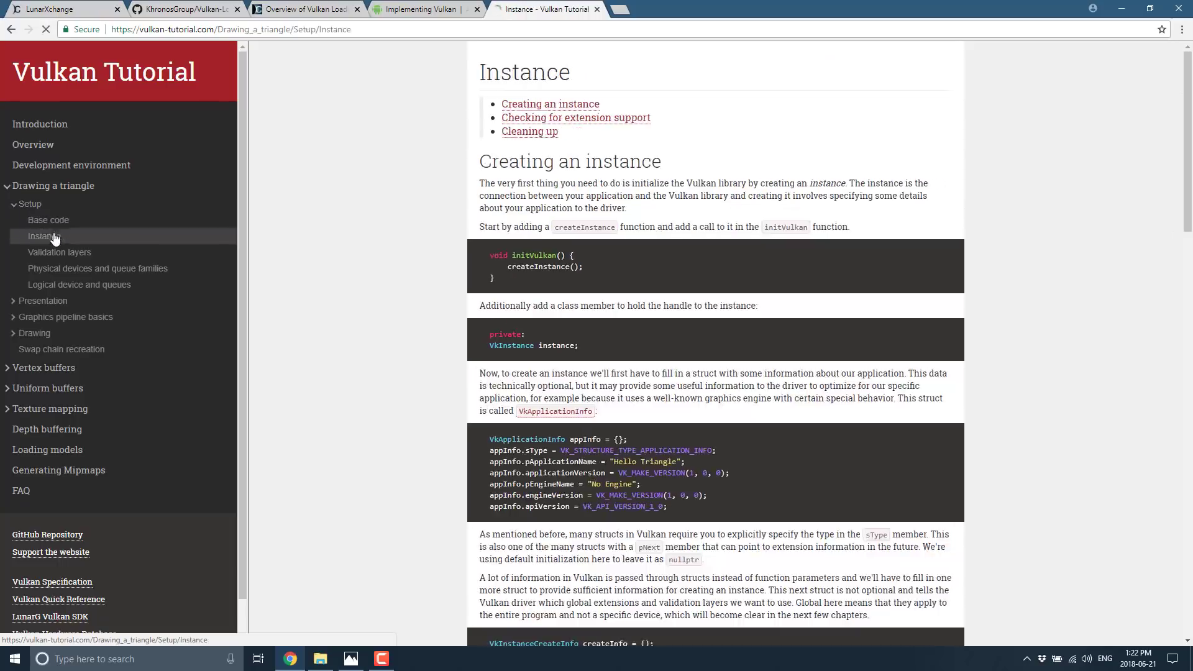
{"action": "scroll", "scroll_direction": "down", "scroll_amount": 3}
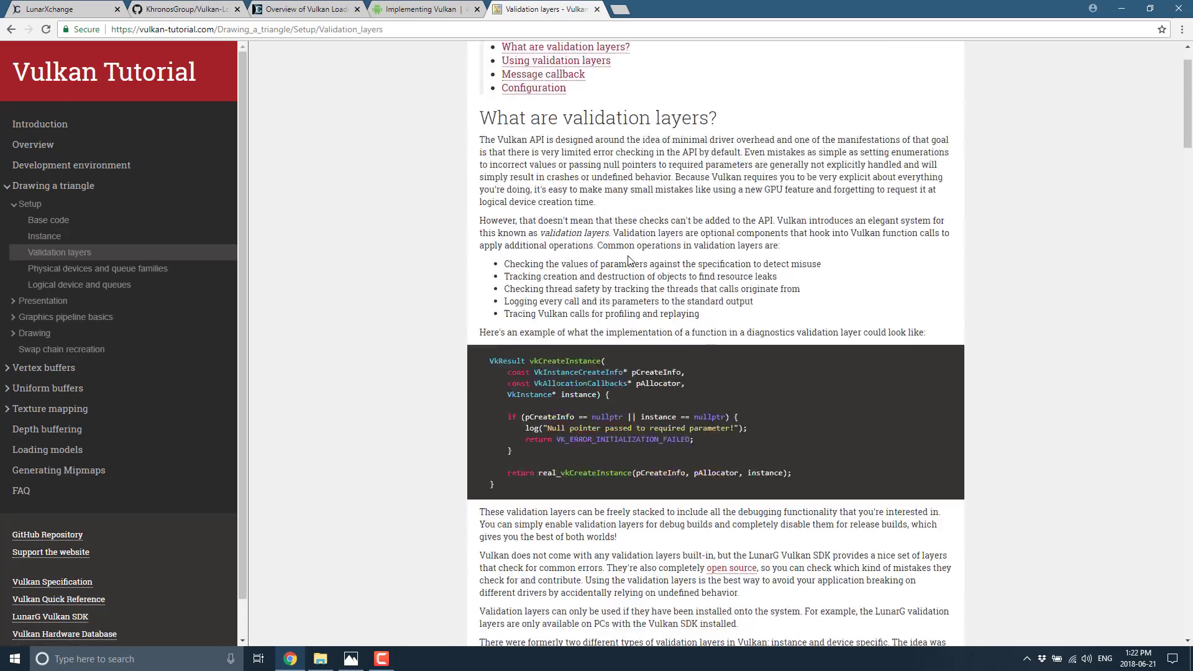
{"action": "scroll", "scroll_direction": "down", "scroll_amount": 3}
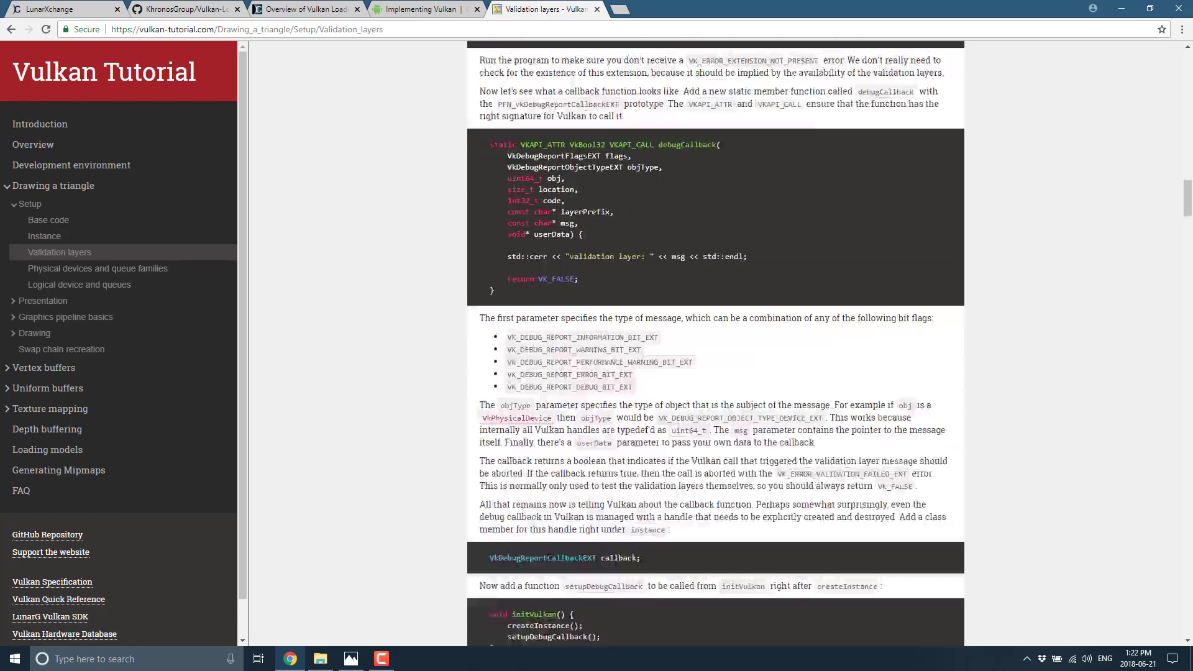
{"action": "scroll", "scroll_direction": "down", "scroll_amount": 3}
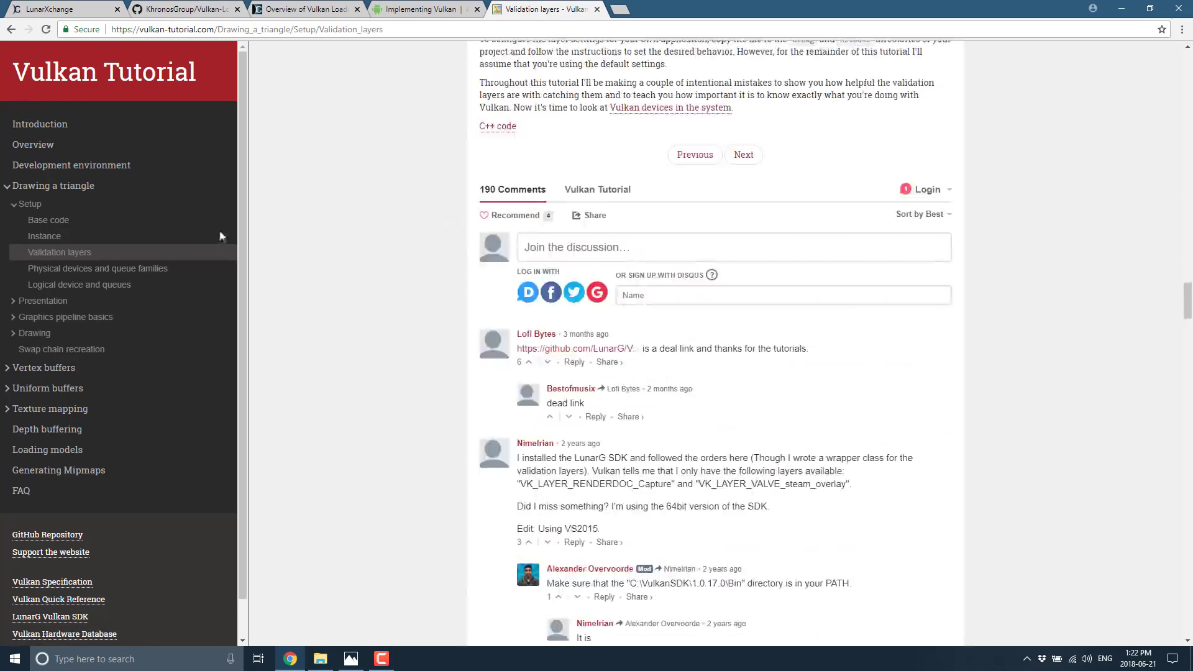
- Skim the Physical devices and queue families page, then open Logical device and queues
{"action": "left_click", "coordinate": [98, 268]}
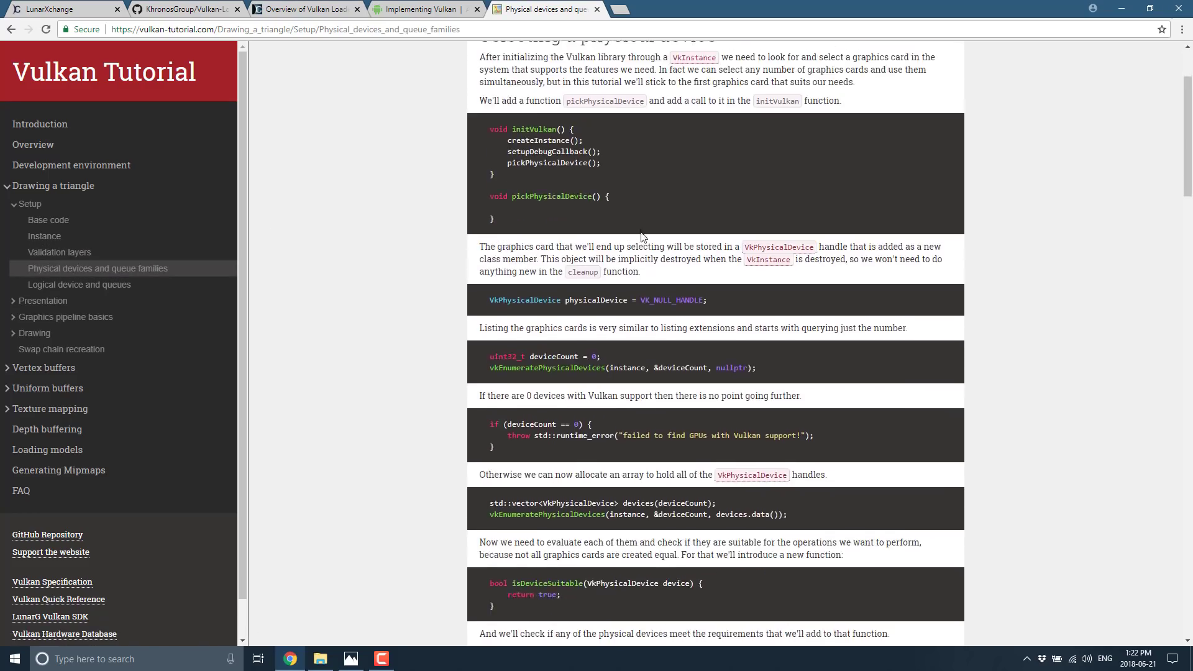
{"action": "scroll", "scroll_direction": "down", "scroll_amount": 3}
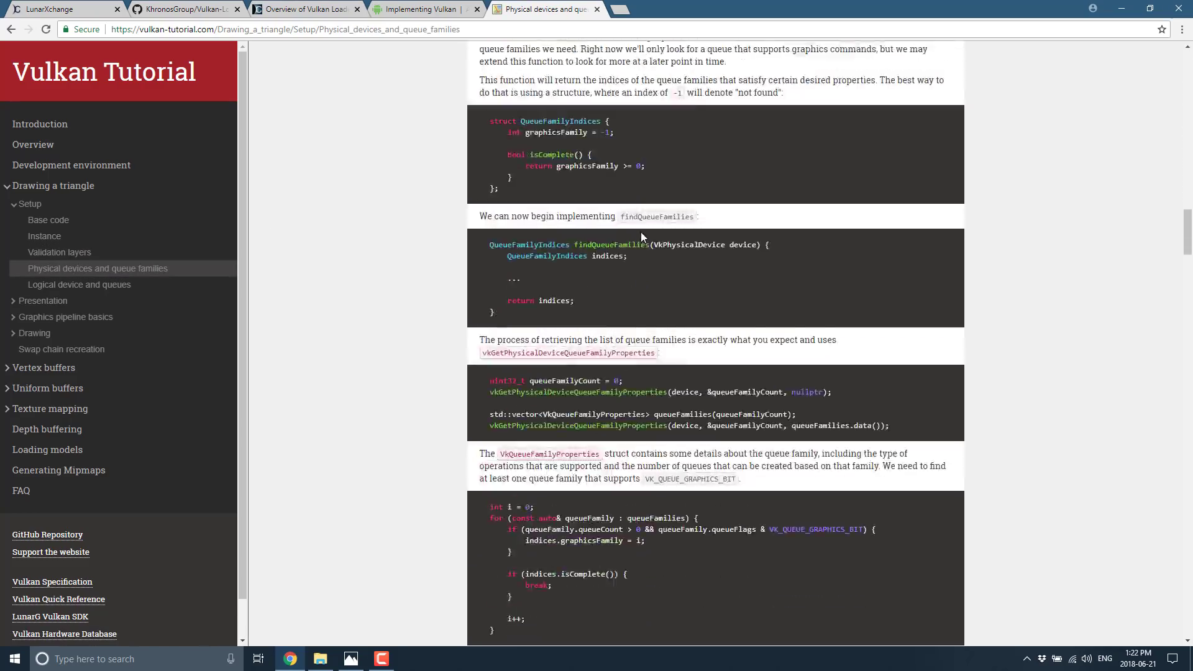
{"action": "scroll", "scroll_direction": "down", "scroll_amount": 3}
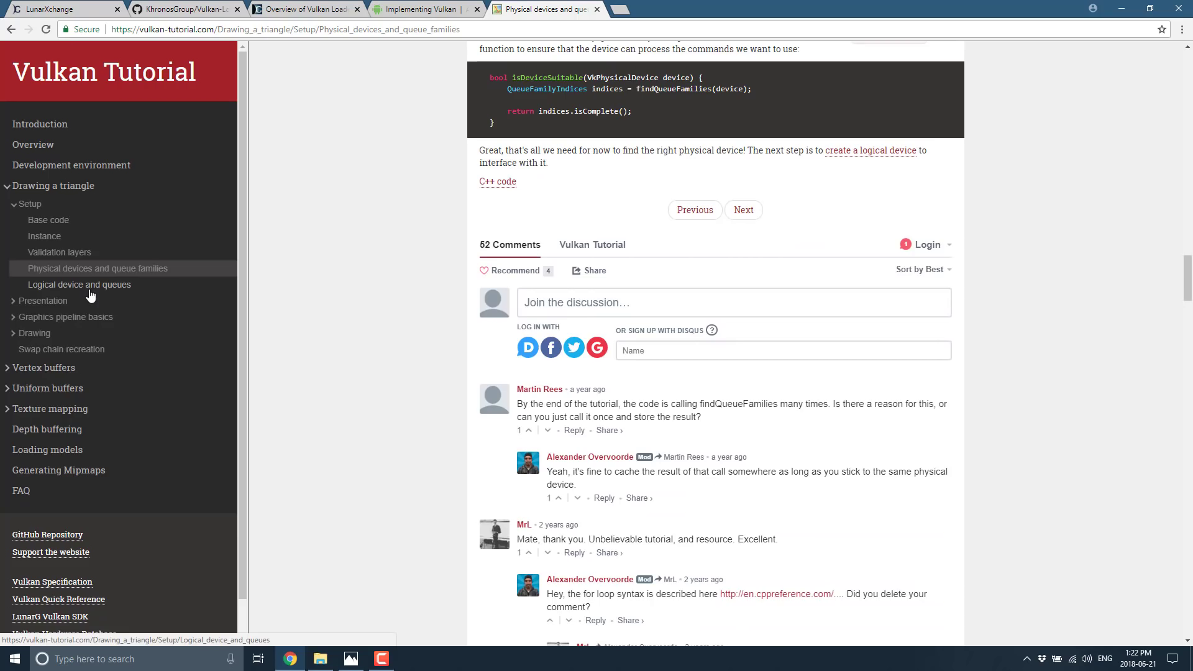
{"action": "left_click", "coordinate": [78, 284]}
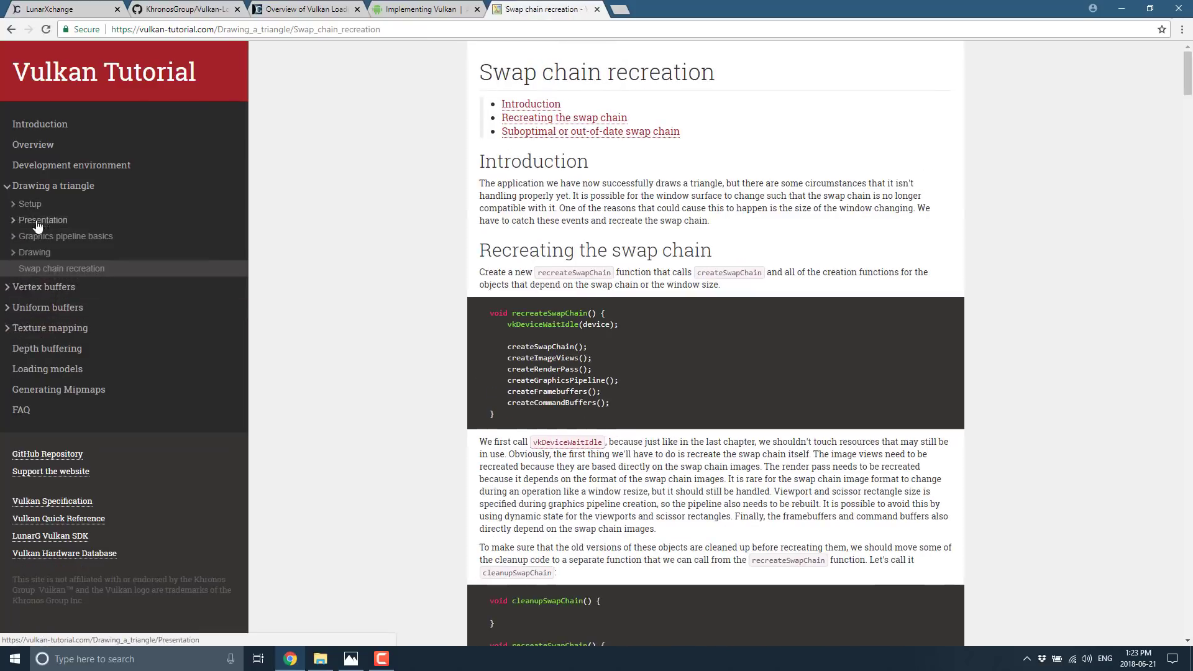
- Pass through Framebuffers and Command buffers, then scroll Rendering and presentation to the rainbow triangle
{"action": "left_click", "coordinate": [34, 252]}
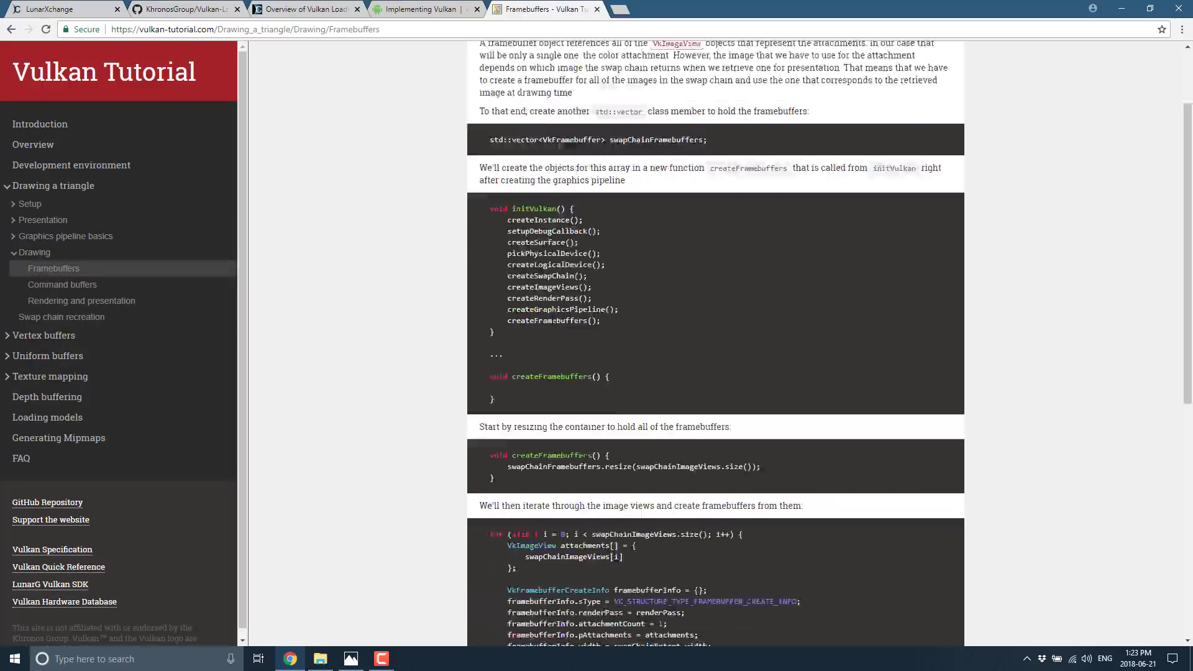
{"action": "left_click", "coordinate": [62, 284]}
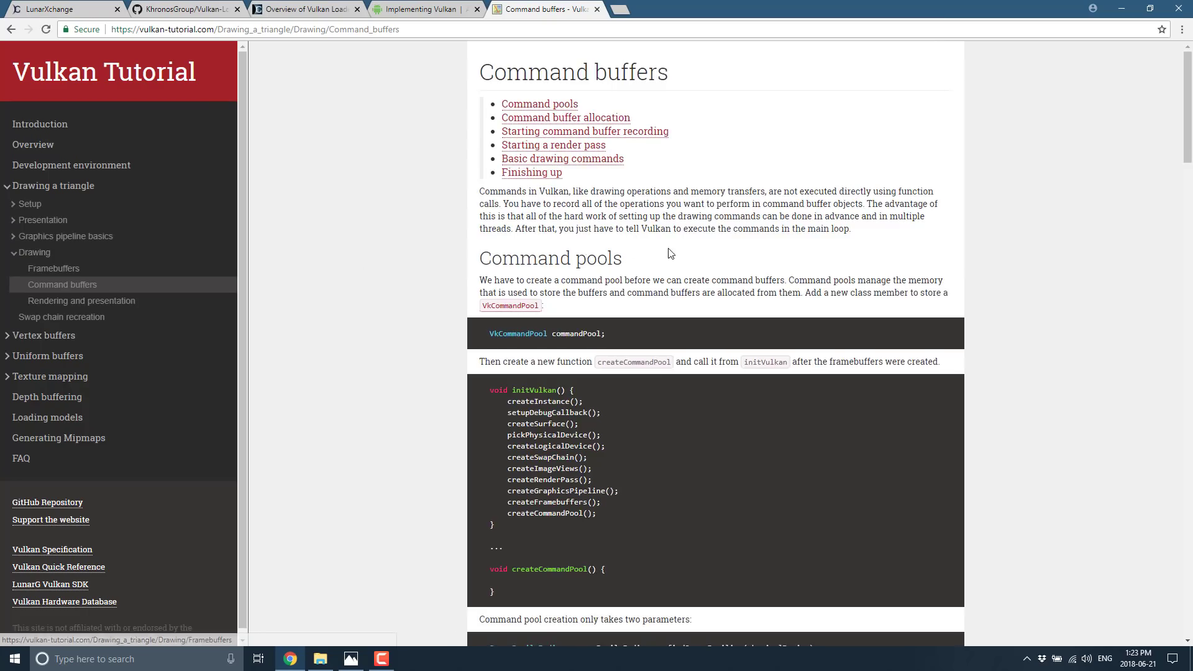
{"action": "scroll", "scroll_direction": "down", "scroll_amount": 3}
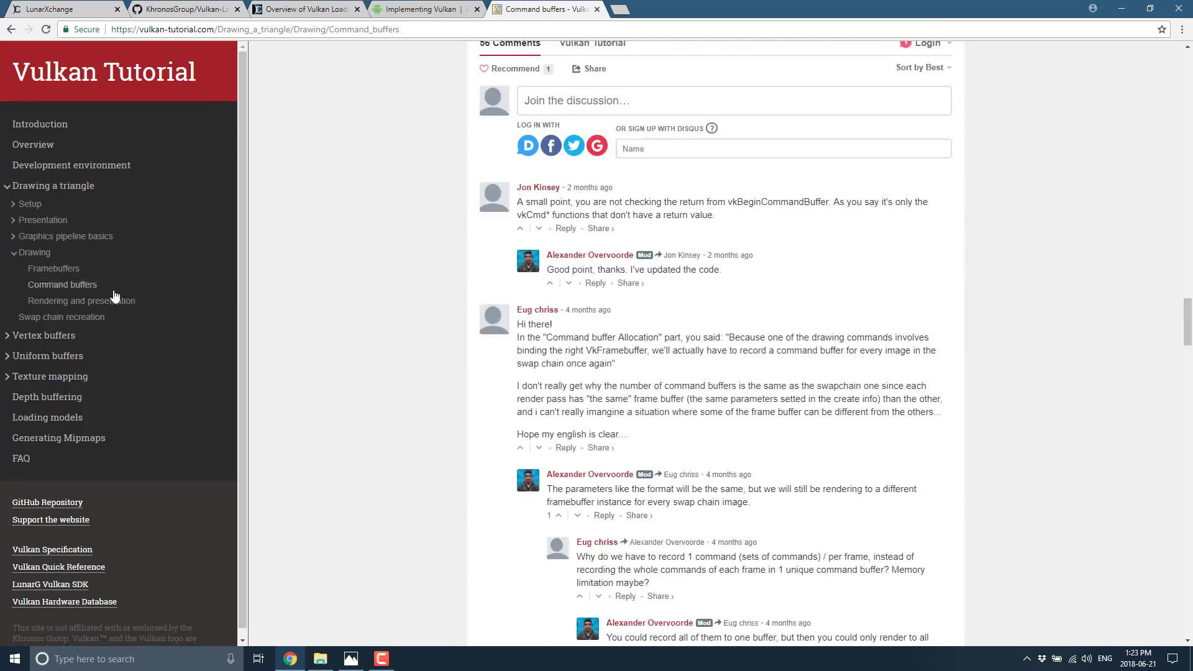
{"action": "left_click", "coordinate": [81, 299]}
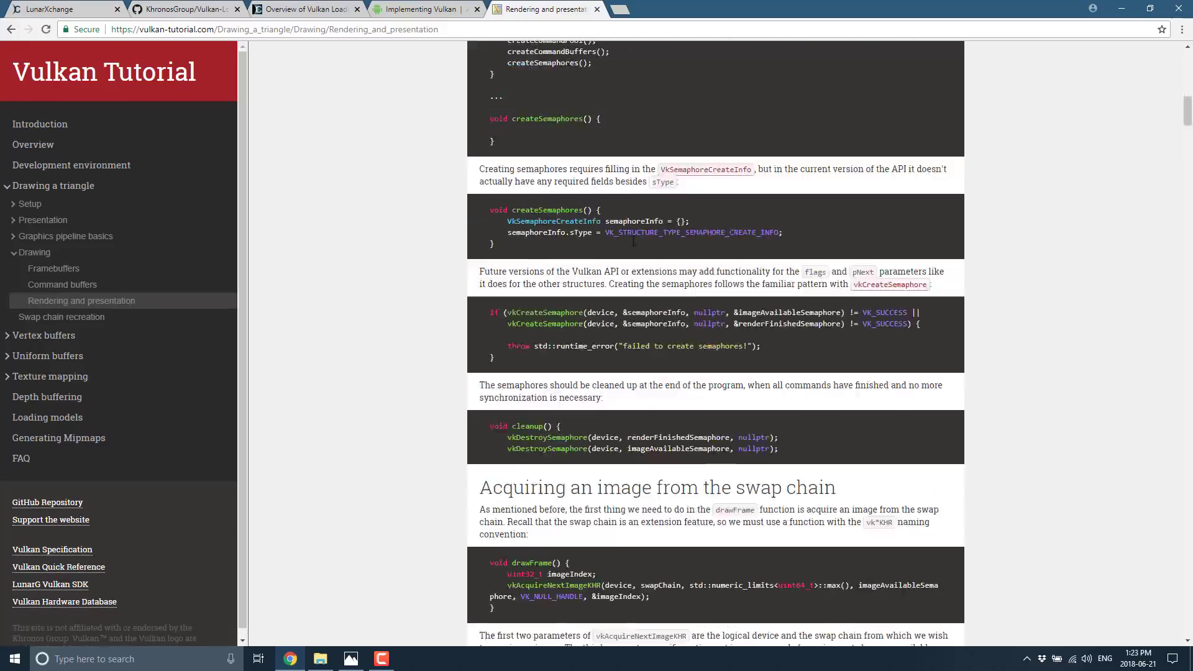
{"action": "scroll", "scroll_direction": "down", "scroll_amount": 3}
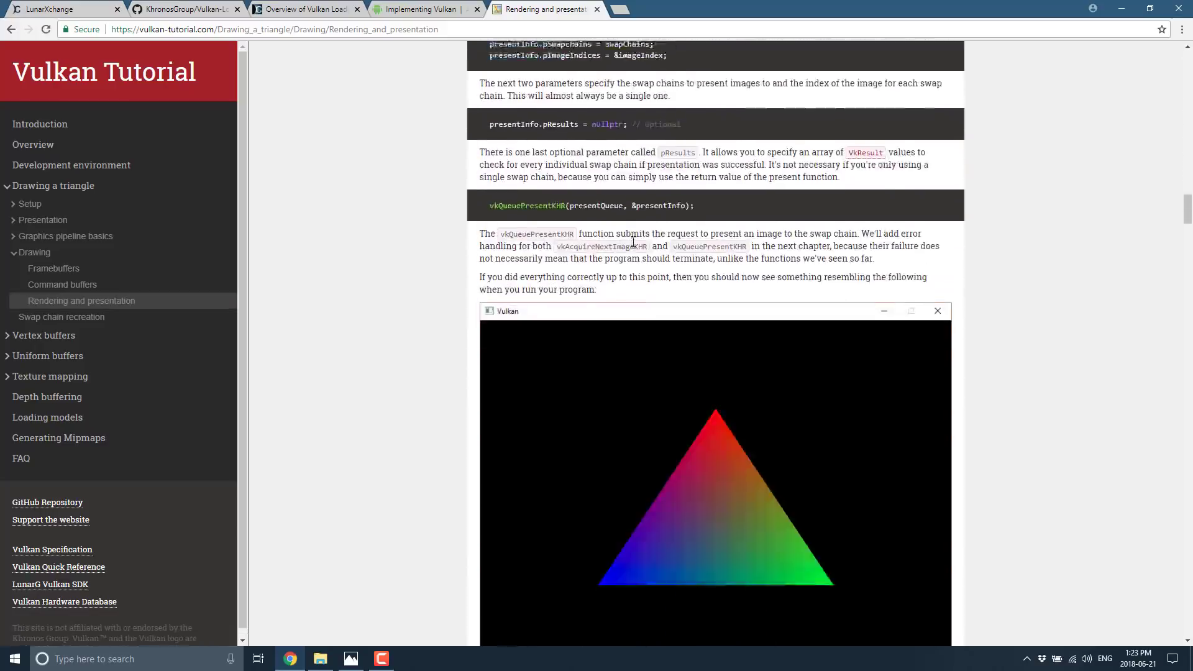
{"action": "scroll", "scroll_direction": "down", "scroll_amount": 3}
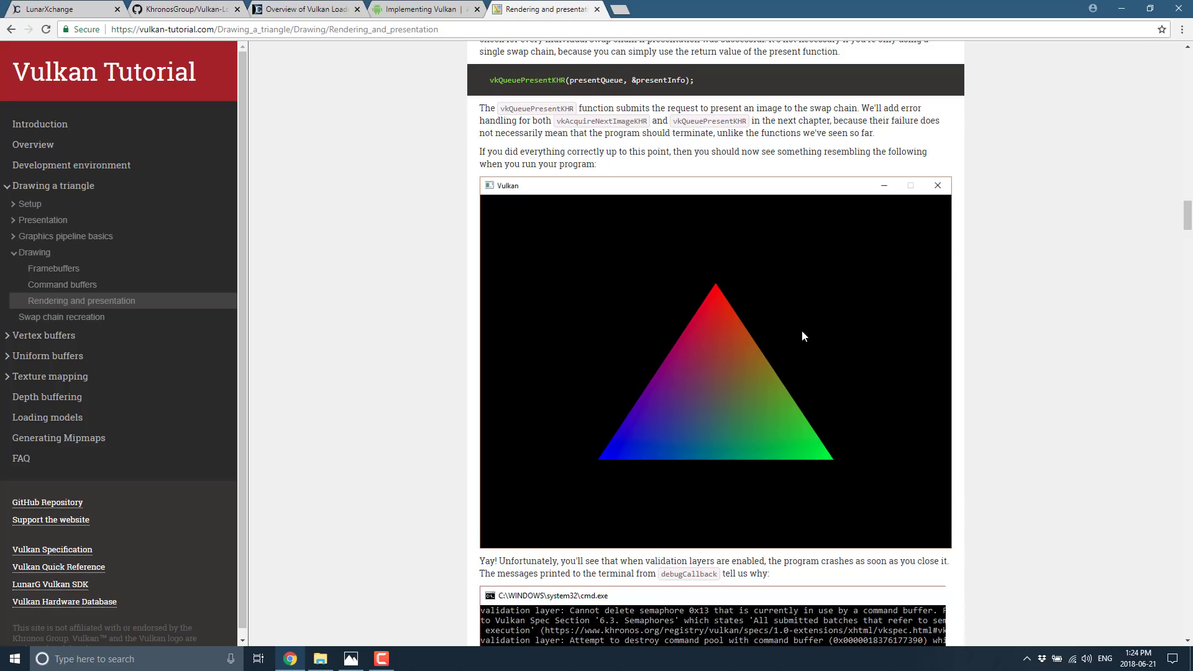
{"action": "mouse_move", "coordinate": [343, 265]}
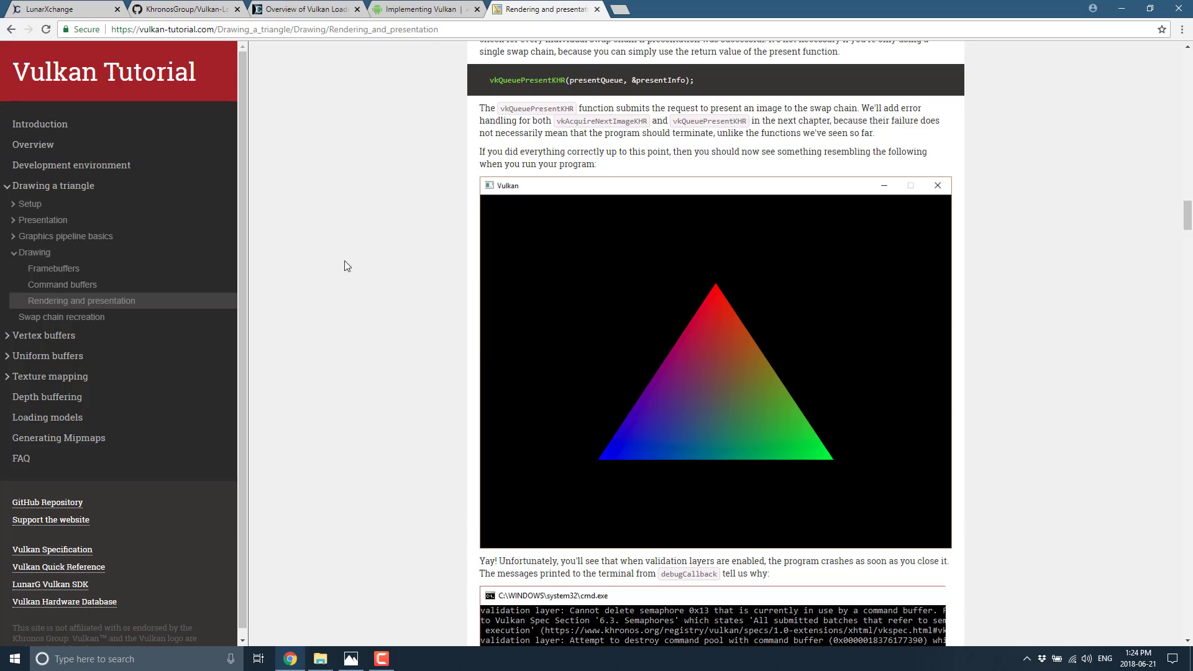
{"action": "mouse_move", "coordinate": [793, 424]}
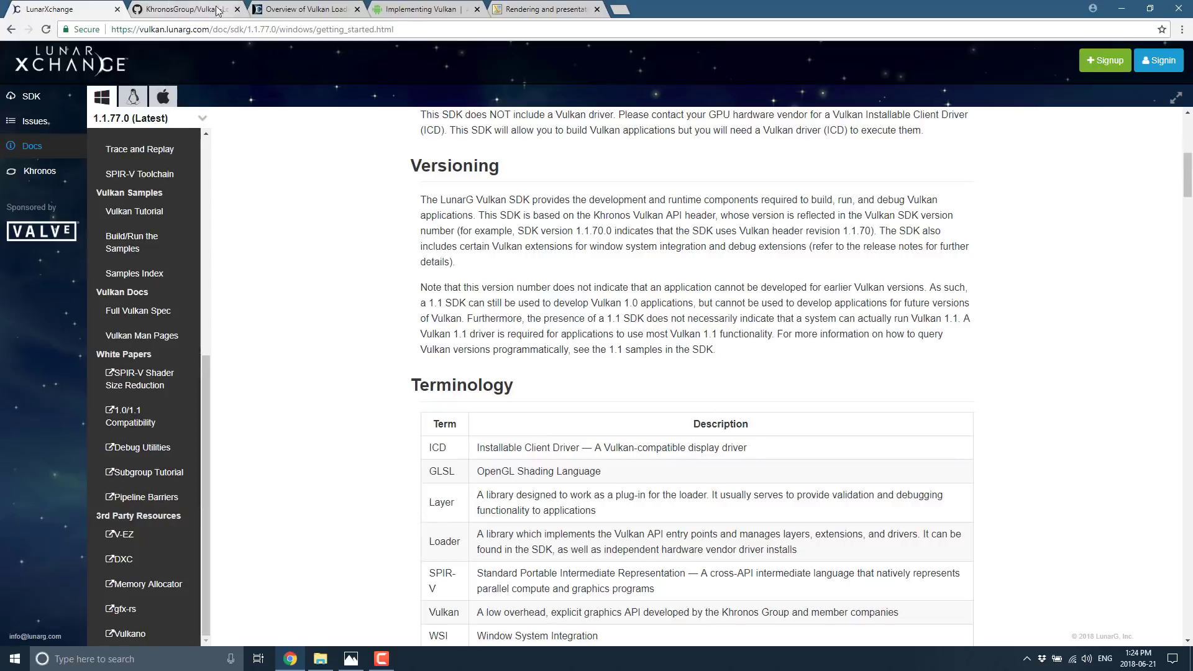
- Switch to the Vulkan Tutorial tab at the Rendering and presentation chapter's Subpass dependencies section
{"action": "left_click", "coordinate": [544, 9]}
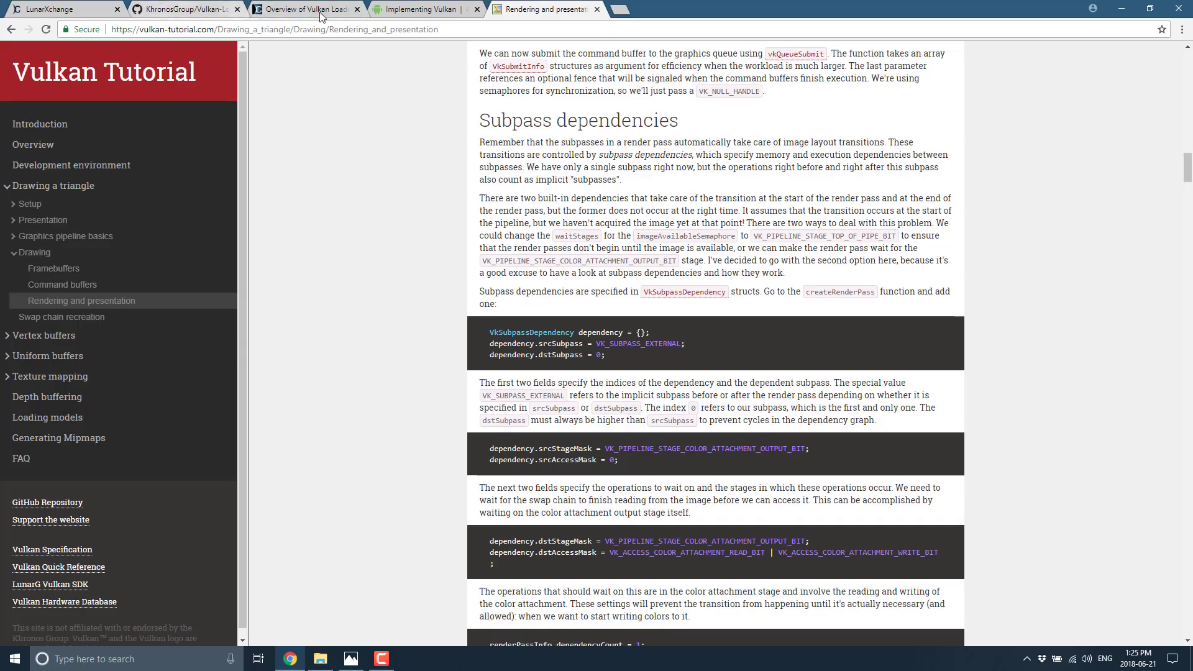
- View the LunarG loader-and-layers diagram, then return to LunarXchange's Versioning and Terminology sections
{"action": "left_click", "coordinate": [304, 8]}
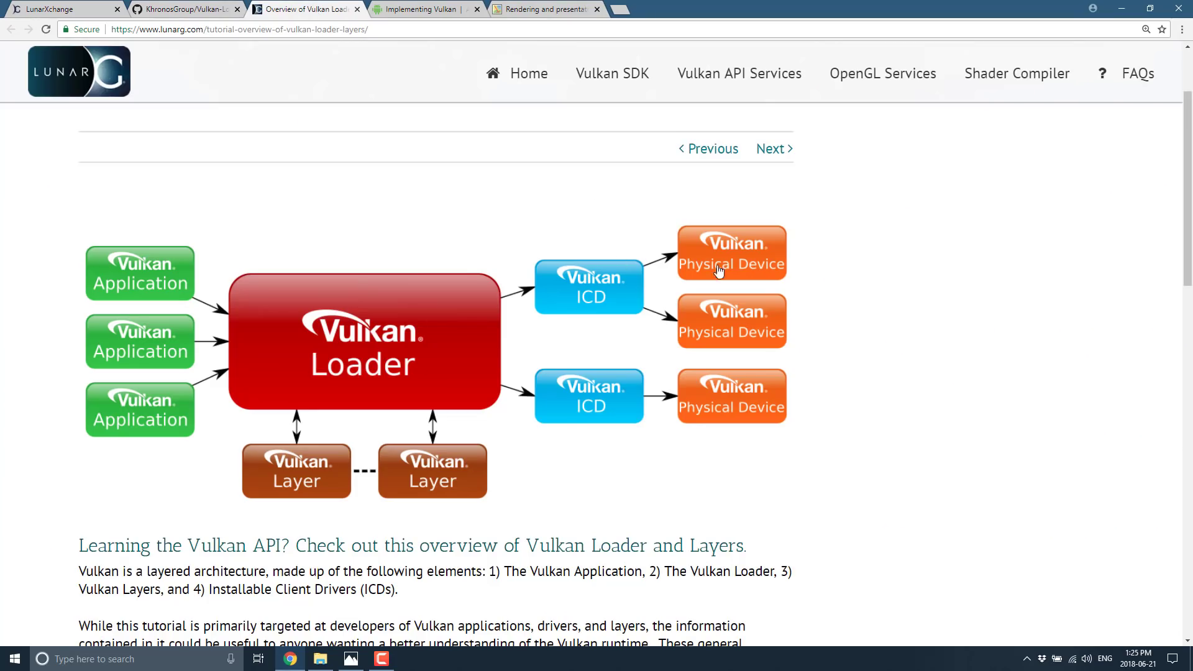
{"action": "mouse_move", "coordinate": [251, 484]}
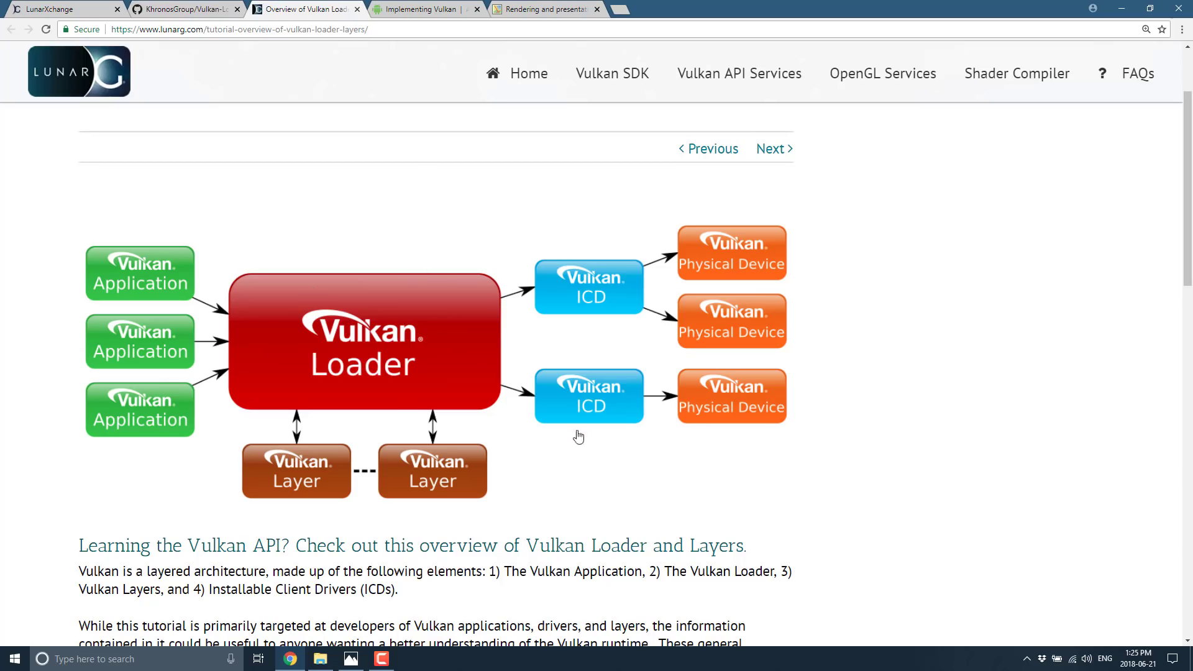
{"action": "mouse_move", "coordinate": [597, 229]}
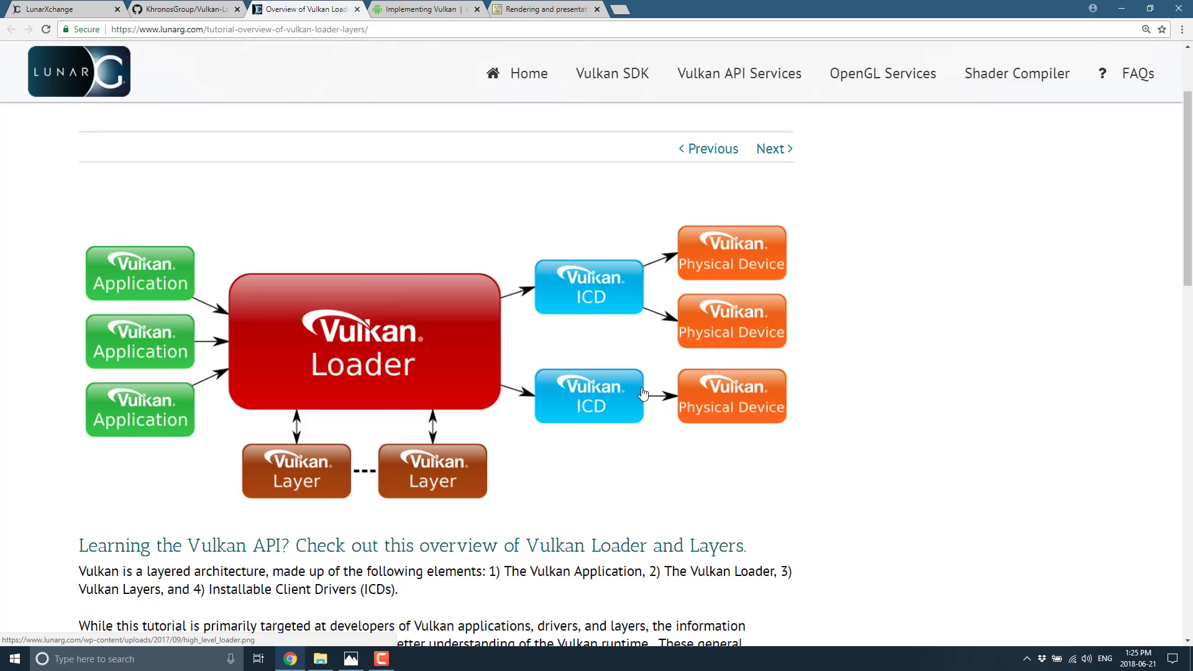
{"action": "mouse_move", "coordinate": [586, 349]}
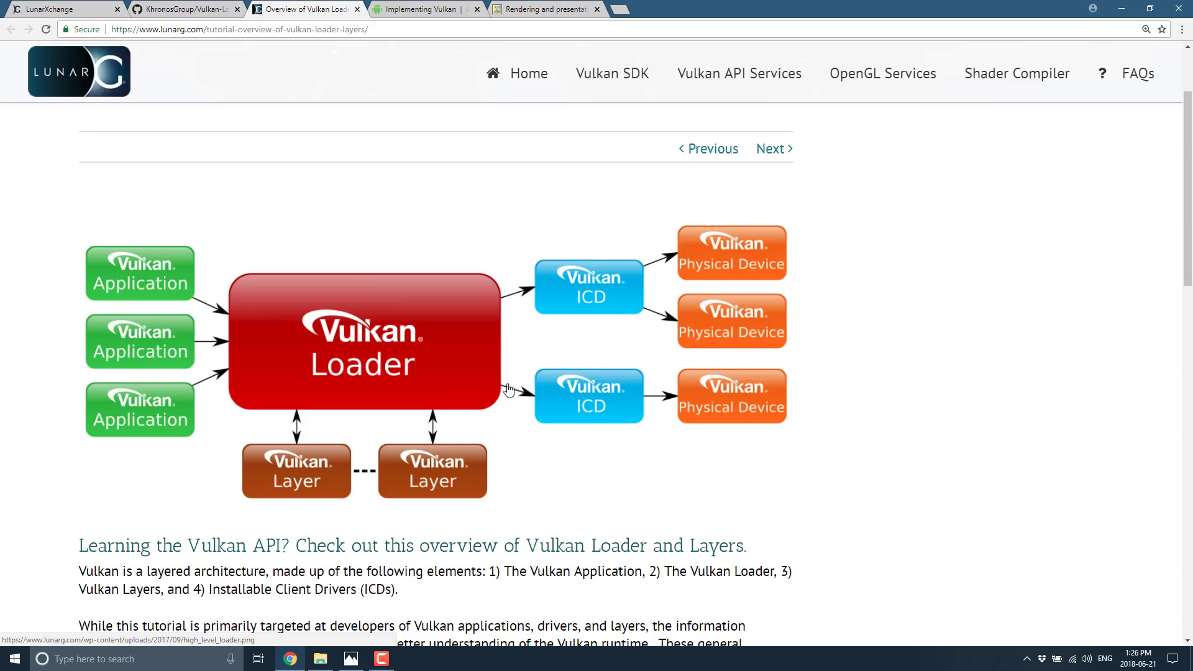
{"action": "left_click", "coordinate": [61, 8]}
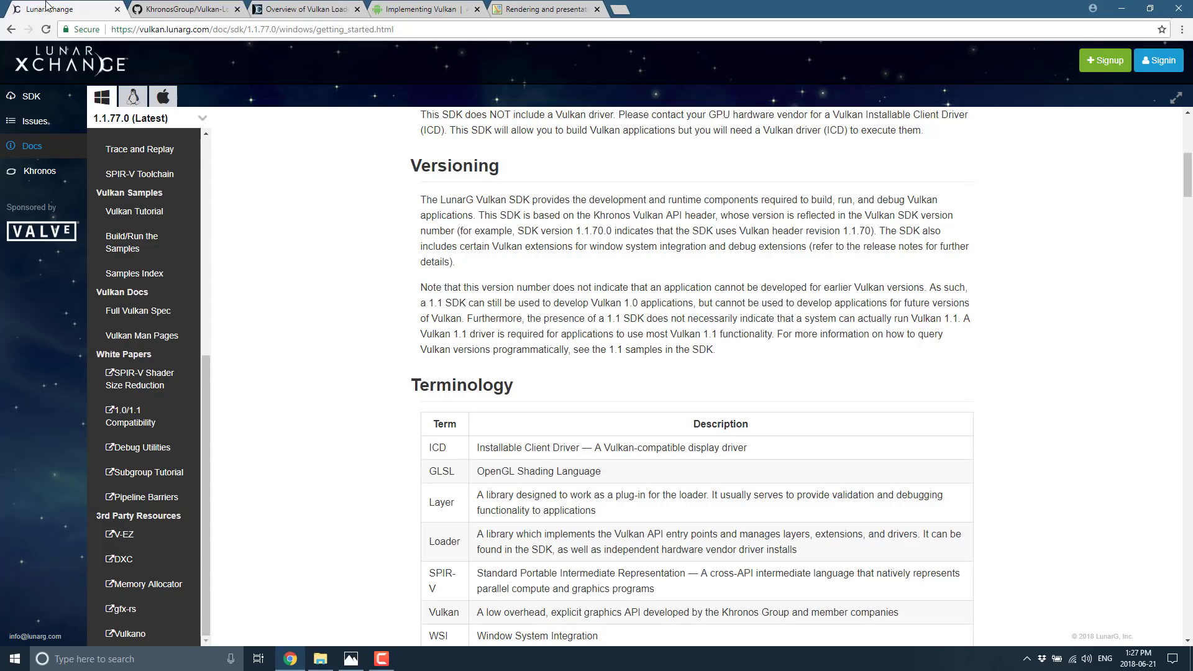
{"action": "mouse_move", "coordinate": [470, 533]}
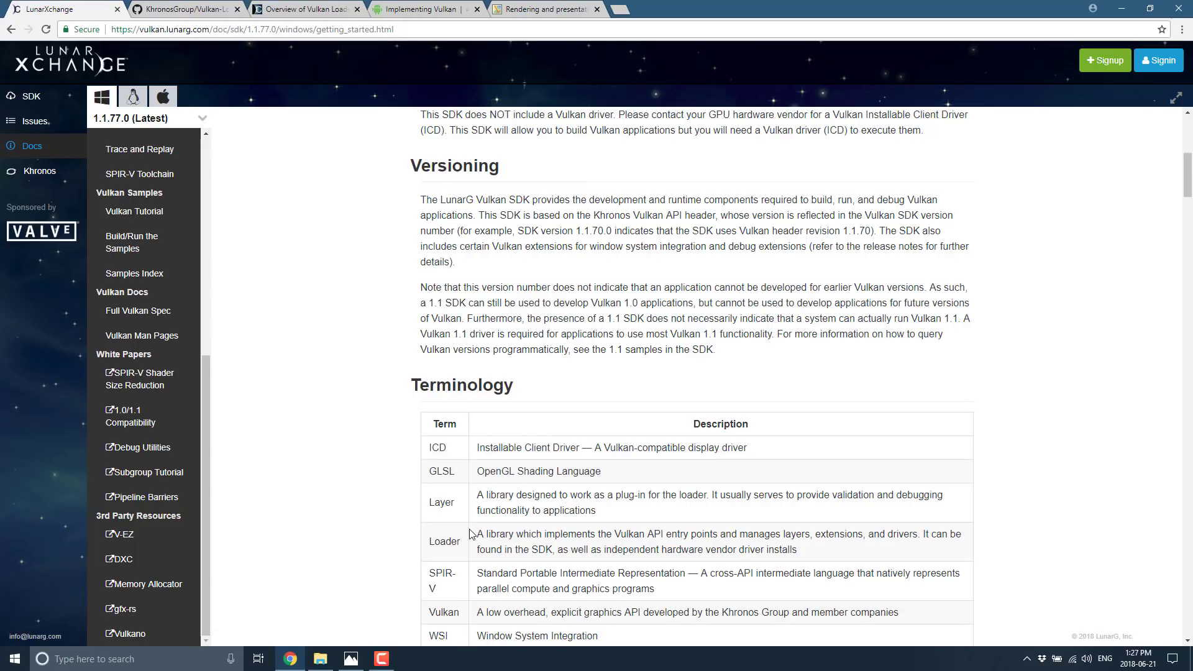